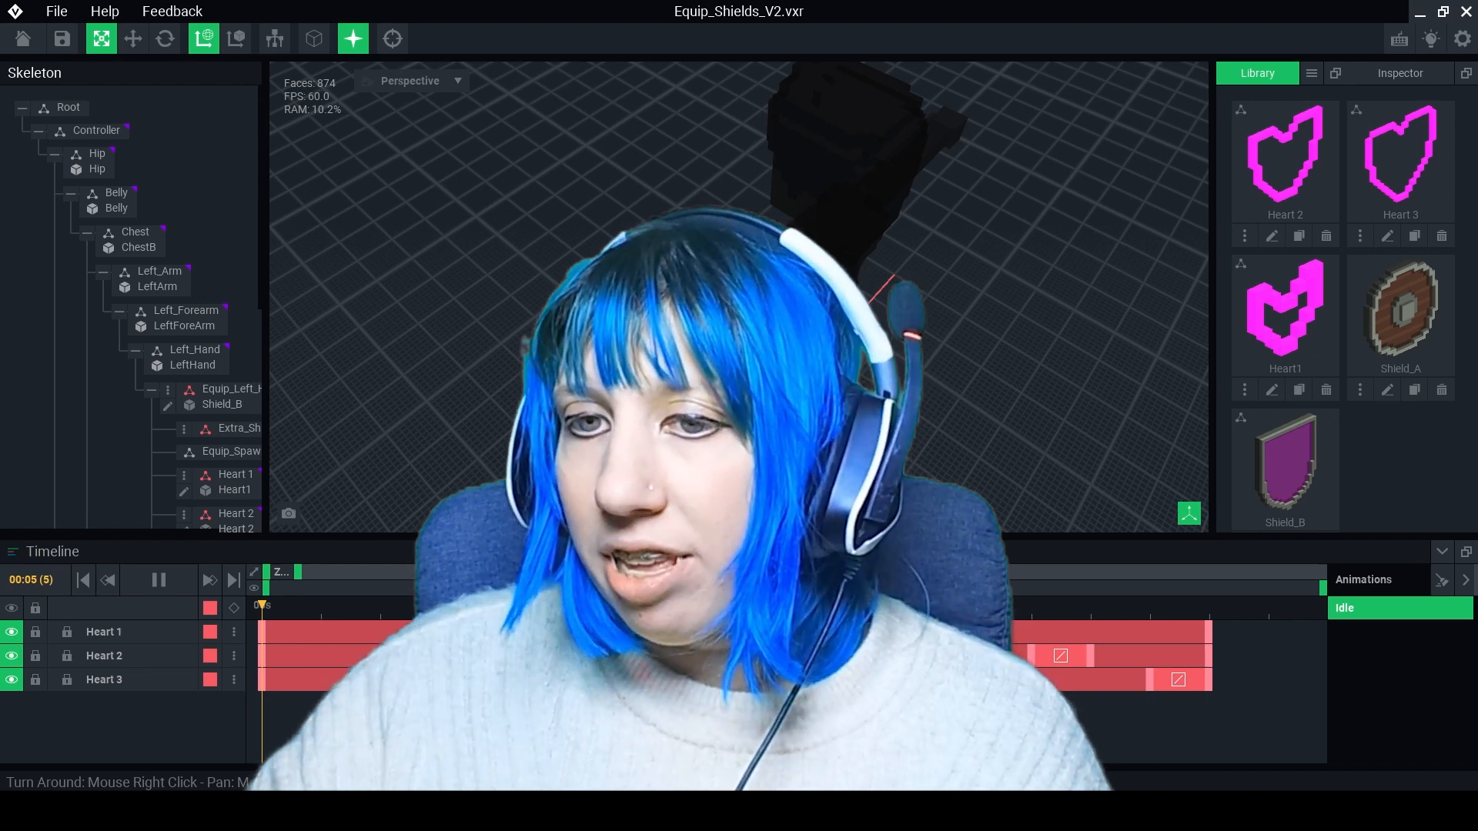
Leave the finished heart-shield example for the VoxEdit start screen's template gallery
left_click(158, 580)
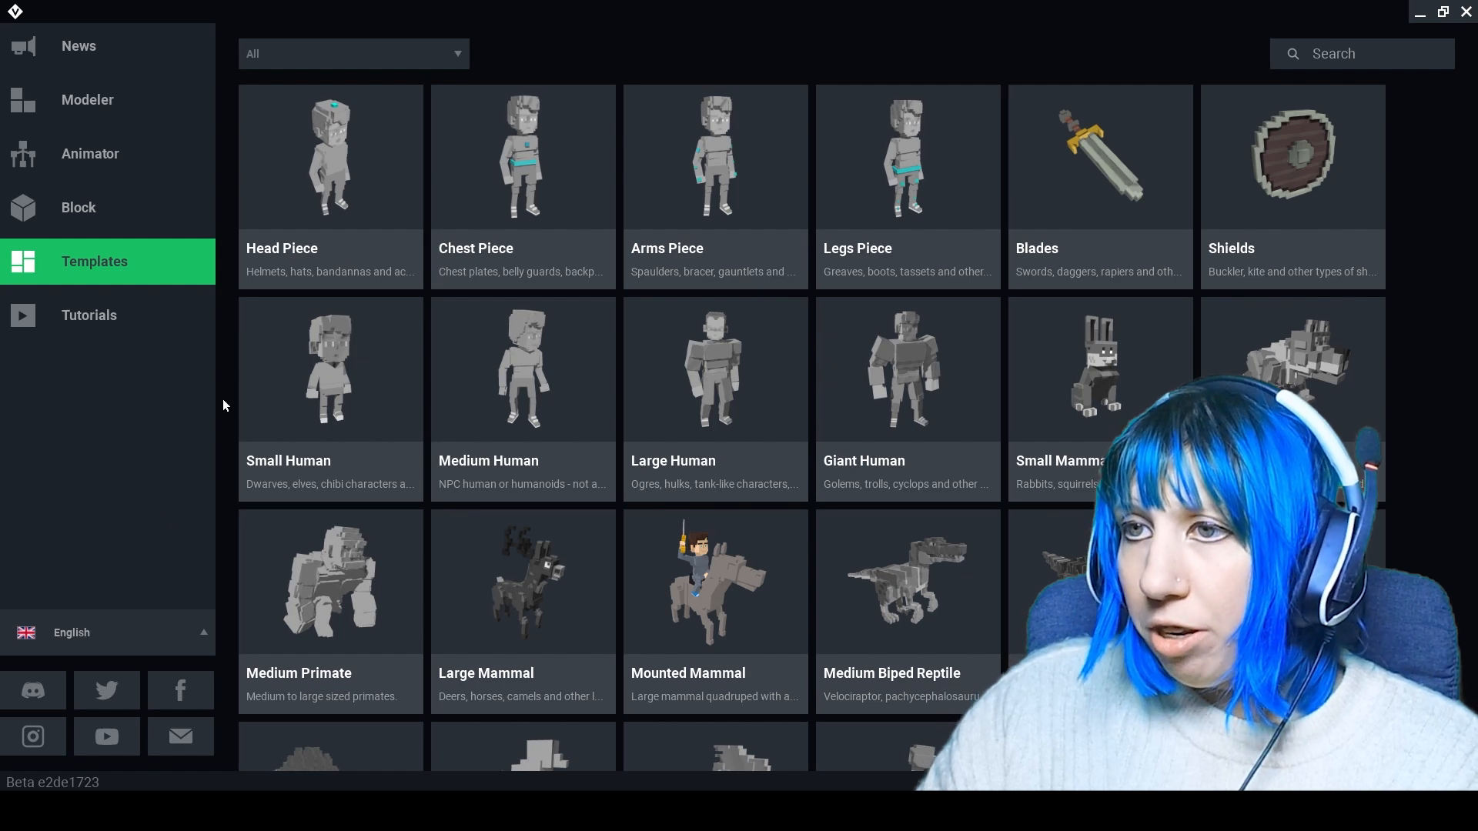
mouse_move(150, 273)
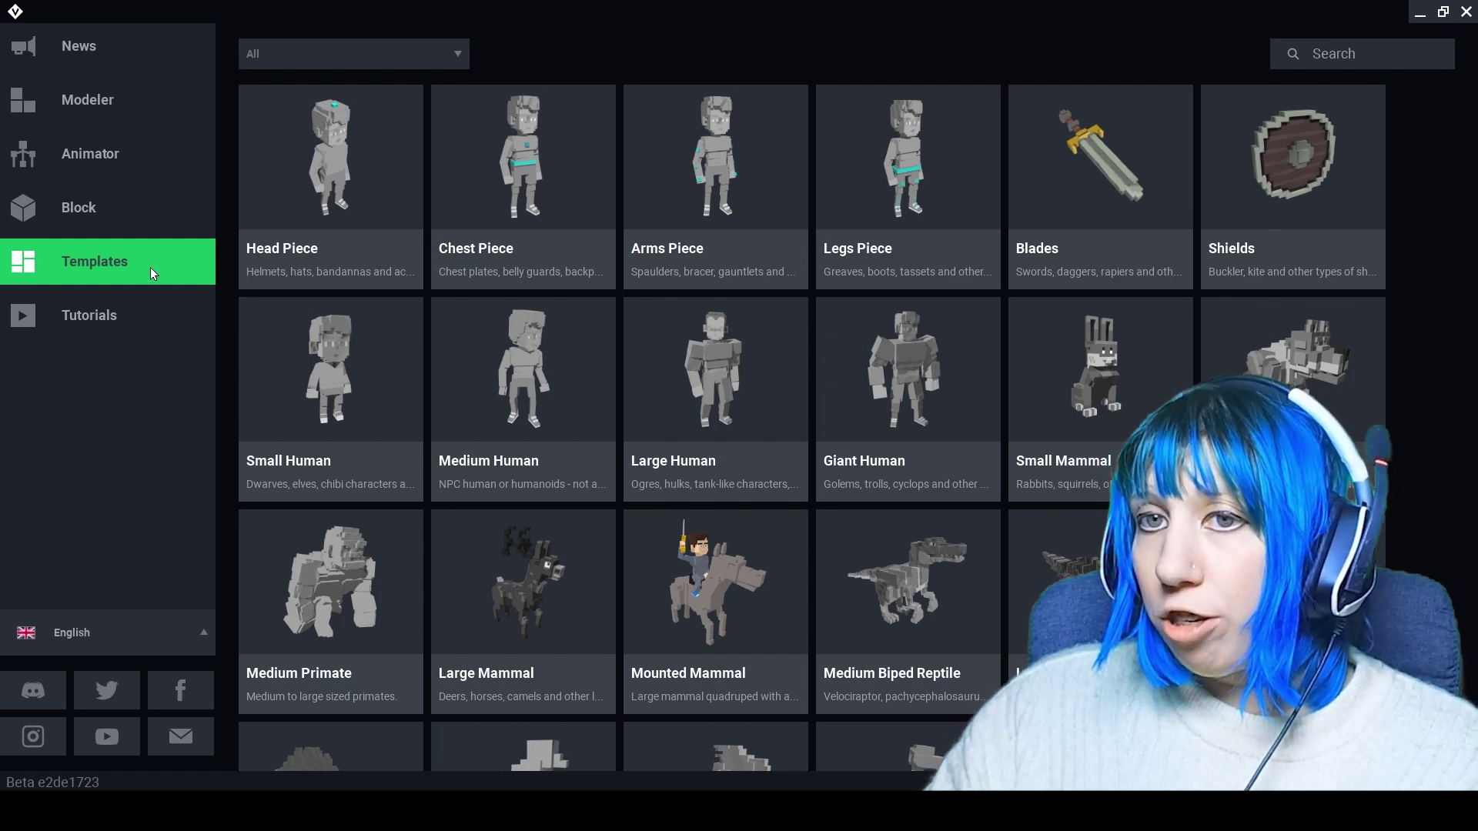
mouse_move(1253, 183)
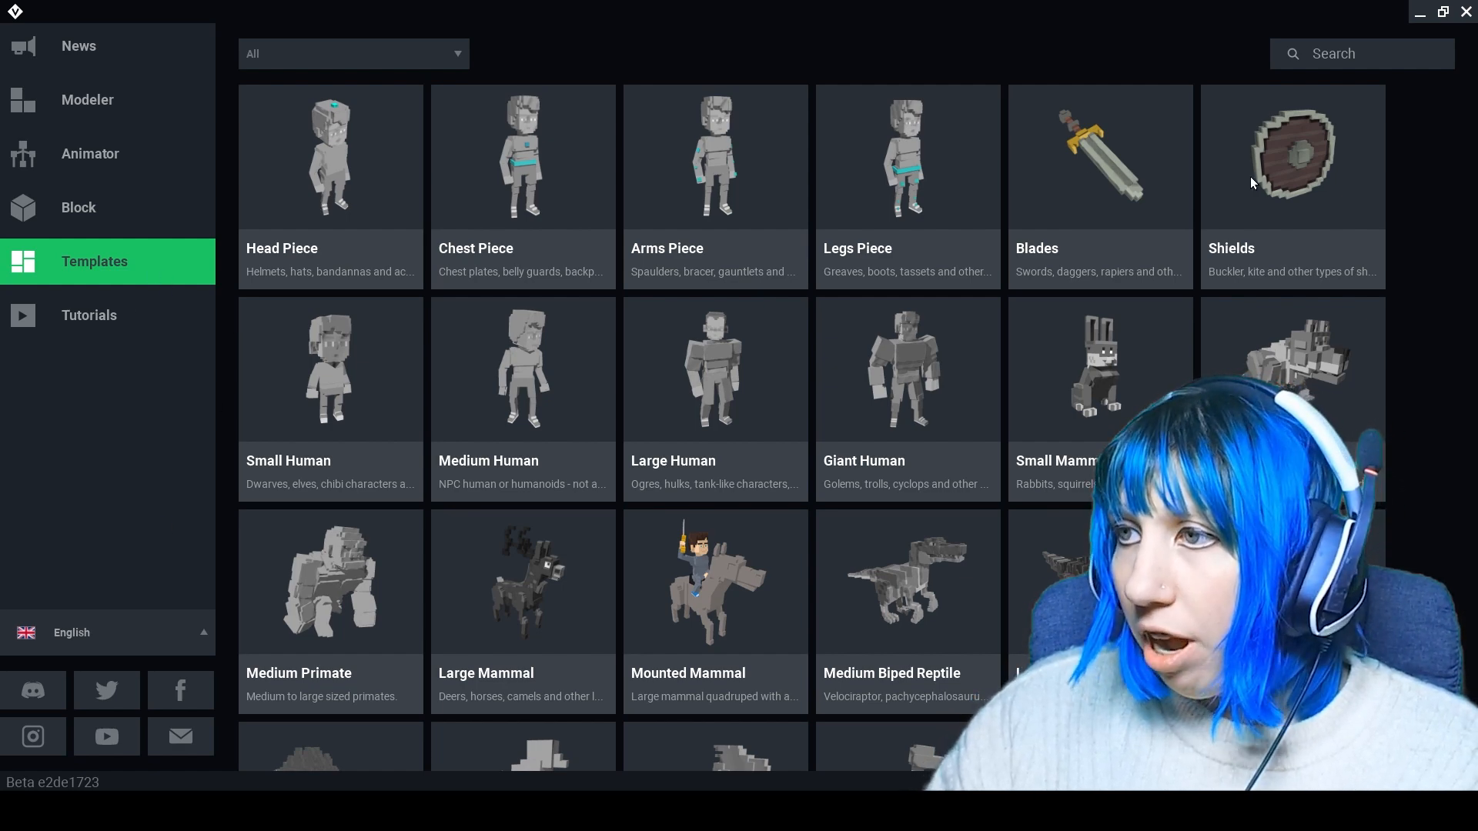
mouse_move(300, 156)
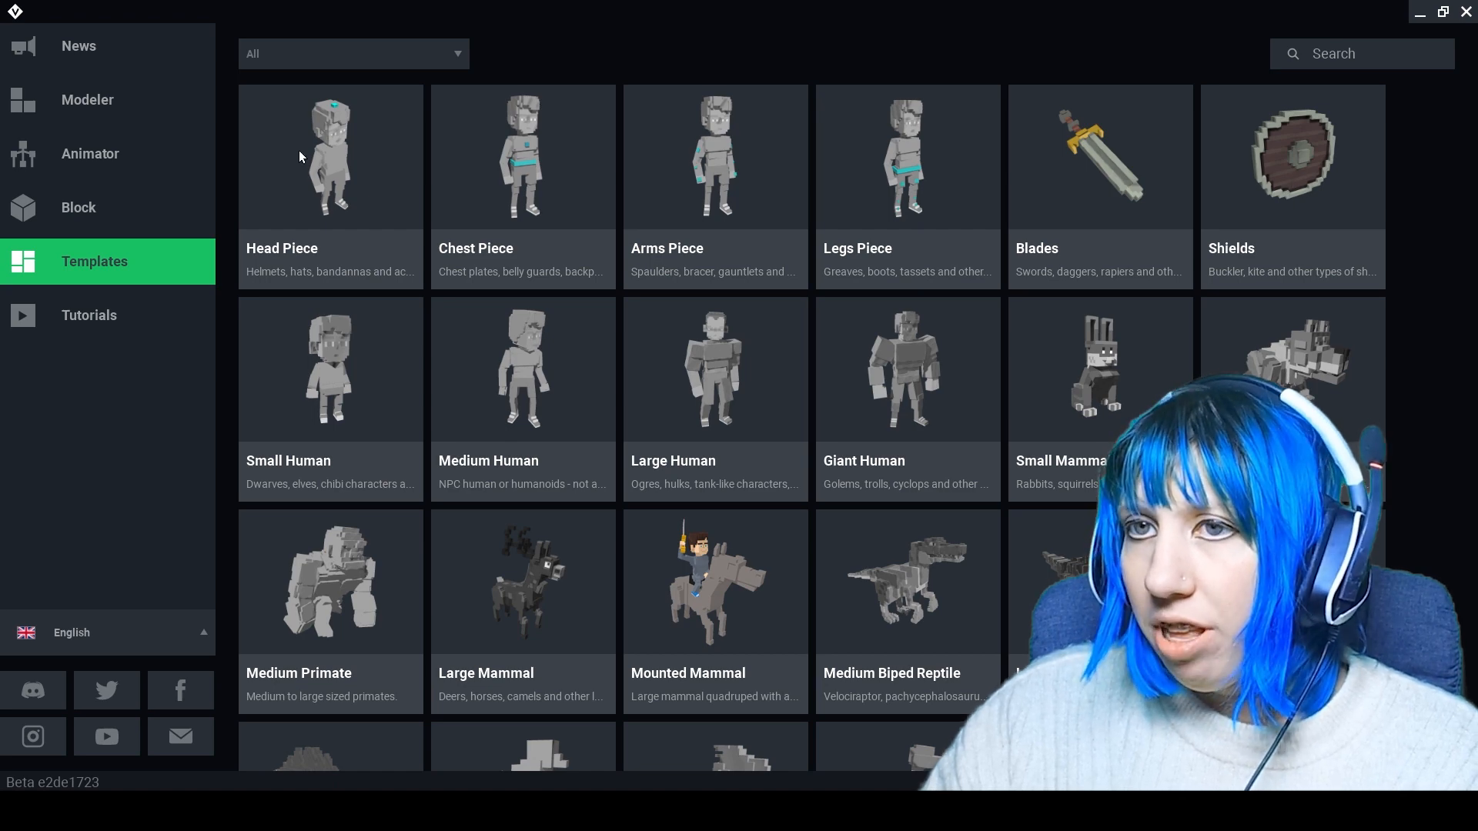
mouse_move(1265, 183)
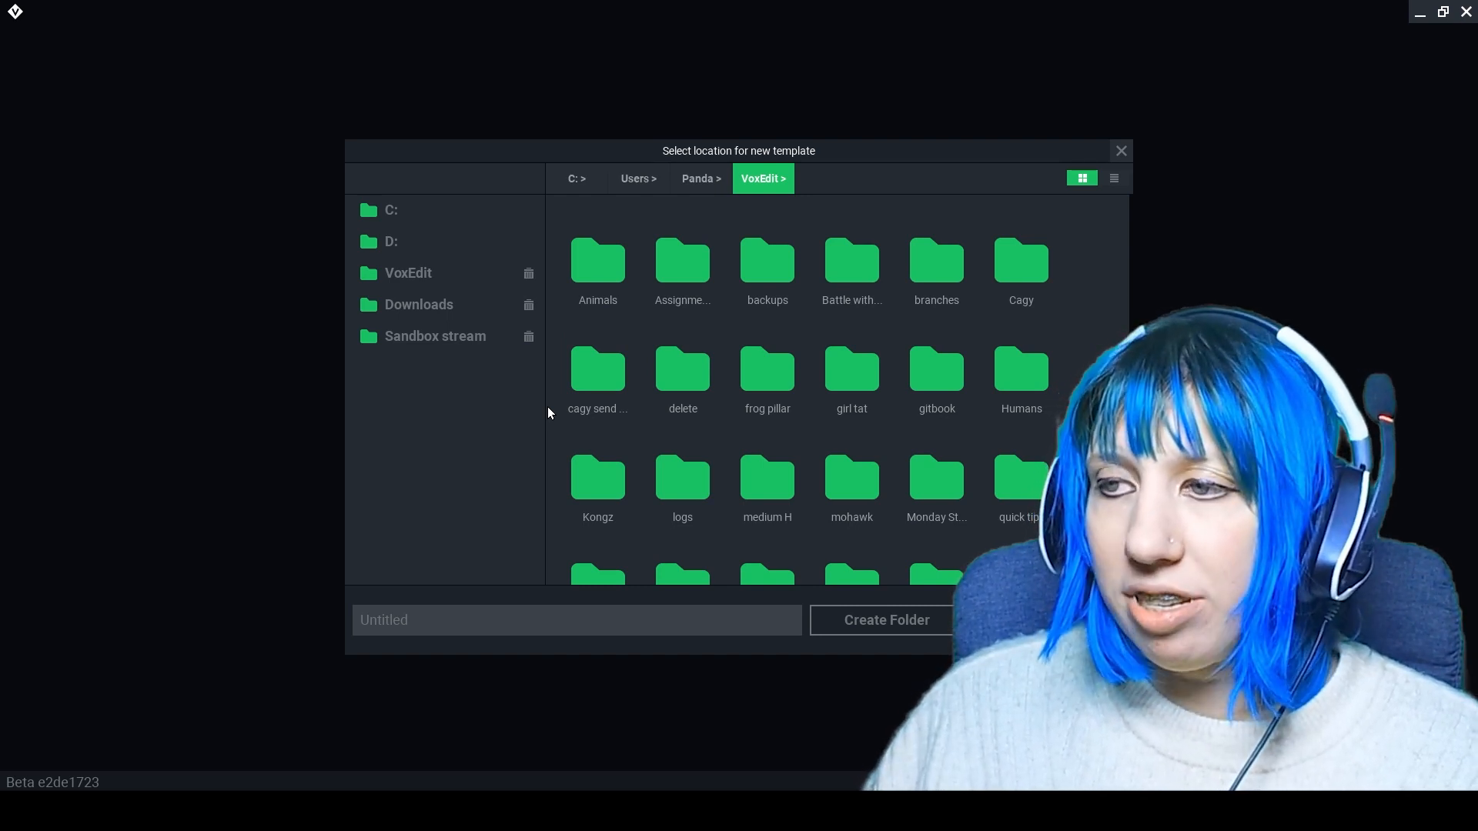
Start a new Shields template project with the VoxEdit folder as its location
scroll("down", 3)
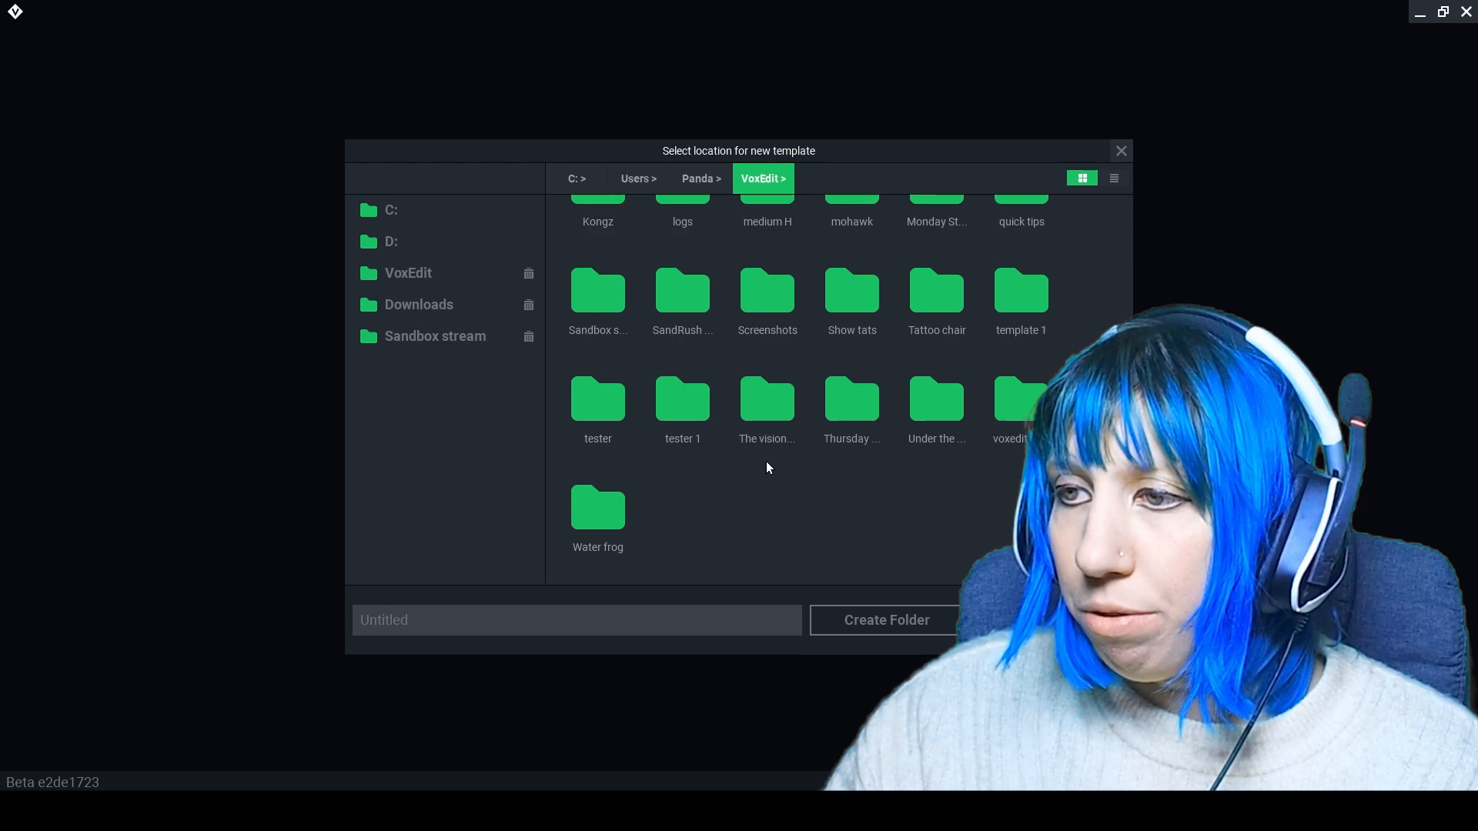
mouse_move(723, 469)
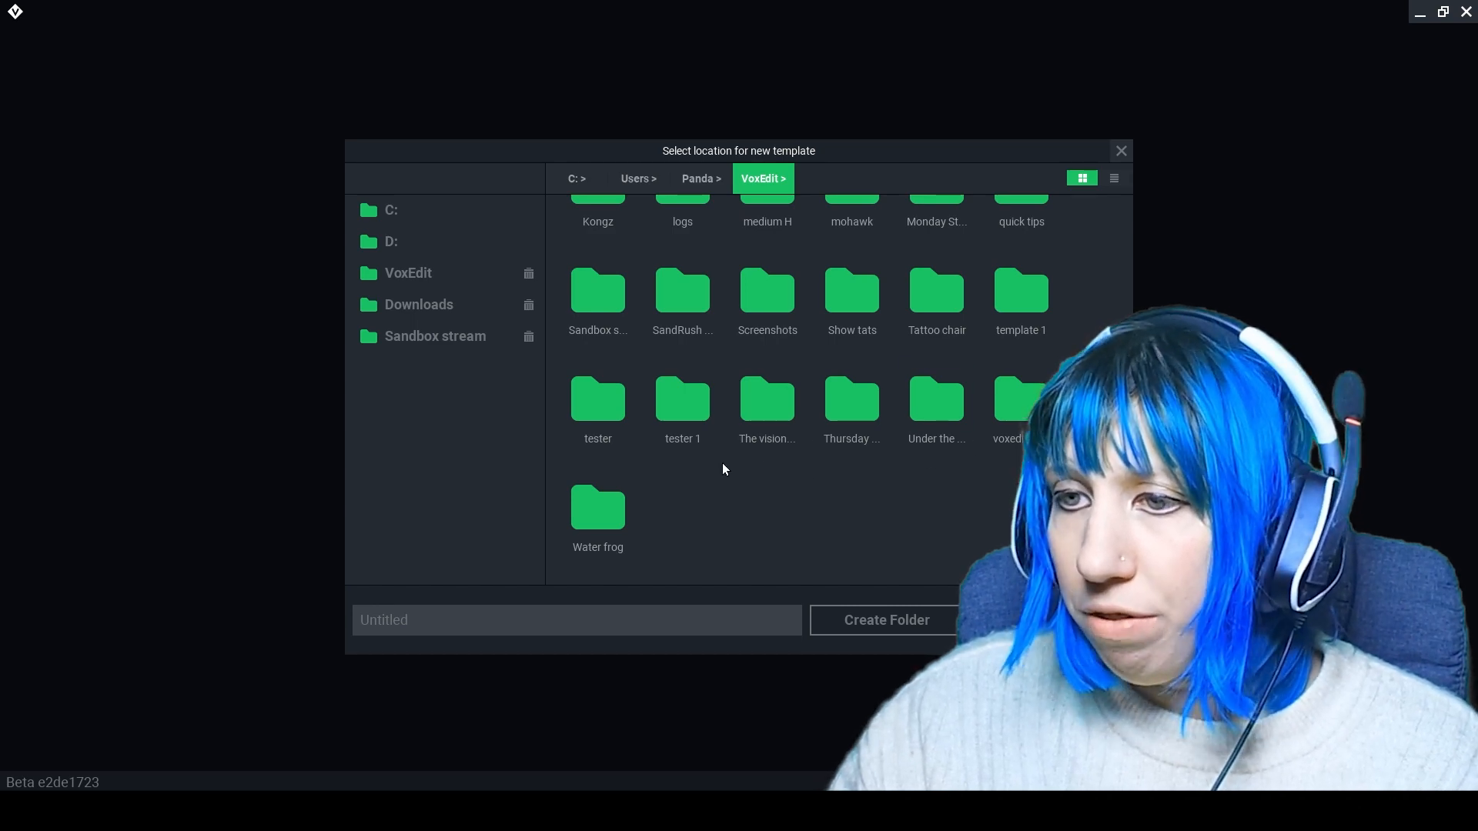
left_click(1120, 151)
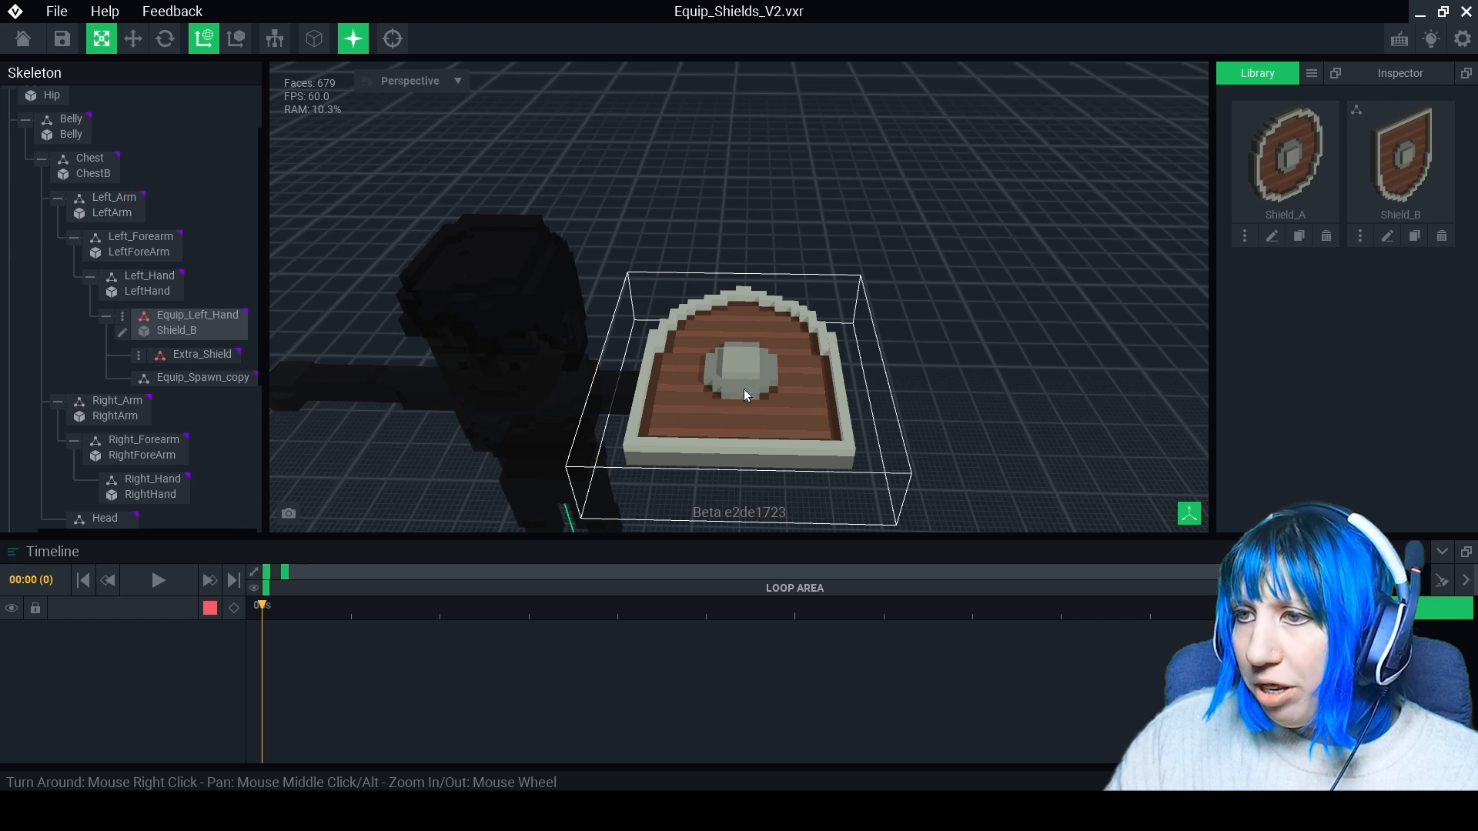
mouse_move(754, 408)
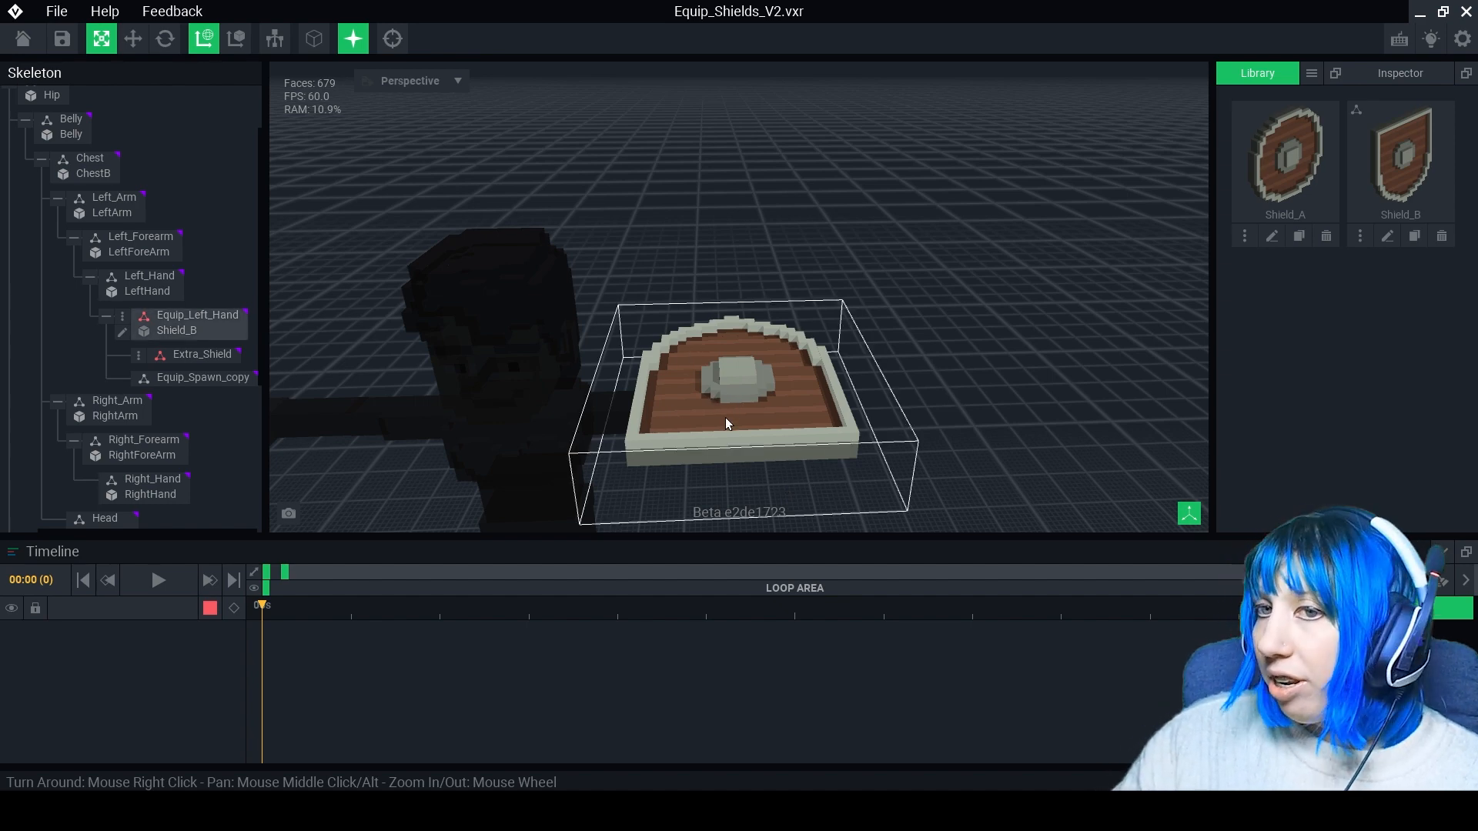
Add a Shield node holding Shield_B under Equip_Left_Hand, then open Shield_B for voxel editing
left_click(189, 315)
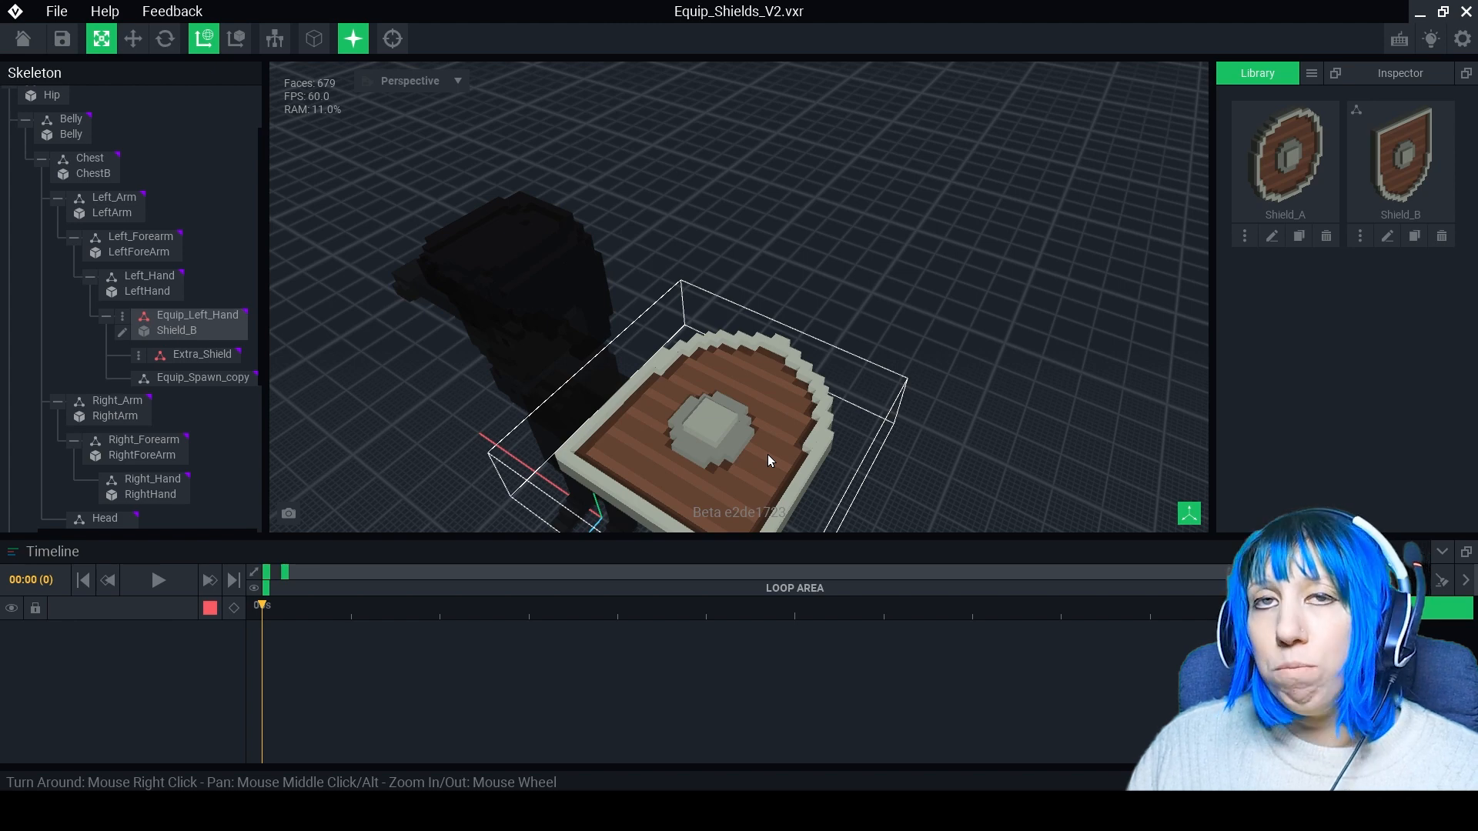
mouse_move(700, 491)
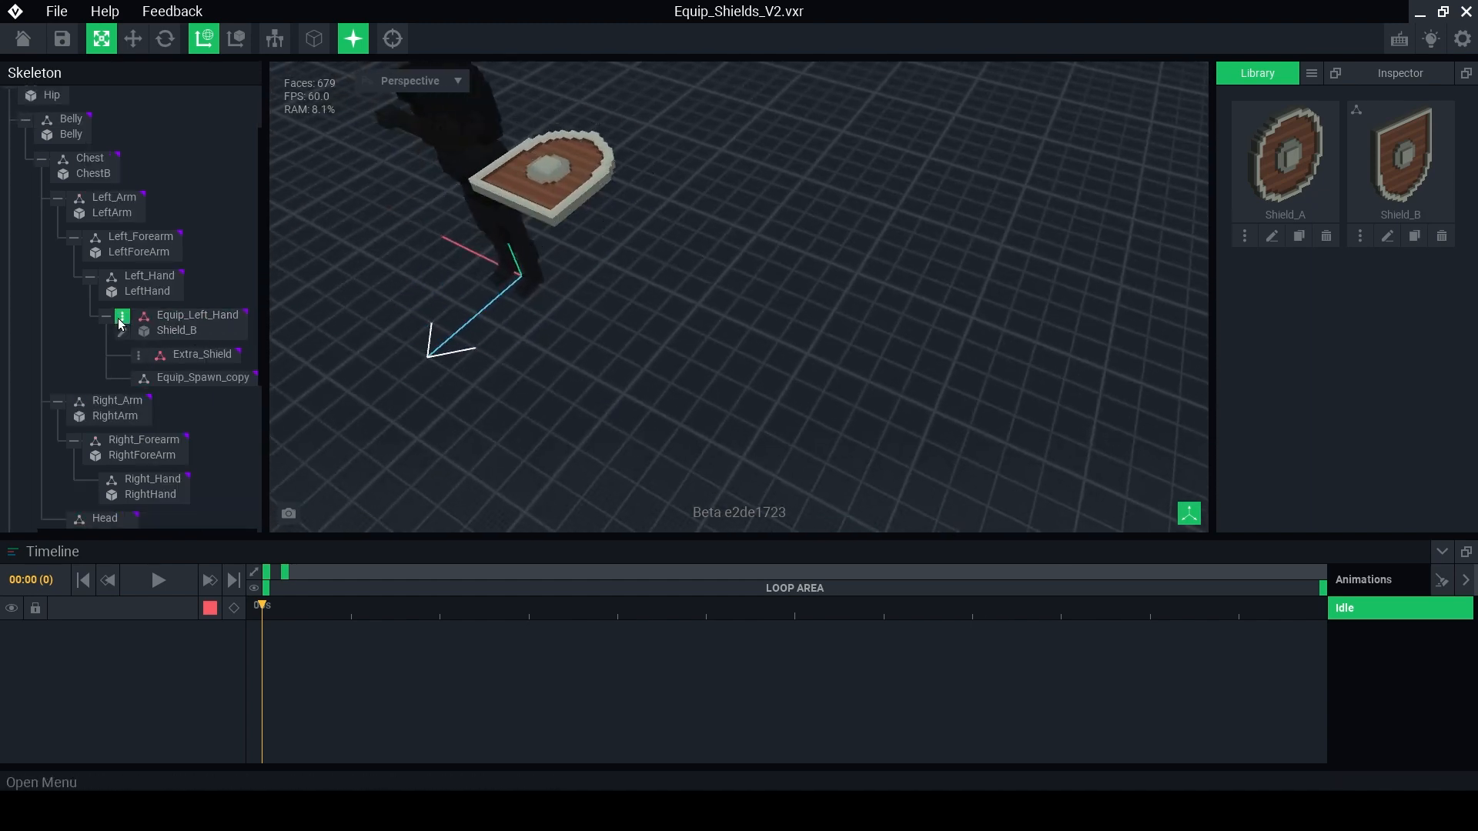
right_click(123, 314)
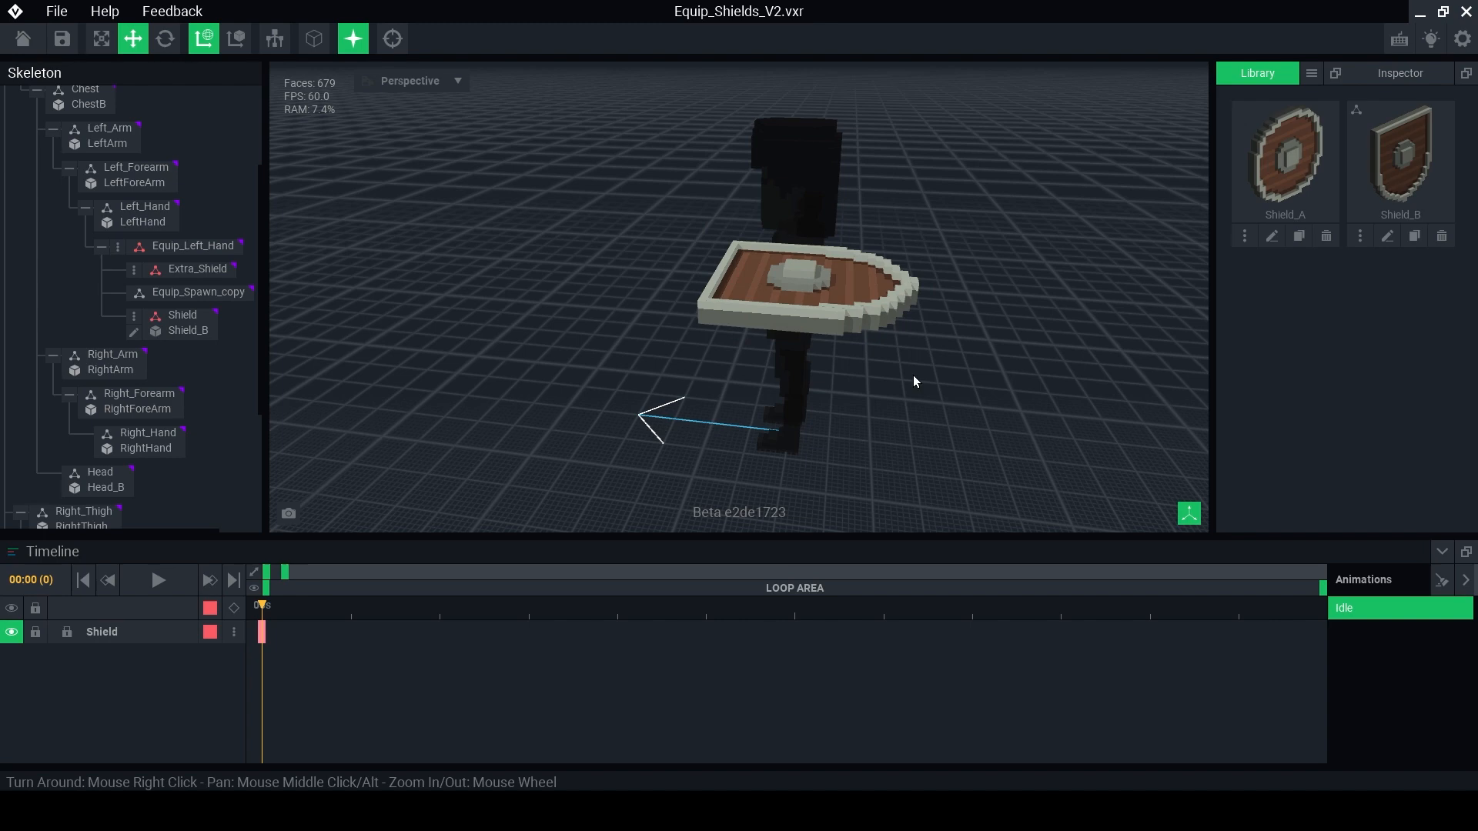
mouse_move(816, 368)
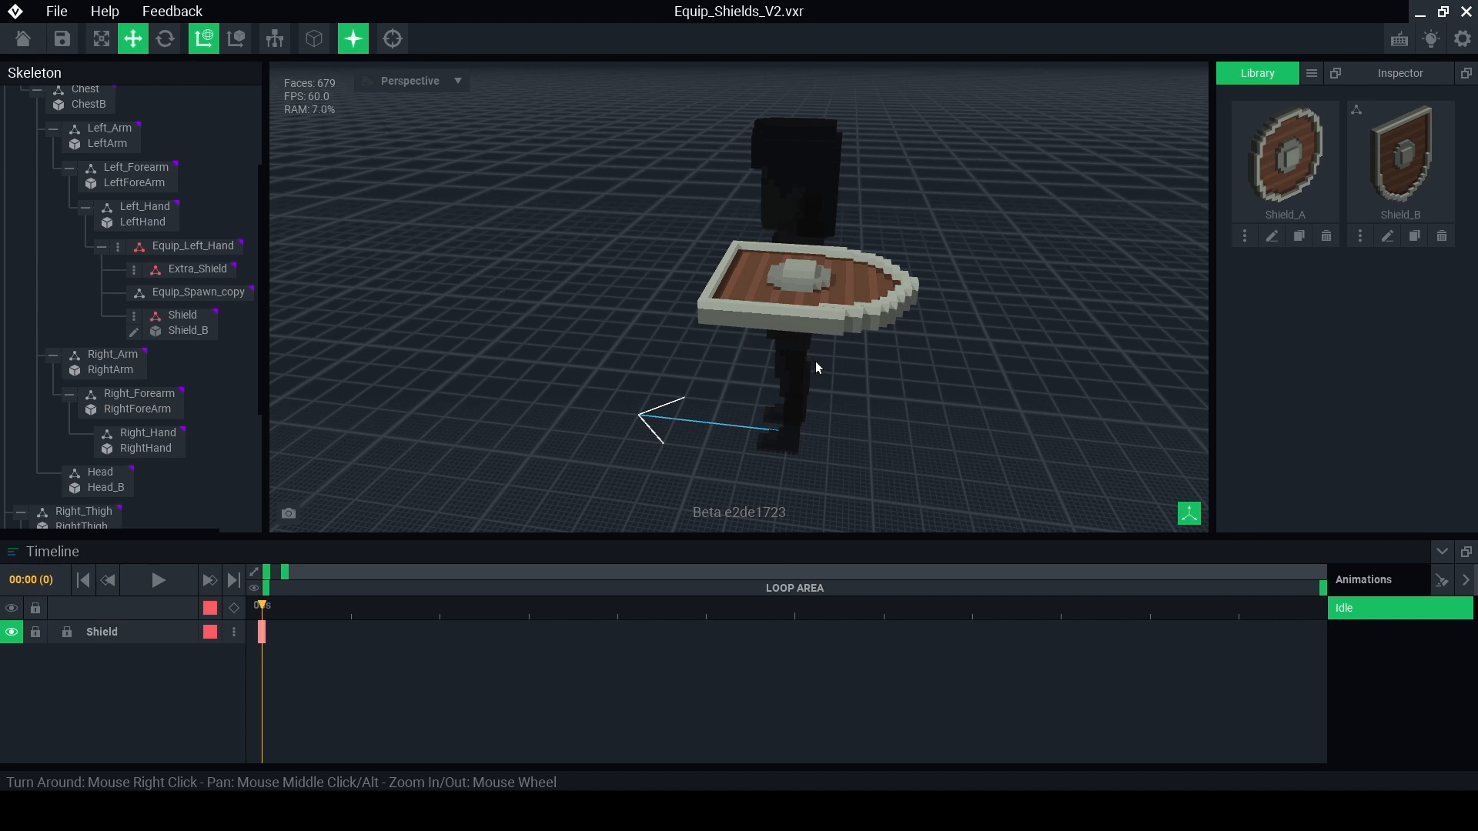
double_click(1397, 155)
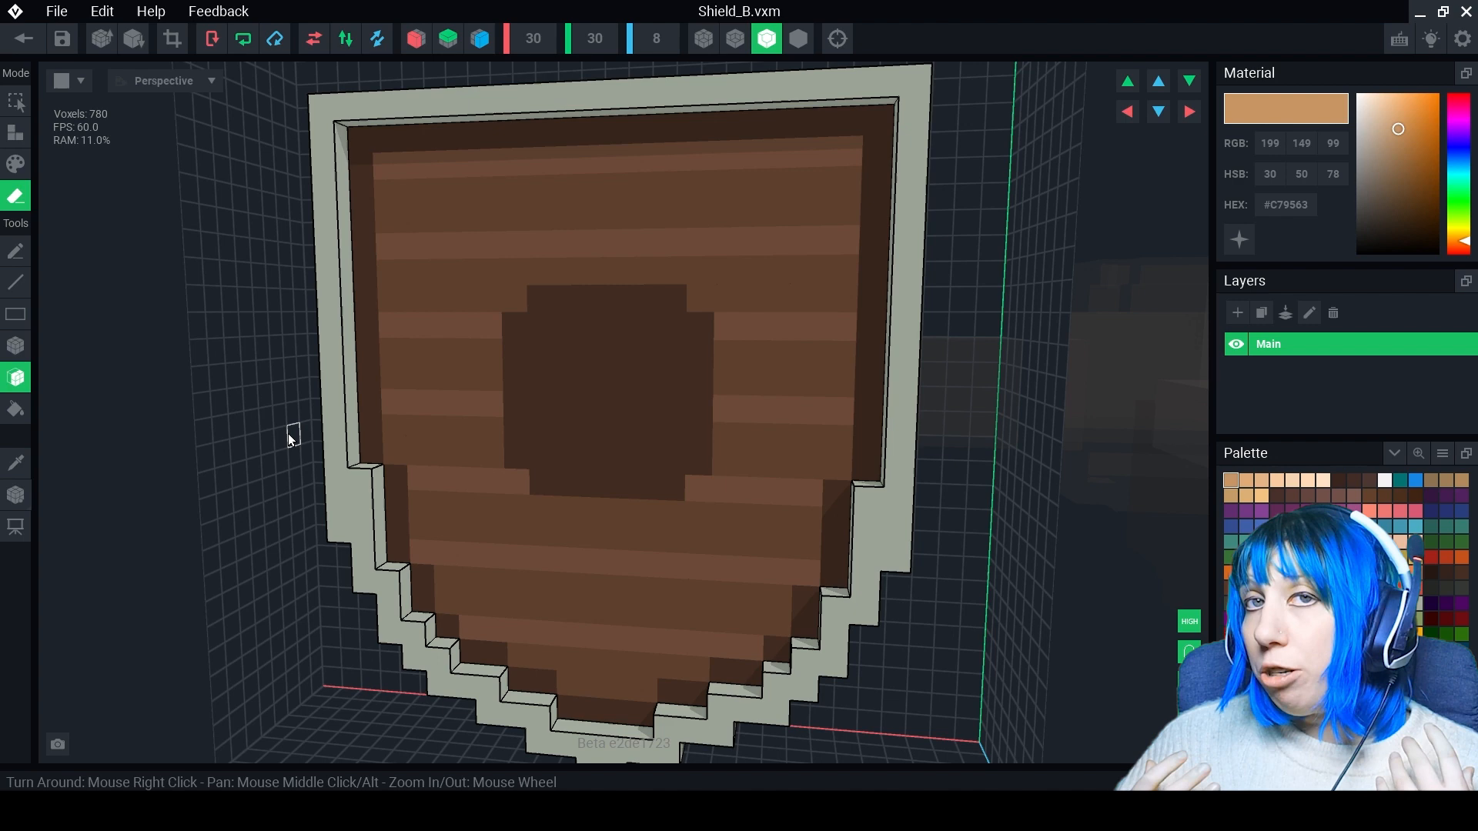
Recolour Shield_B's face a darker purple using Paint mode
left_click(1277, 618)
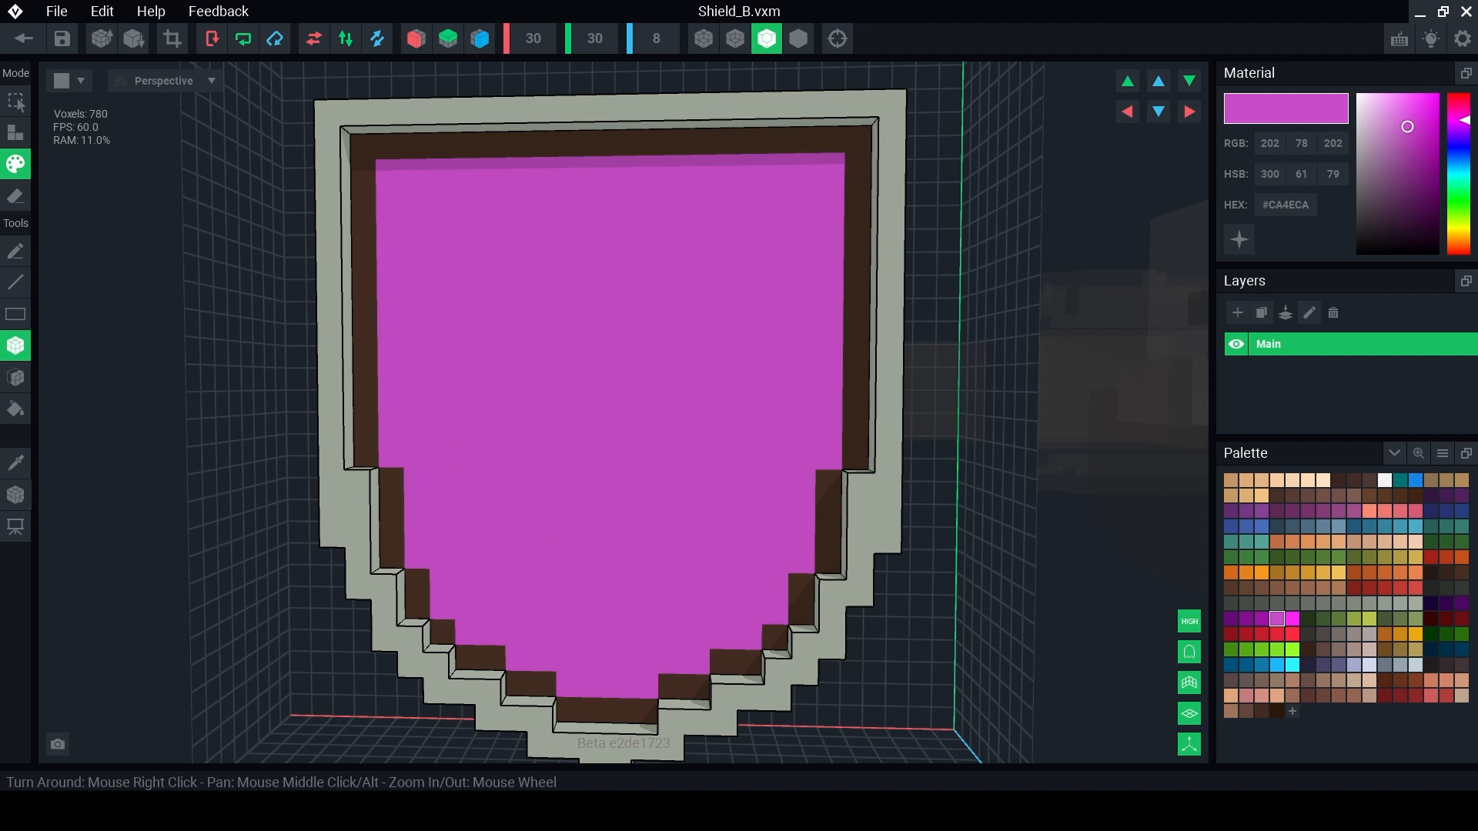
left_click(1426, 150)
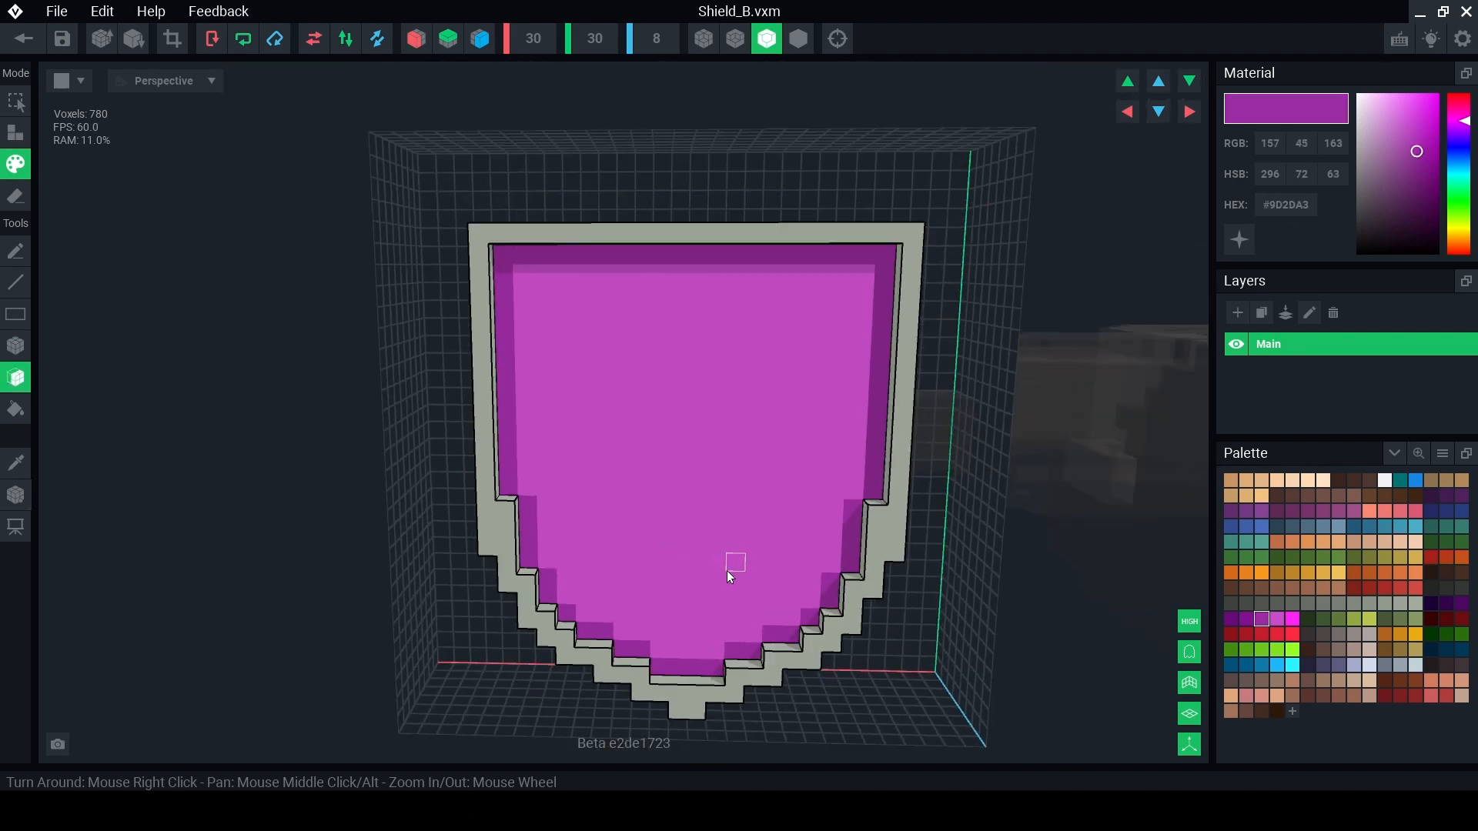
left_click(172, 39)
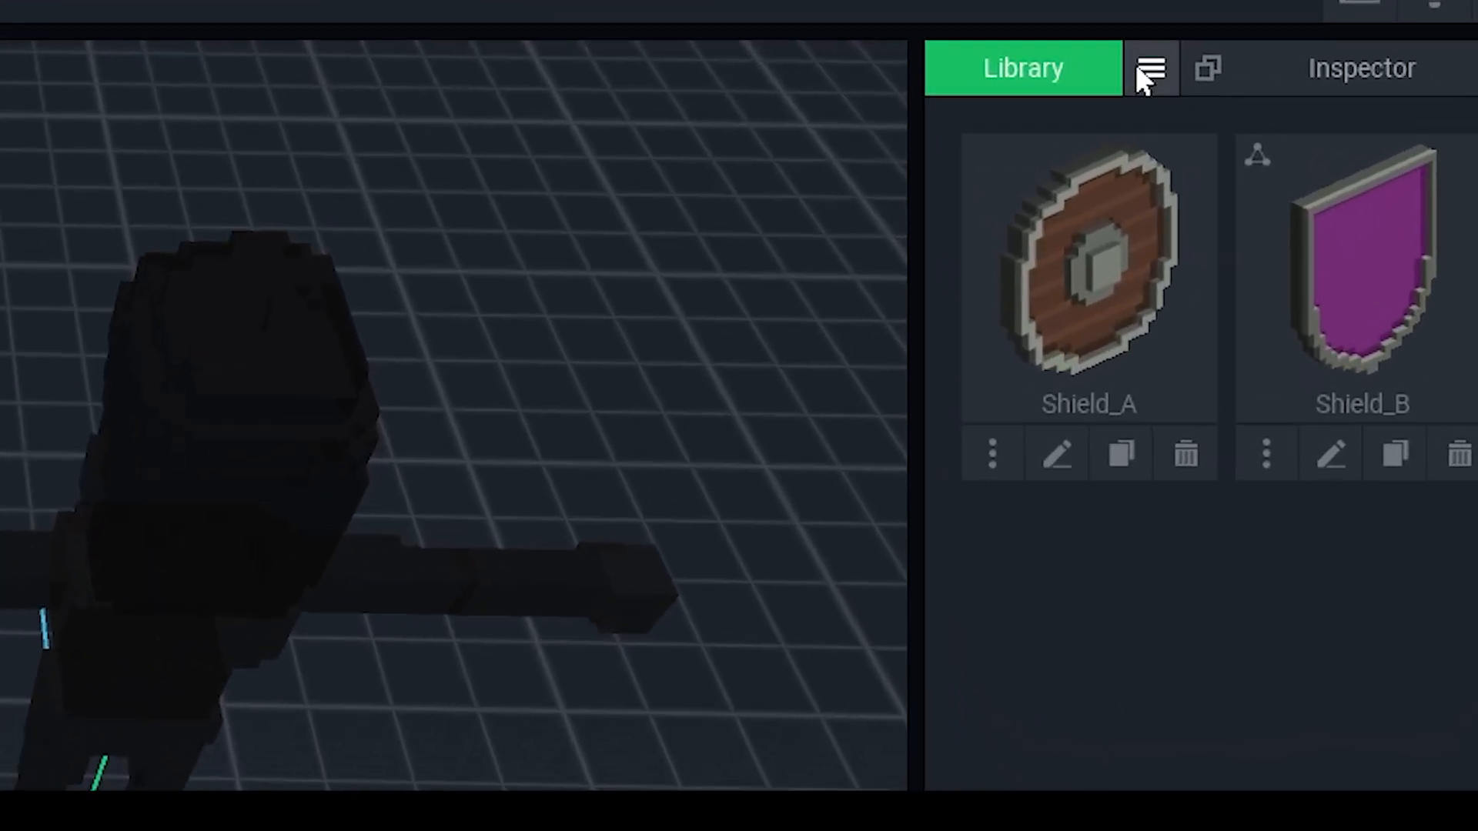
Create a new model, draw a pink heart outline, set its pivot and save it as Heart small
left_click(1150, 67)
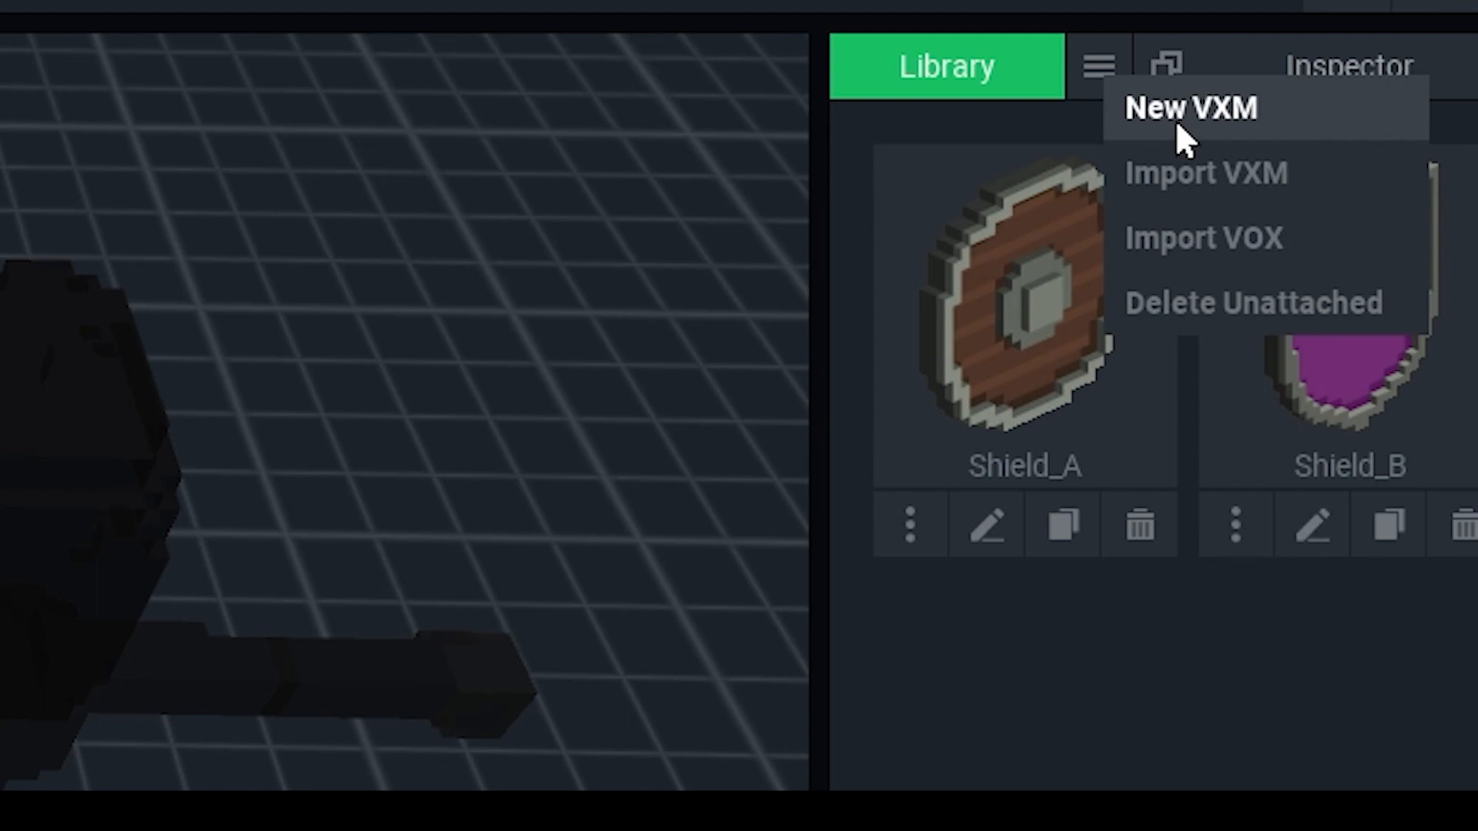
left_click(1191, 108)
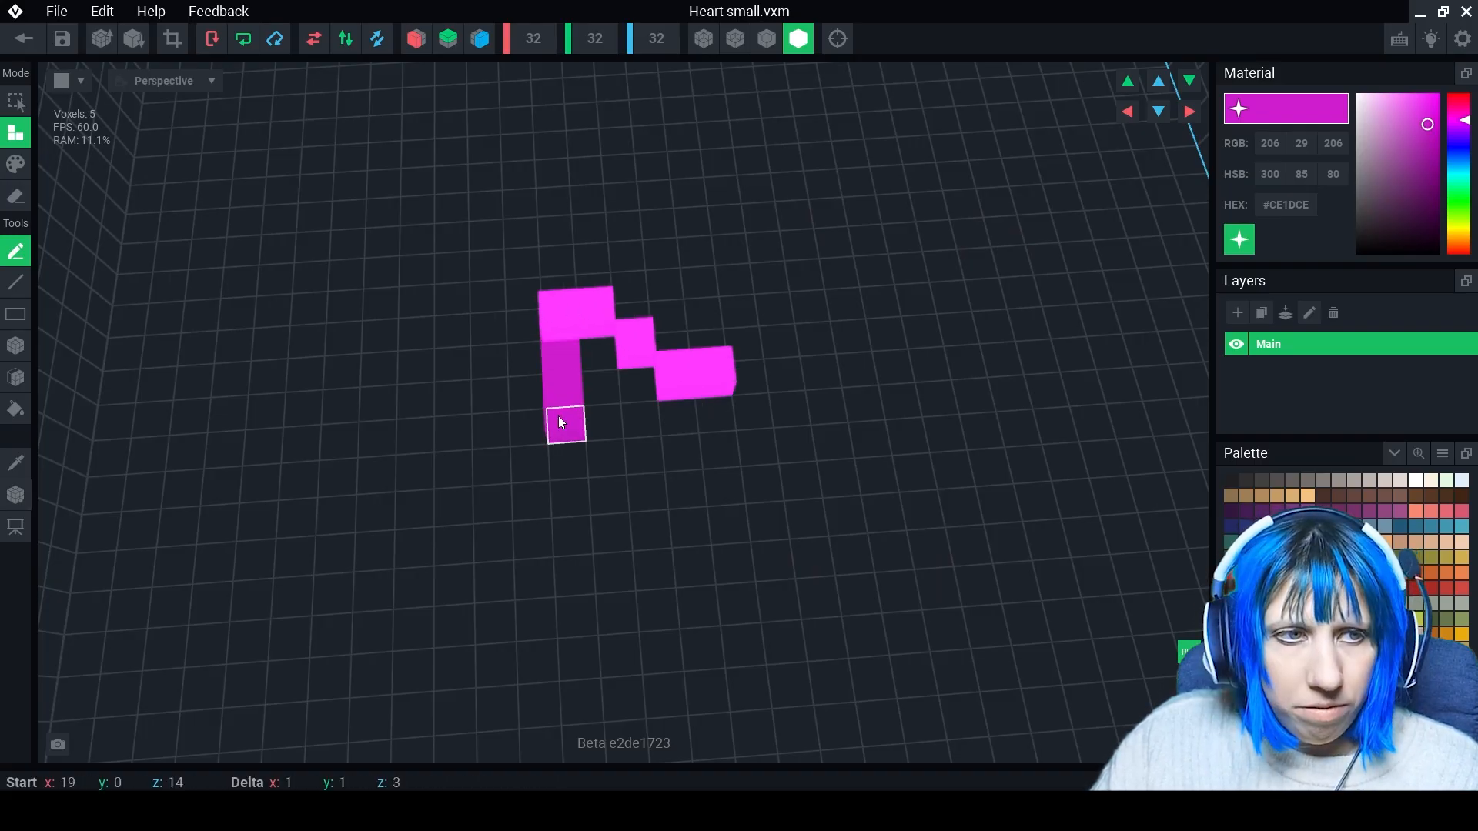
left_click(566, 423)
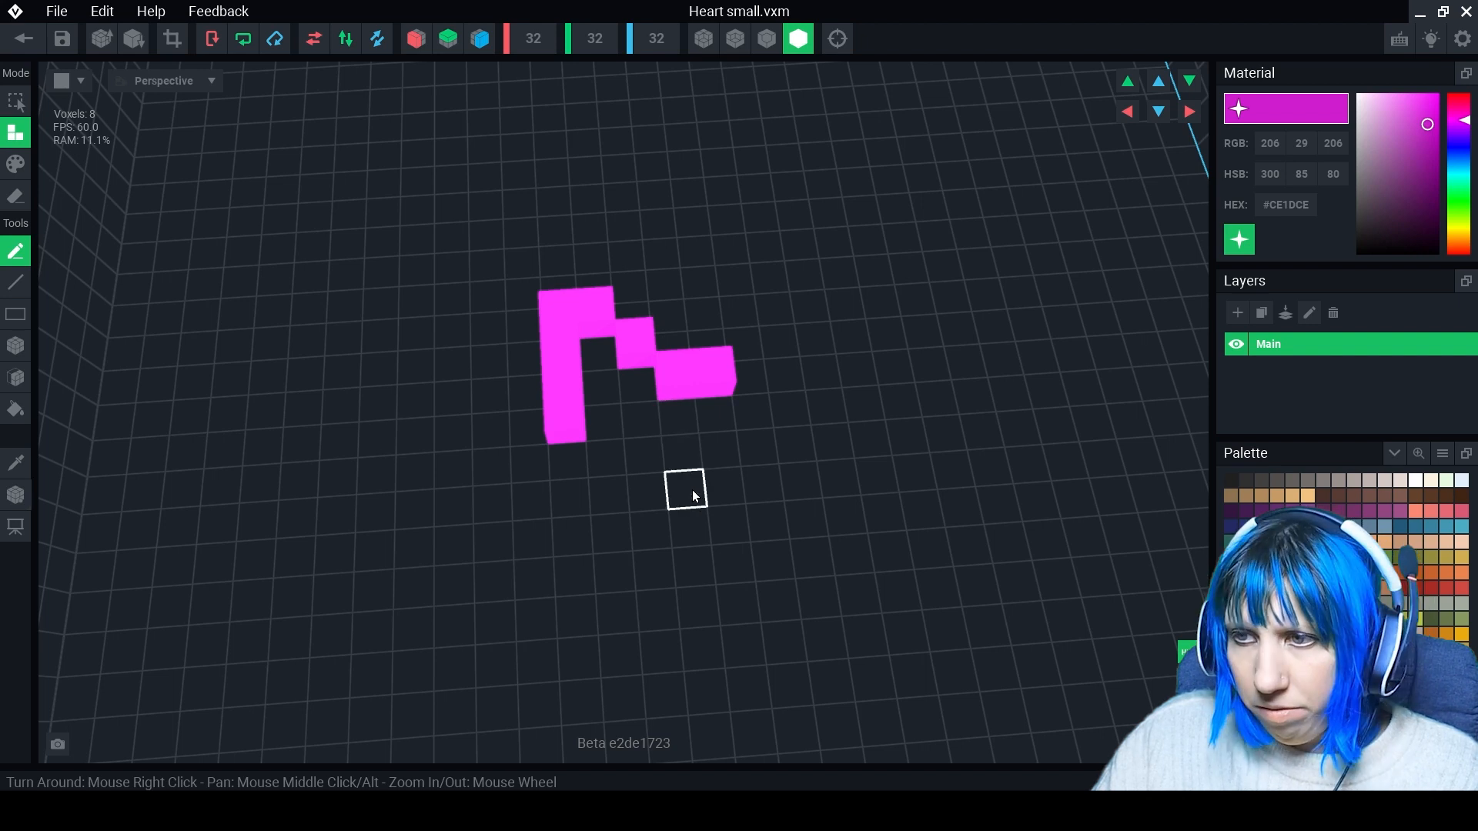
left_click(603, 462)
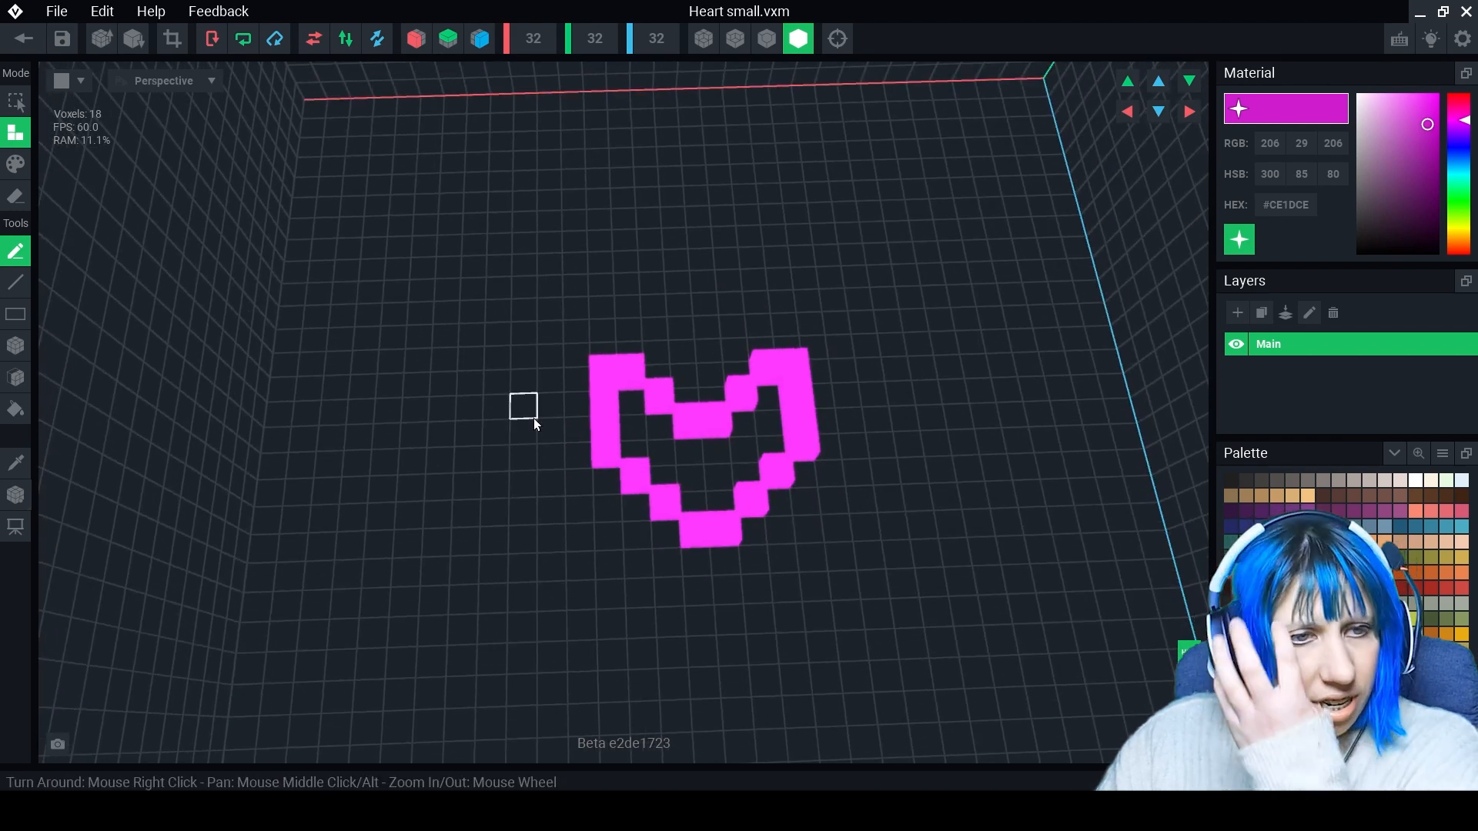
scroll("up", 3)
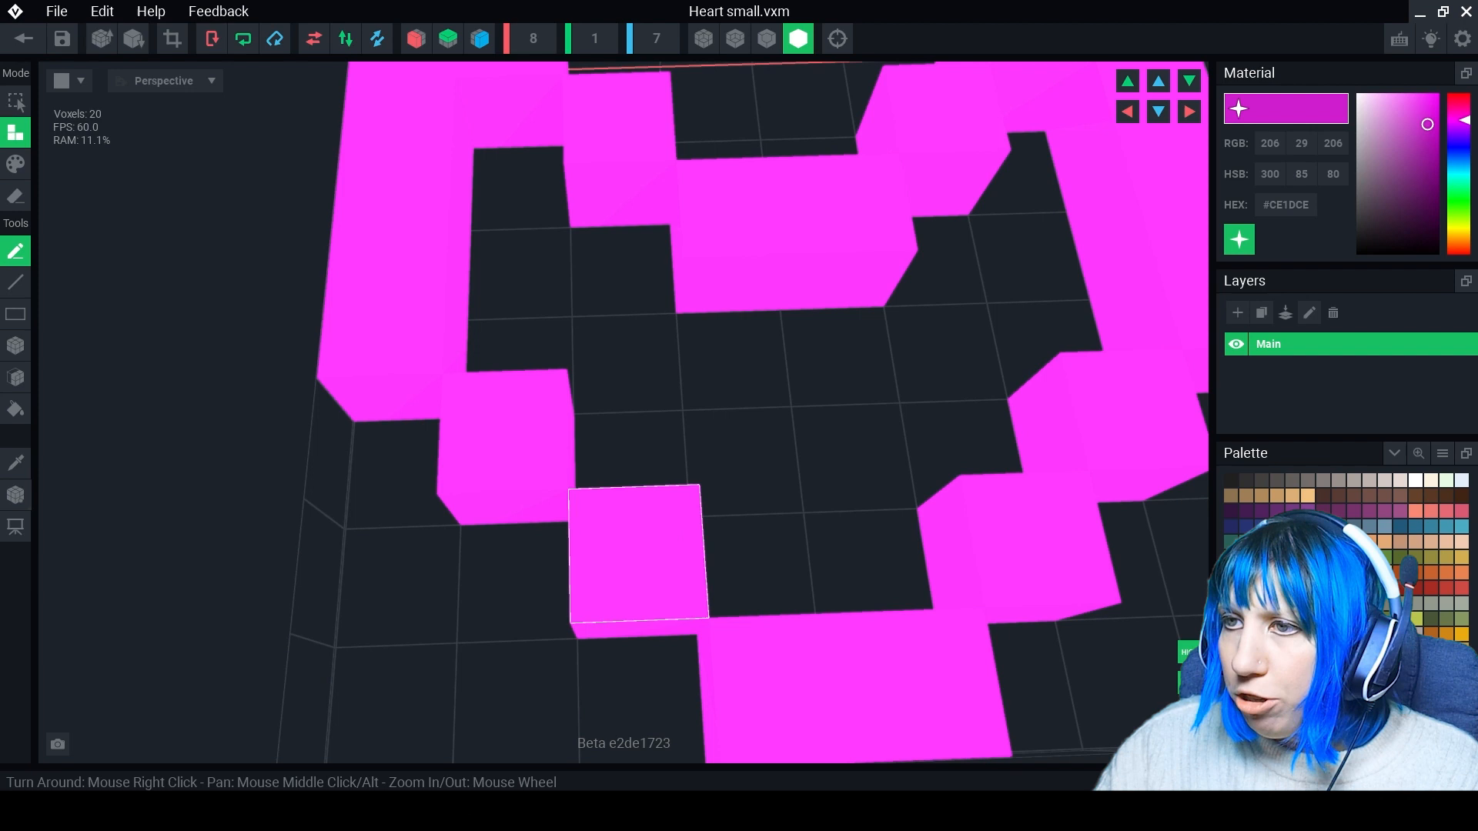
left_click(16, 495)
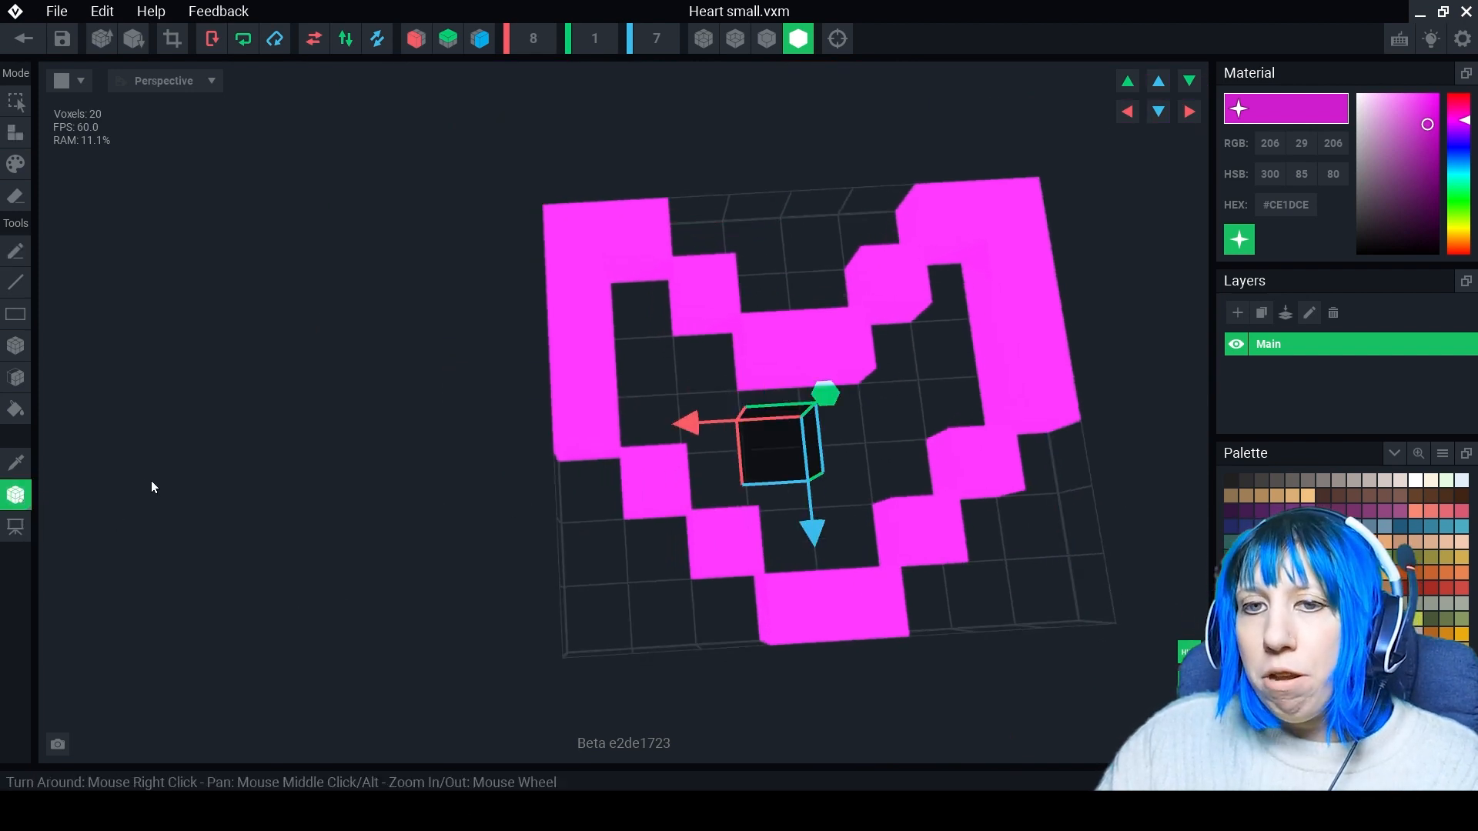
mouse_move(33, 500)
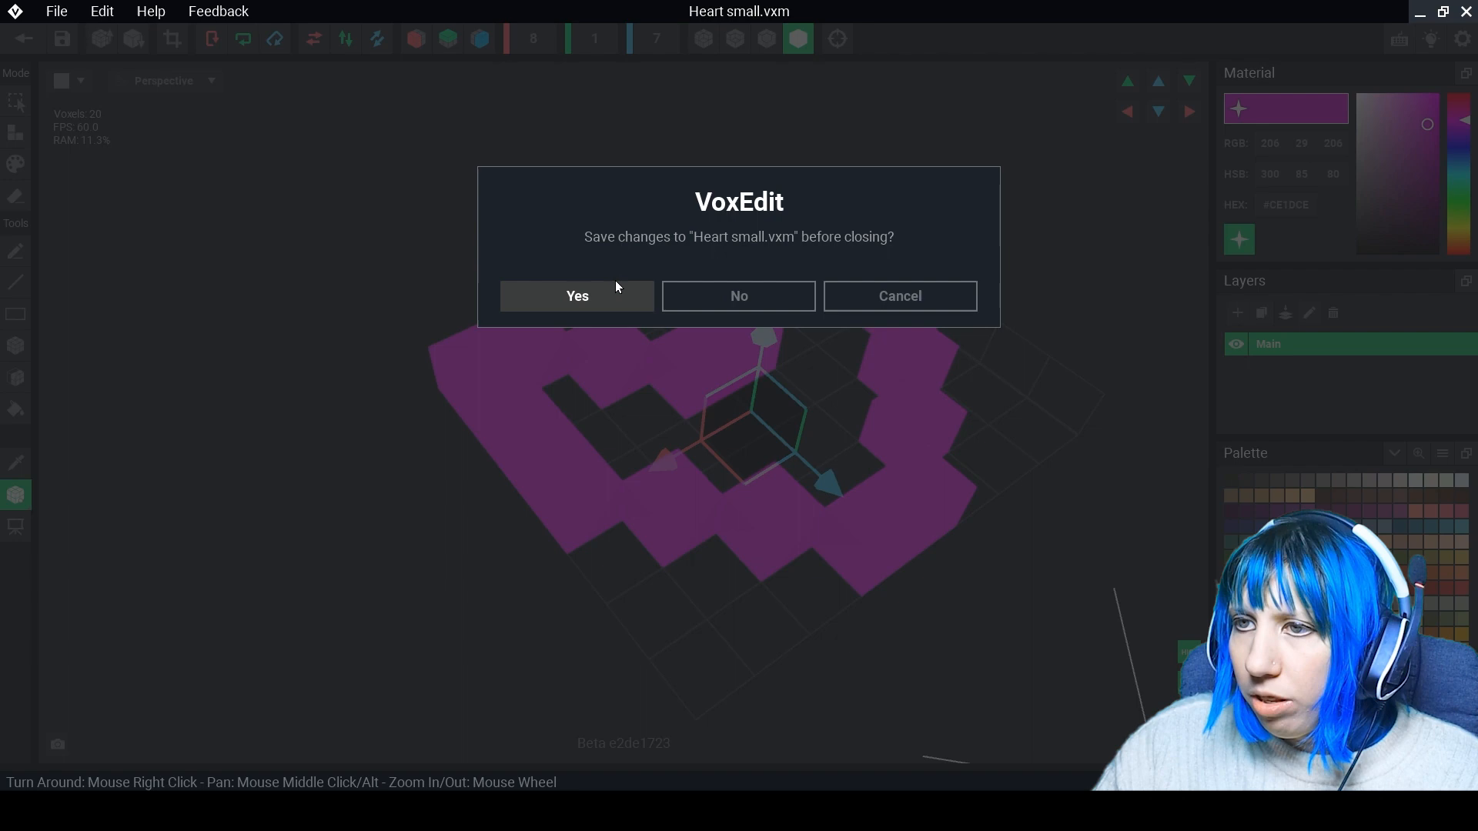
left_click(738, 294)
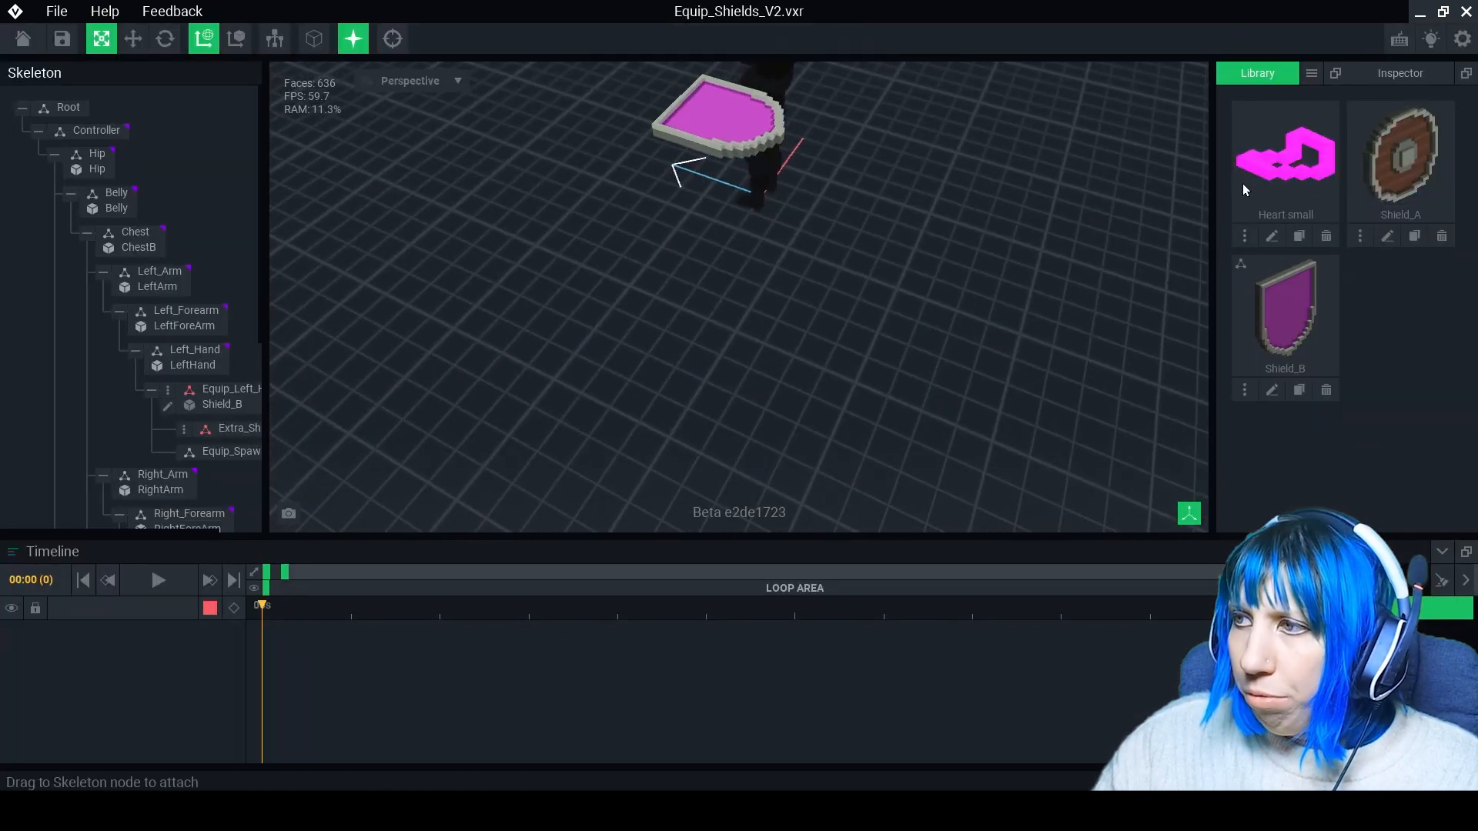
Create the Medium heart model, trim its volume around the heart, and return to the shield animation
left_click(1311, 72)
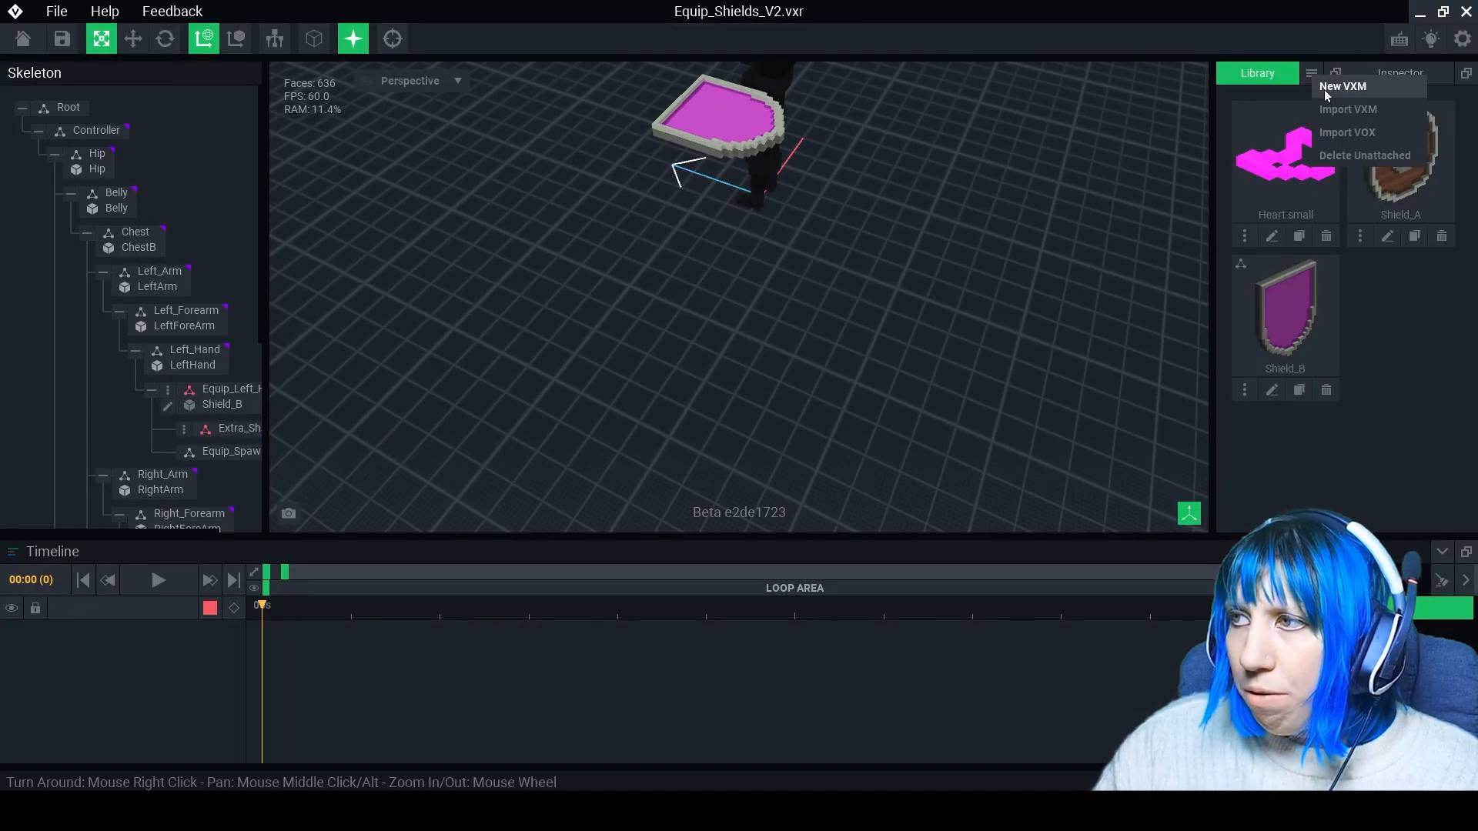
left_click(1343, 86)
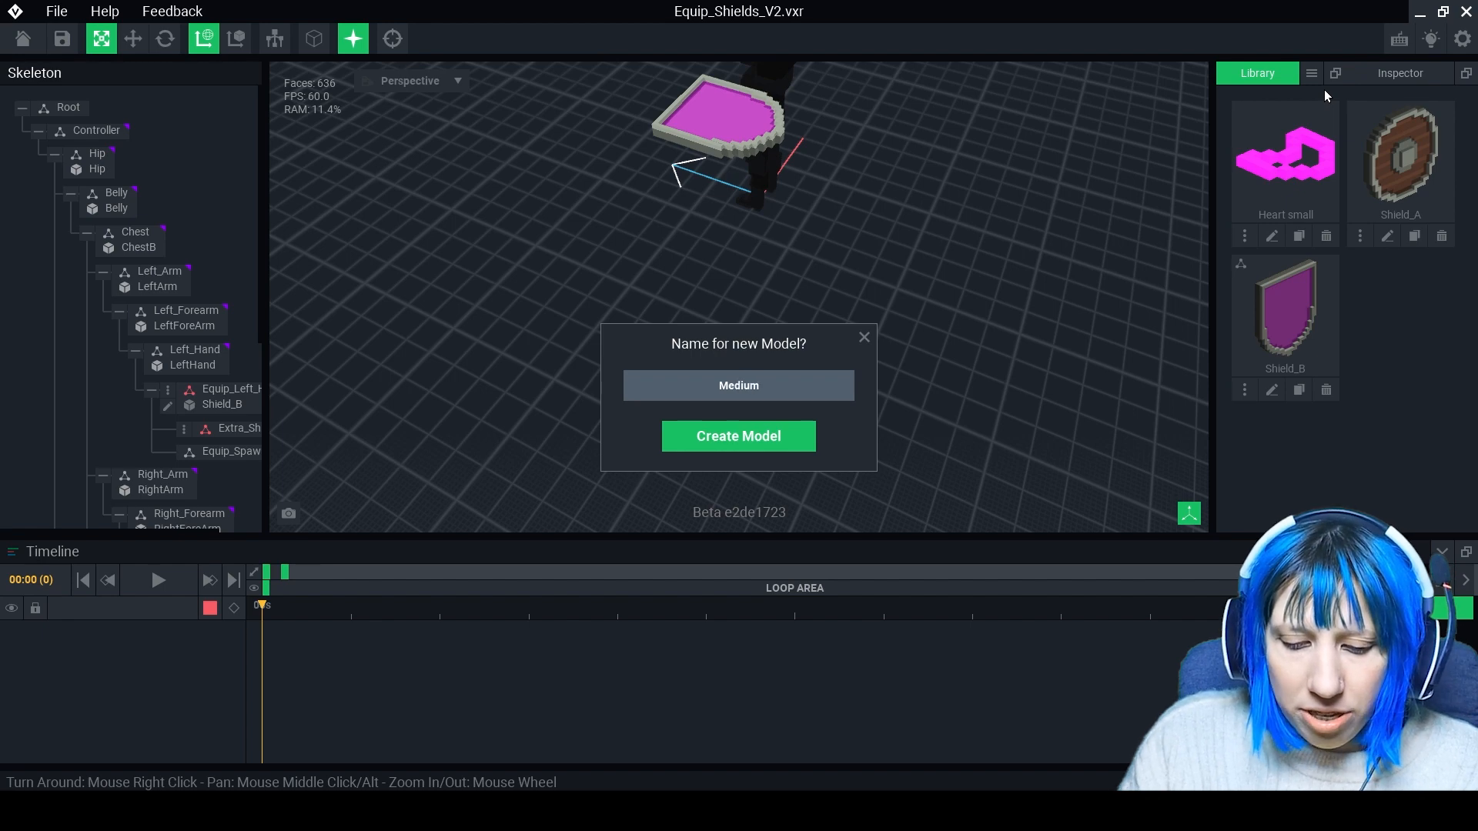
left_click(738, 435)
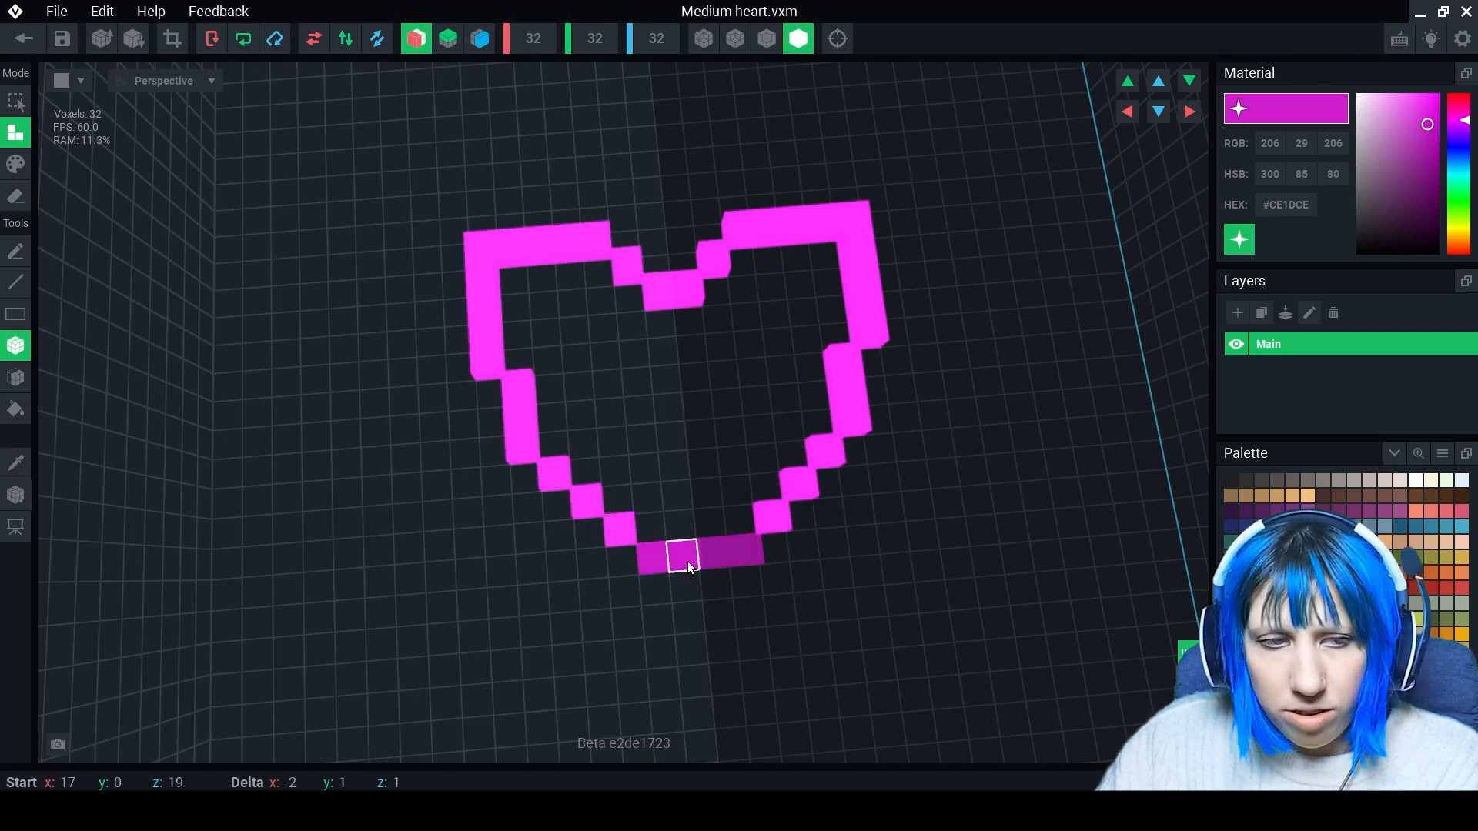
left_click(172, 38)
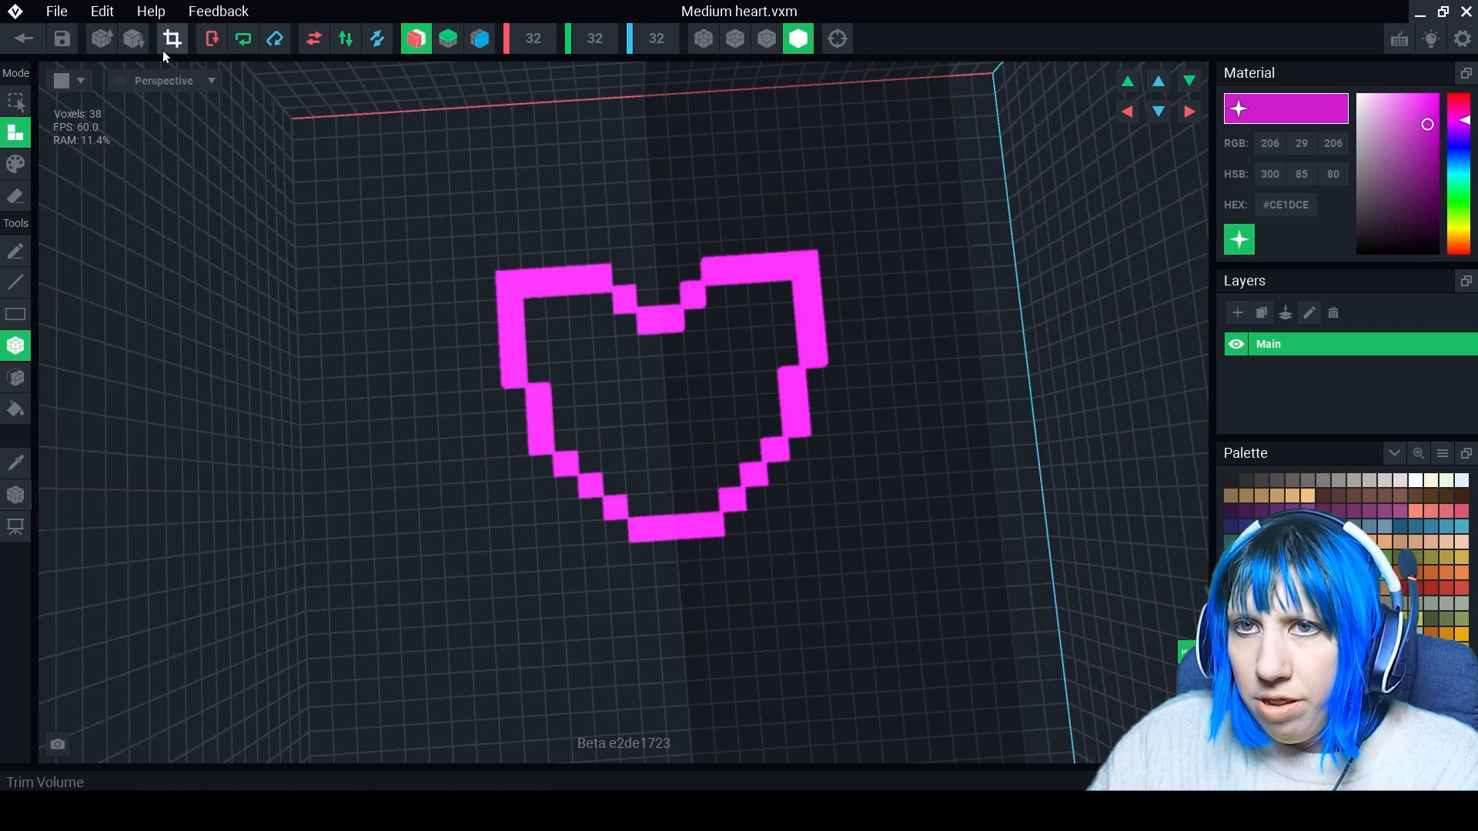
left_click(16, 495)
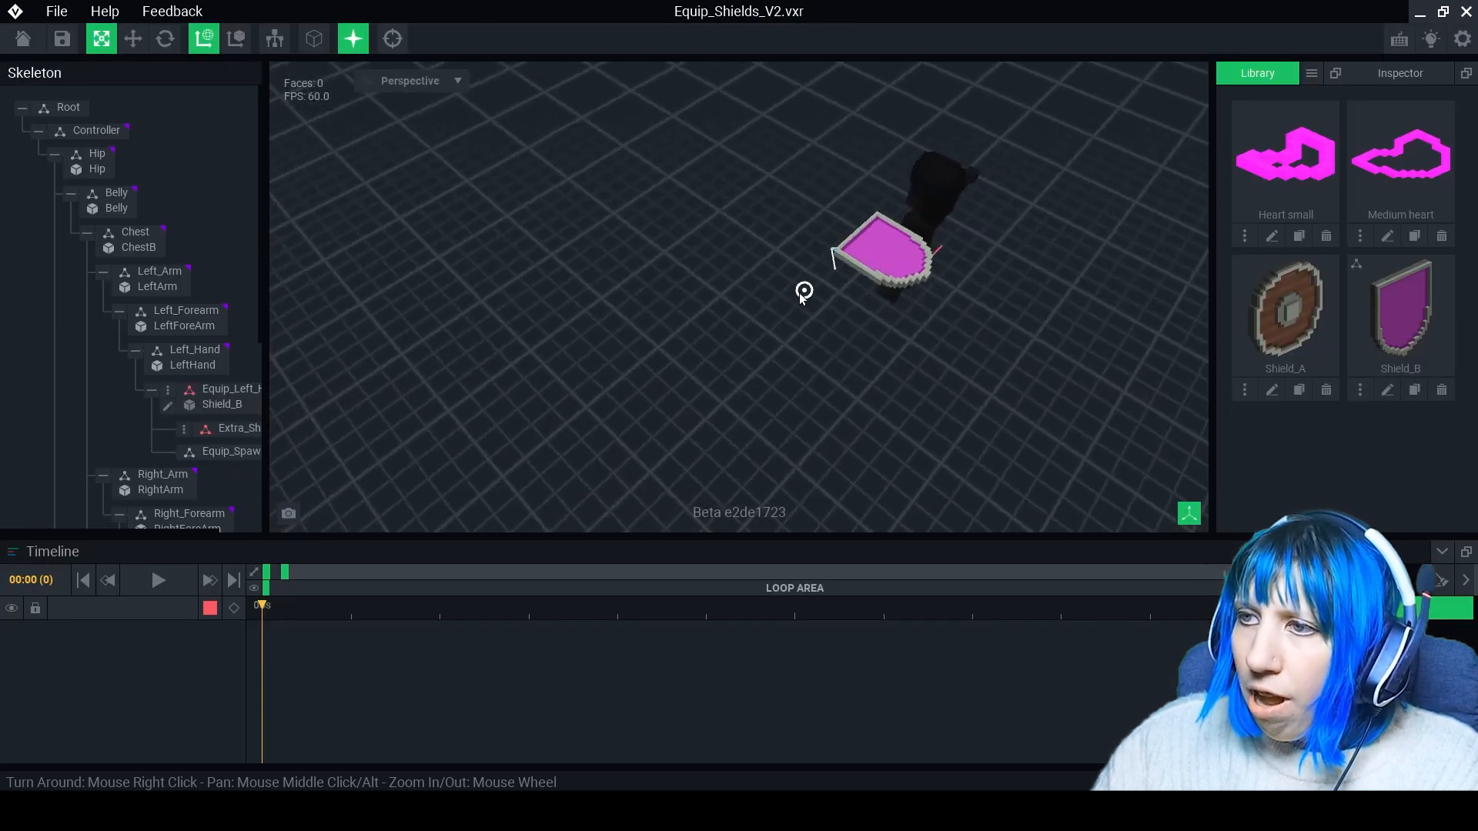
Create a new voxel model named Heart from the library's New VXM option
left_click(1310, 73)
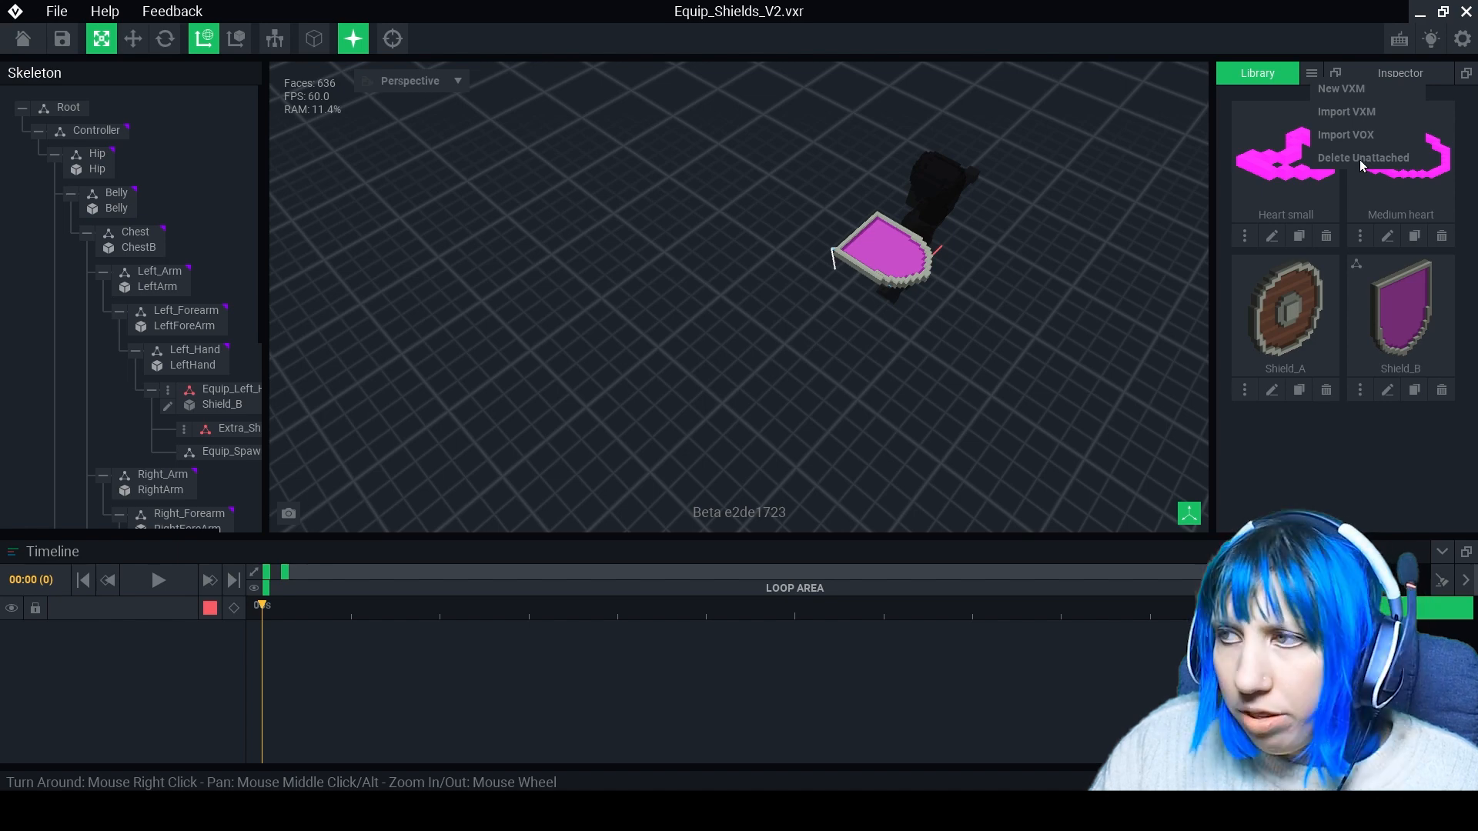
left_click(1340, 88)
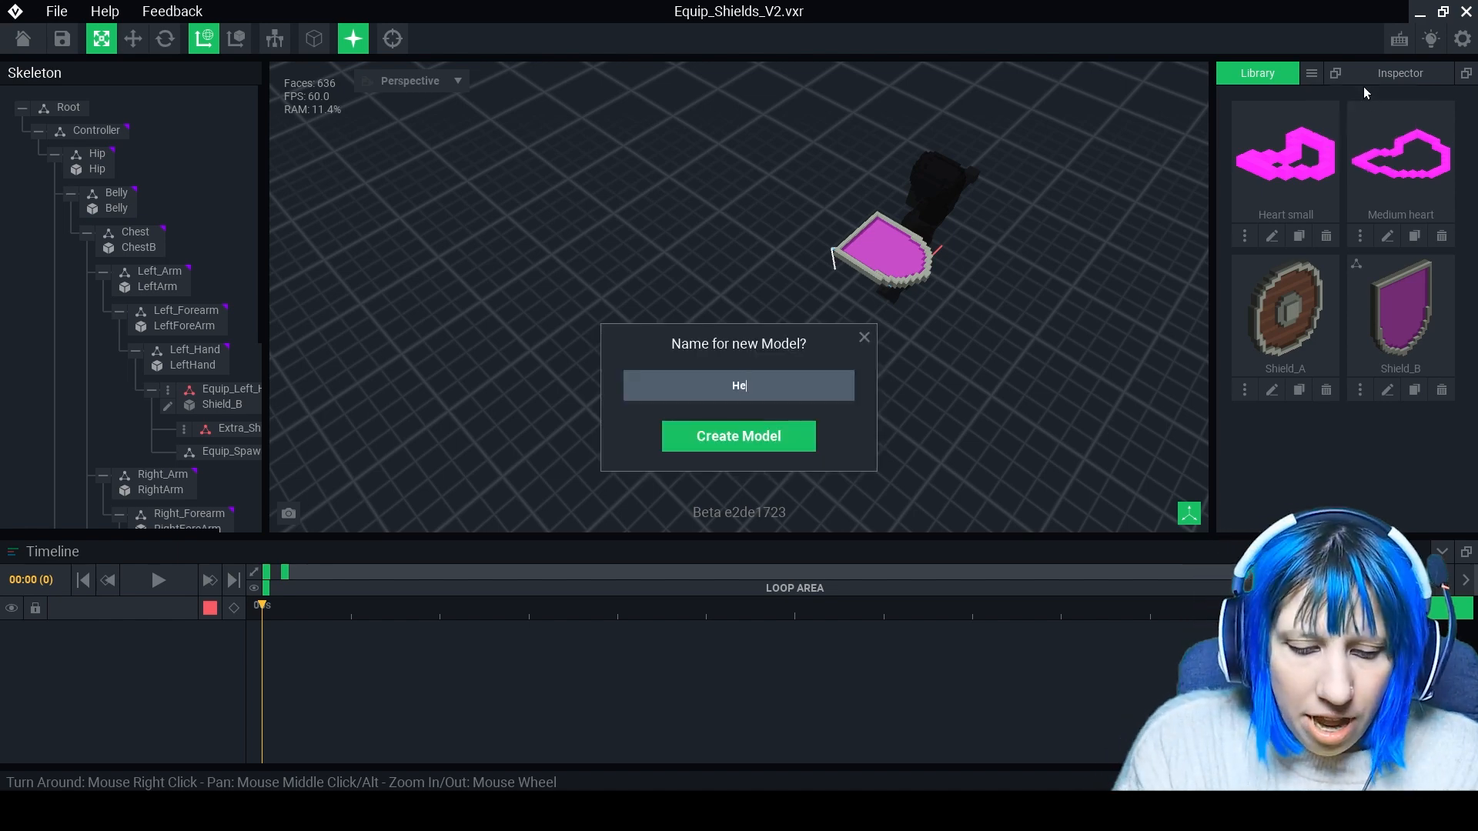
left_click(738, 435)
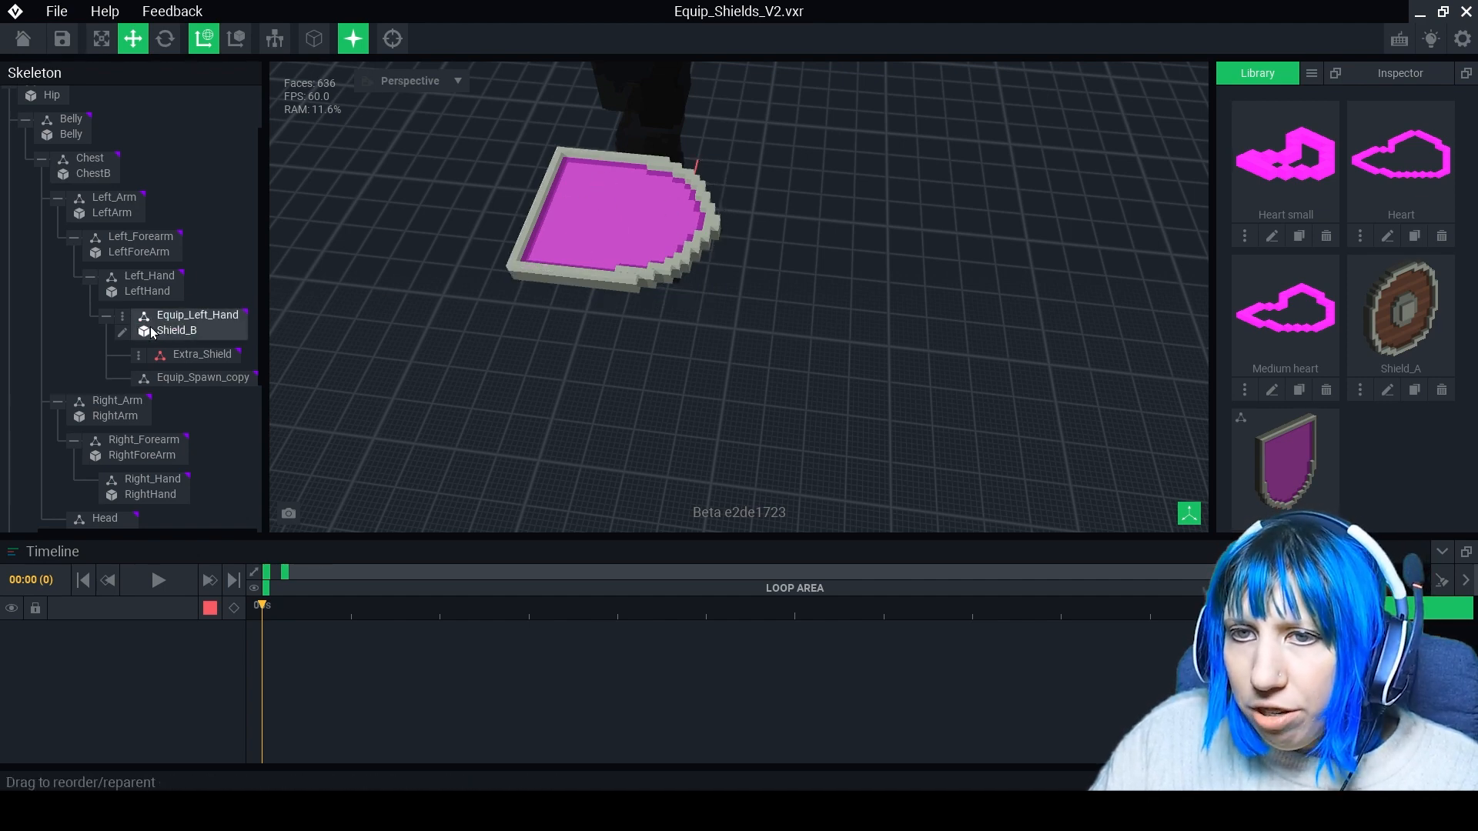
Create child nodes Heart 1 and Heart 2 under Shield_B
right_click(176, 330)
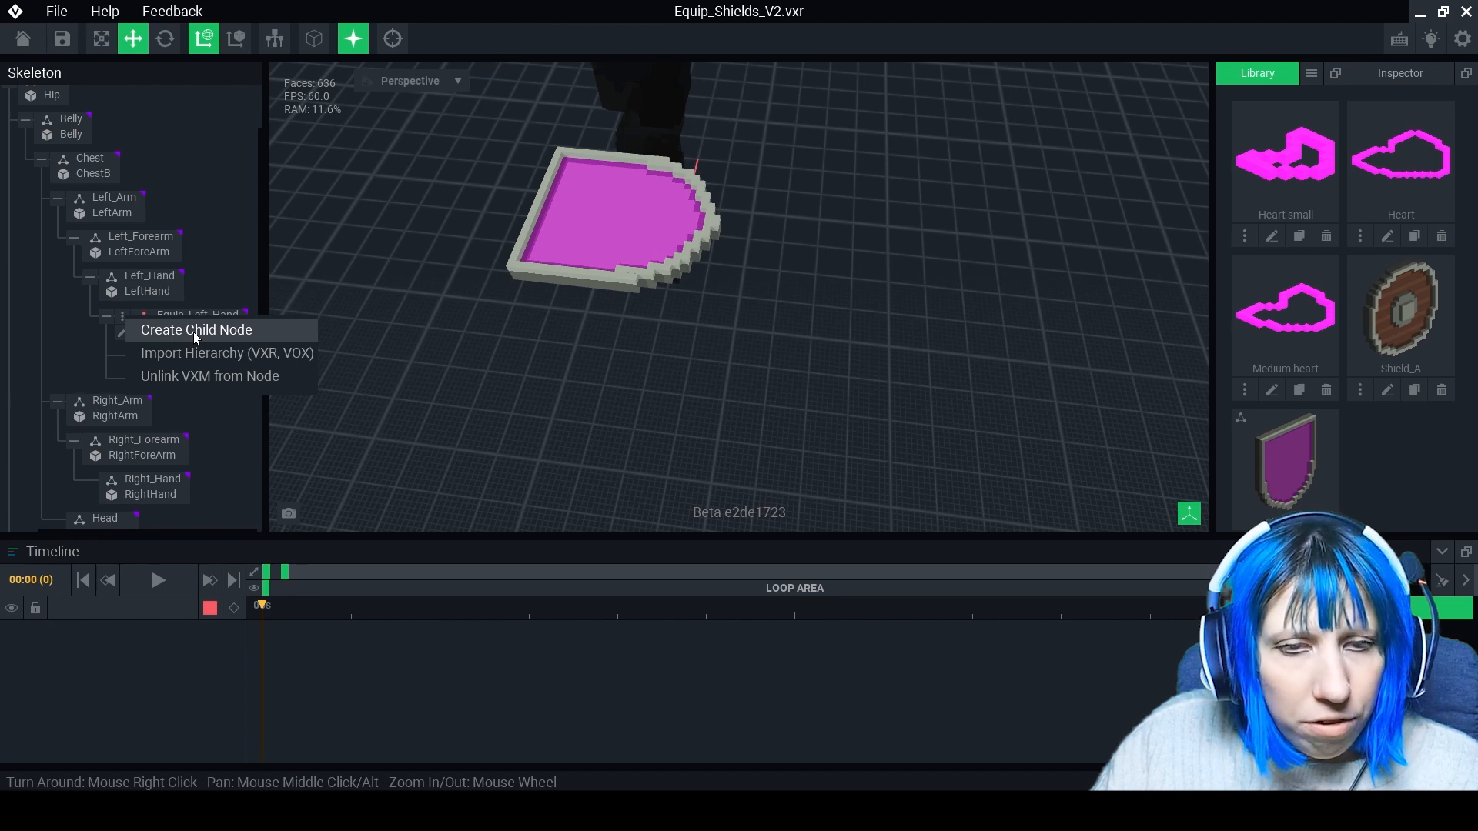
left_click(196, 330)
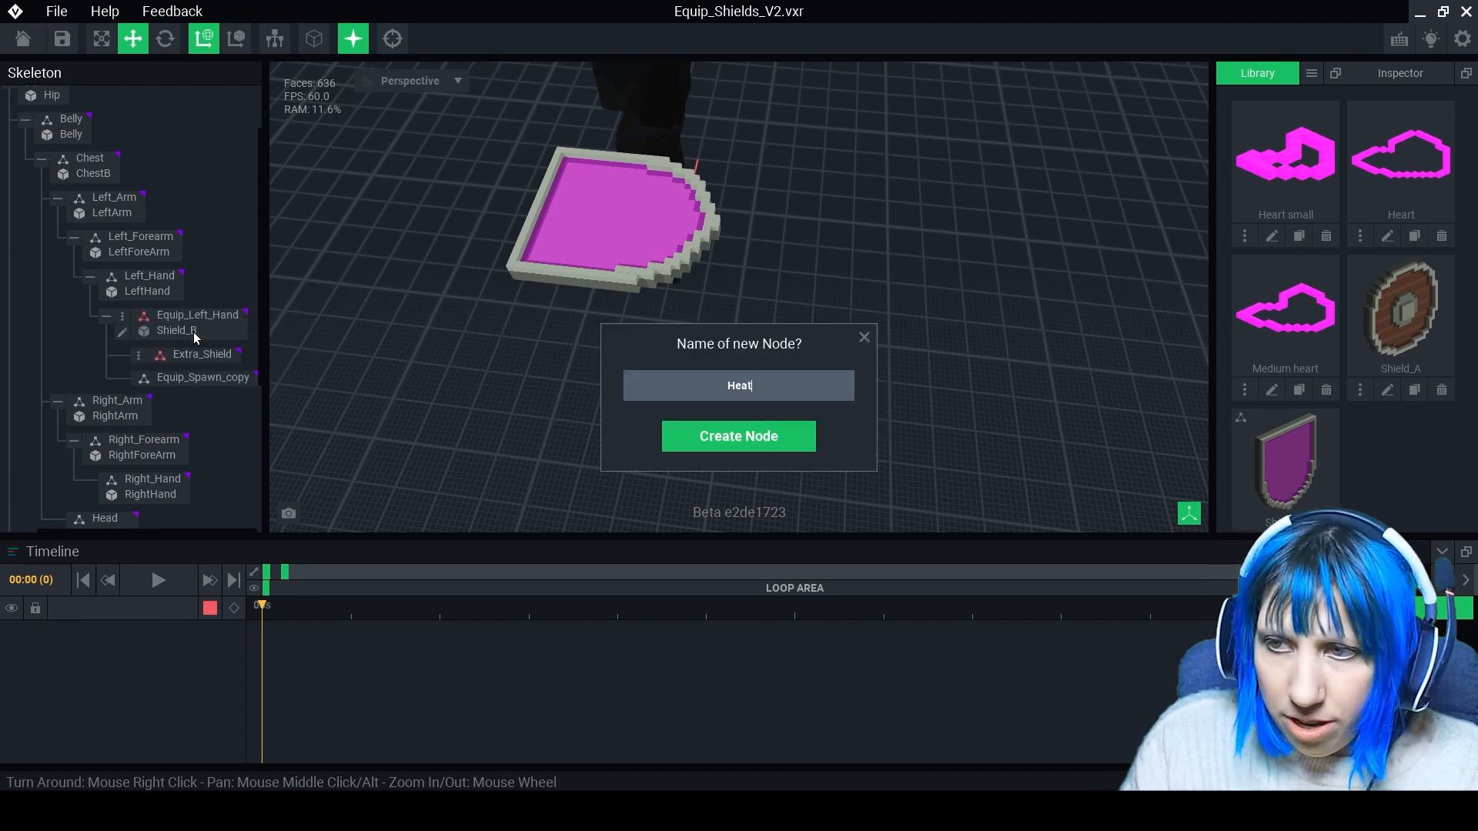
left_click(738, 435)
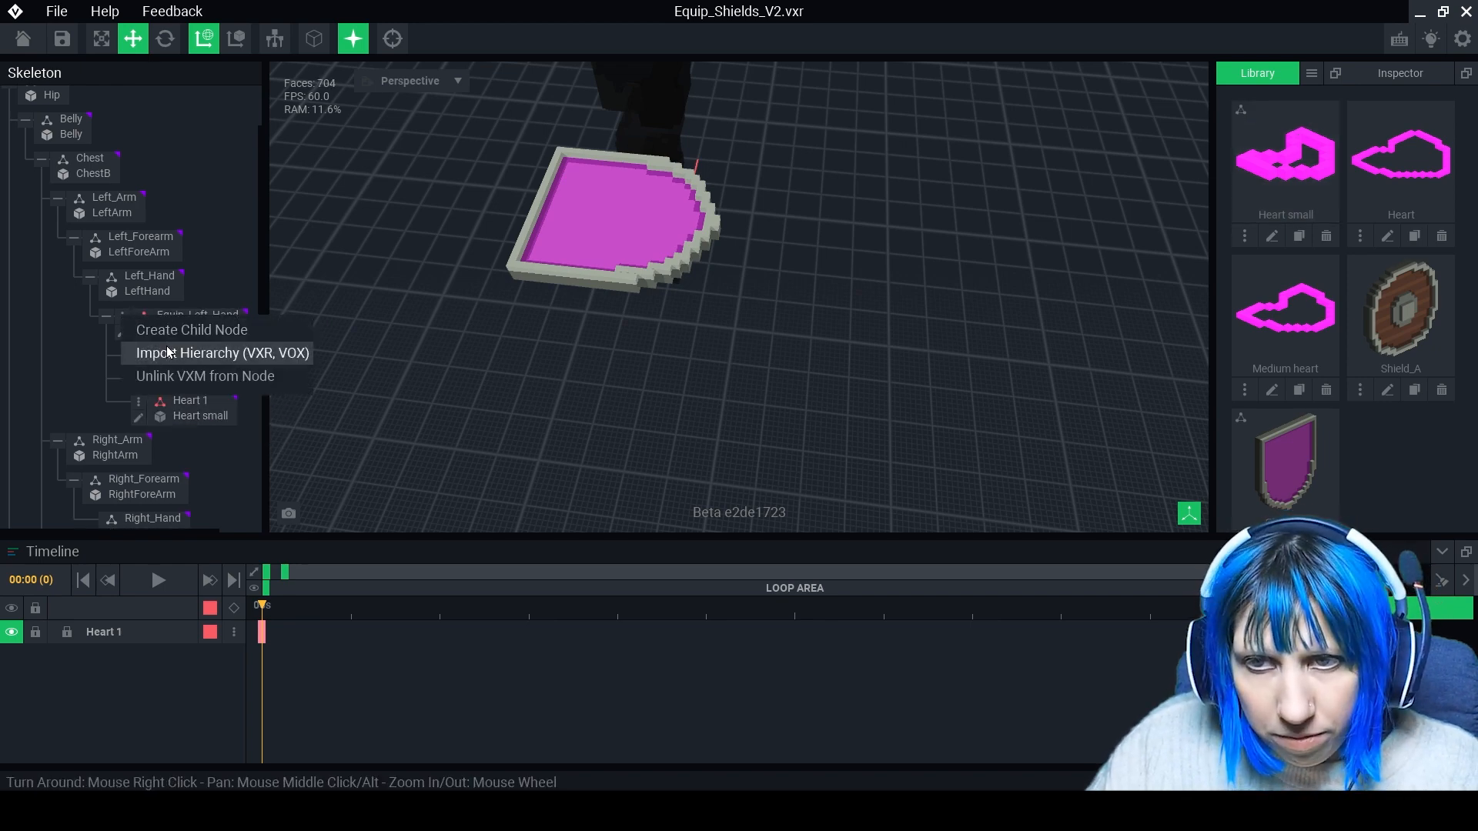
left_click(192, 329)
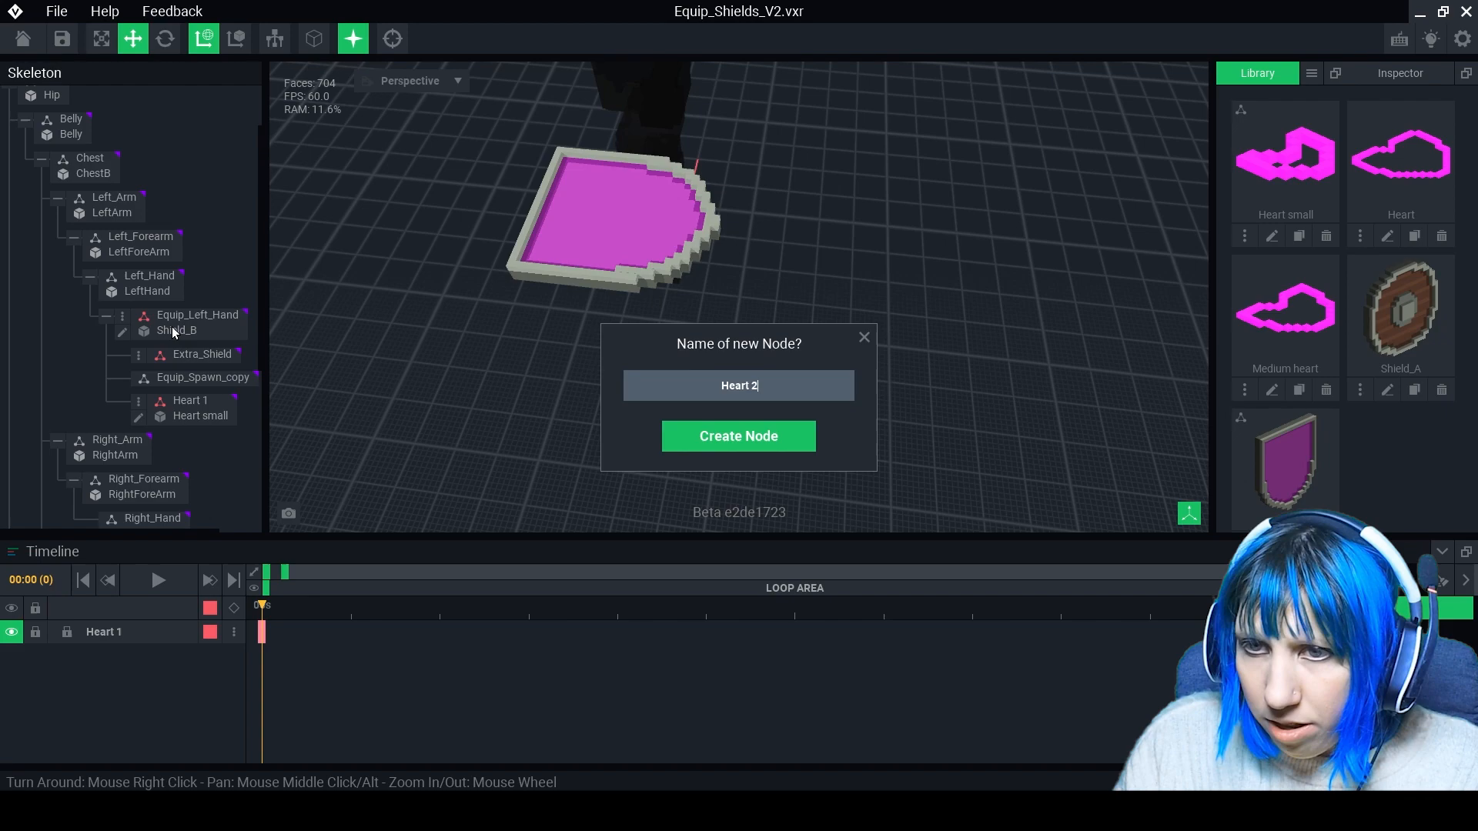
left_click(738, 436)
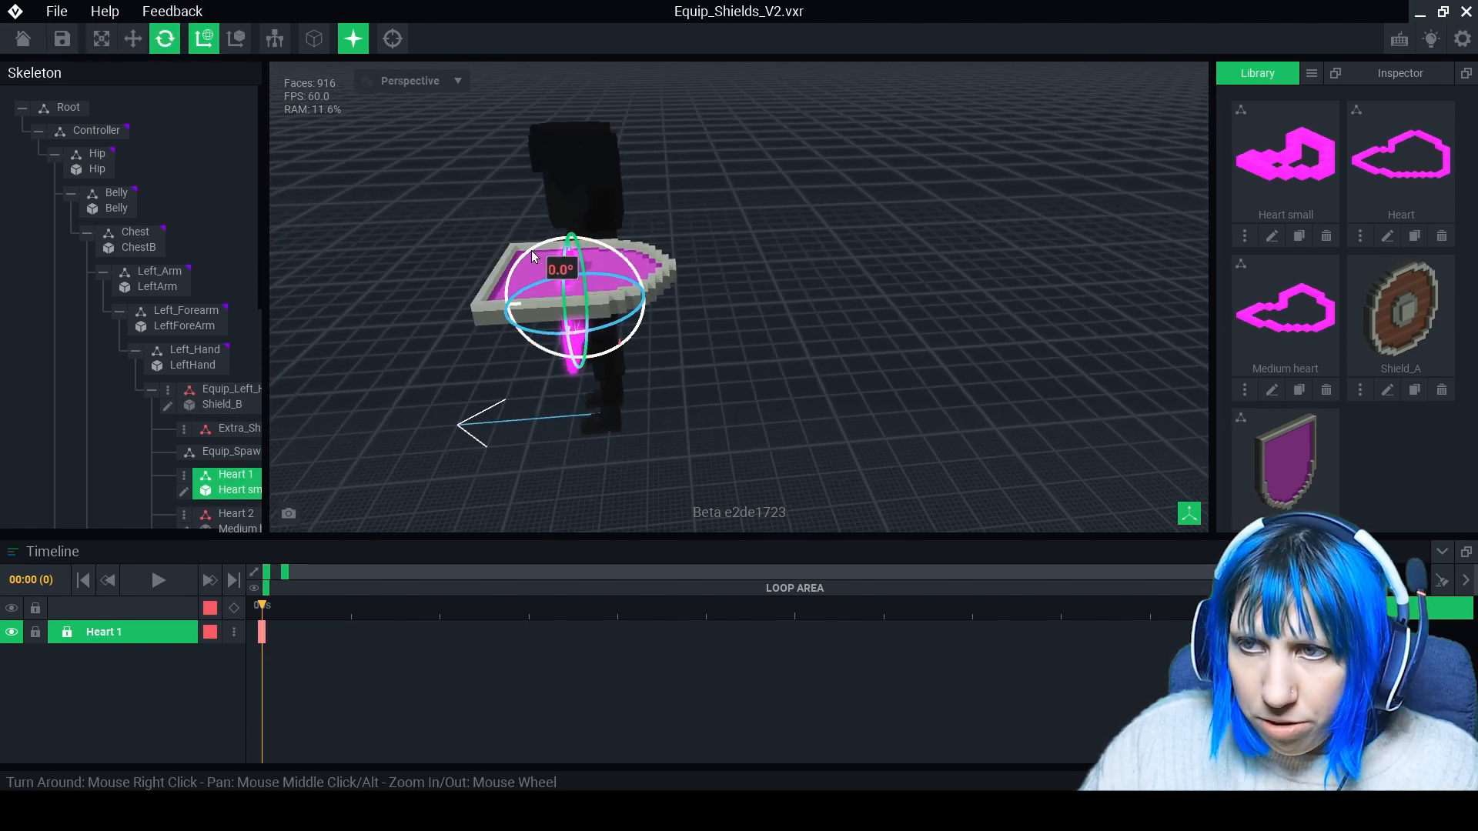
Add the Heart 3 node and lower Hearts 1, 2 and 3 inside the shield
left_click_drag(533, 254, 608, 282)
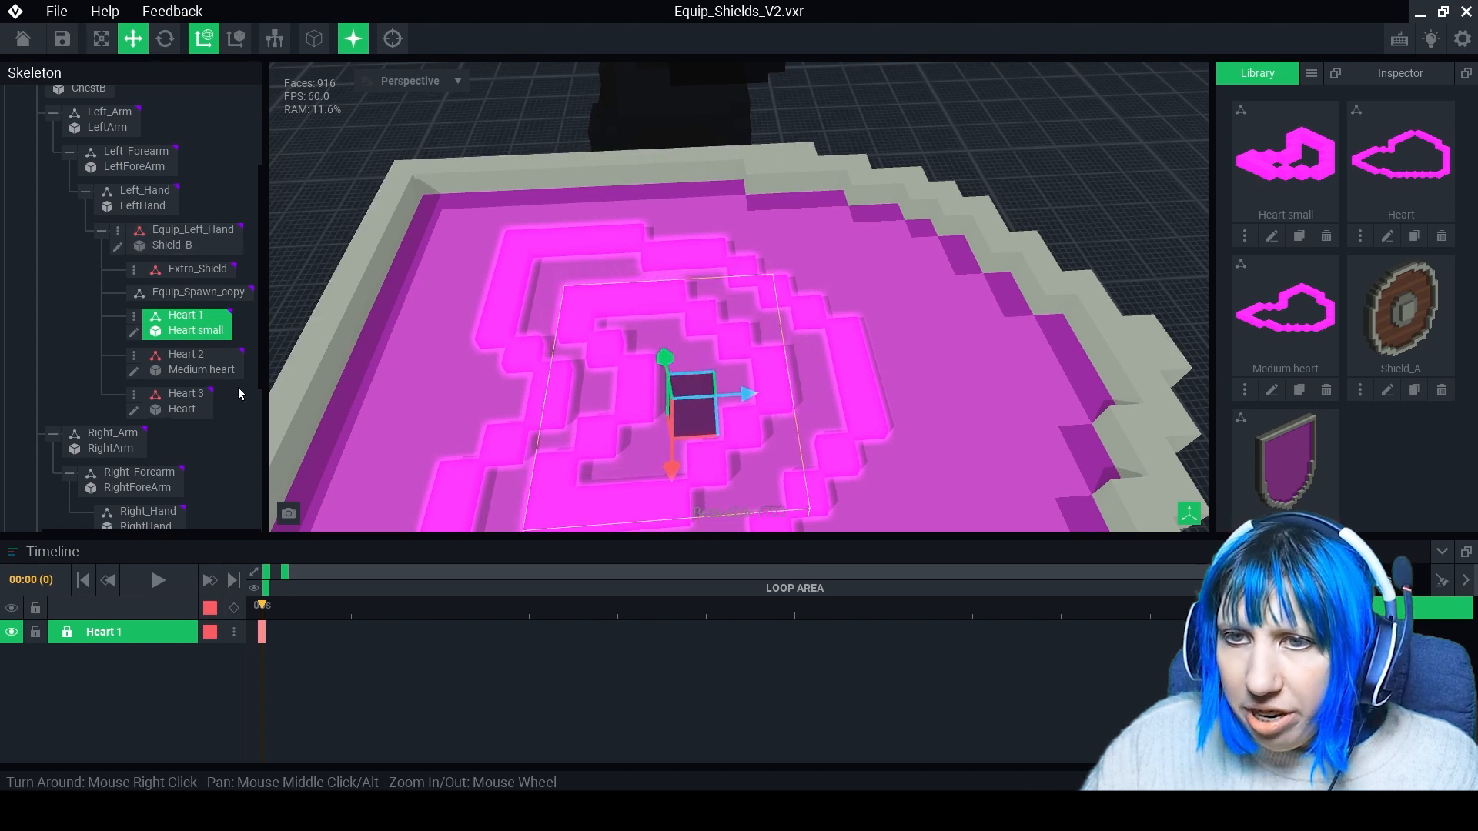
left_click(186, 393)
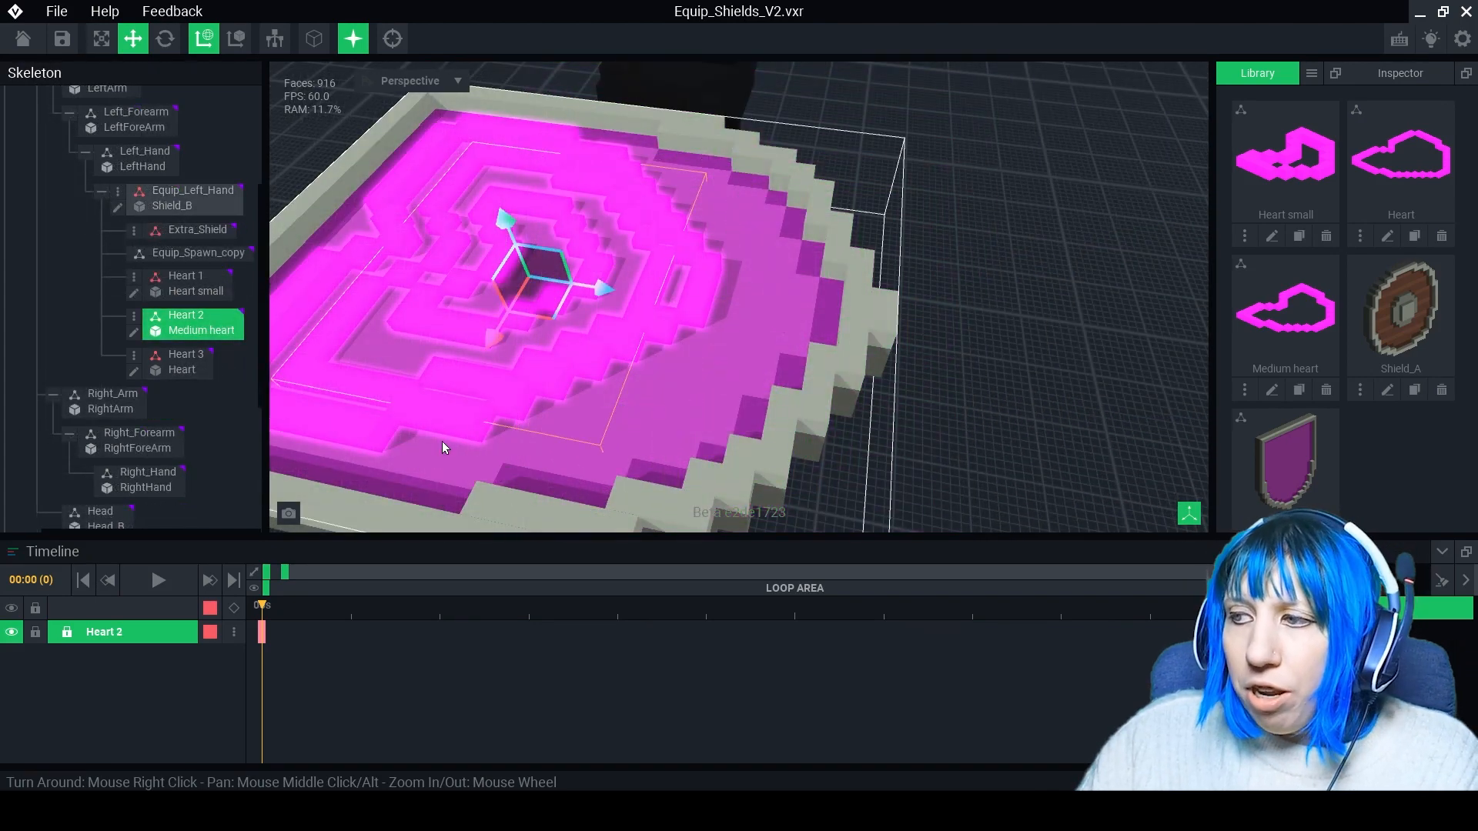
left_click(185, 353)
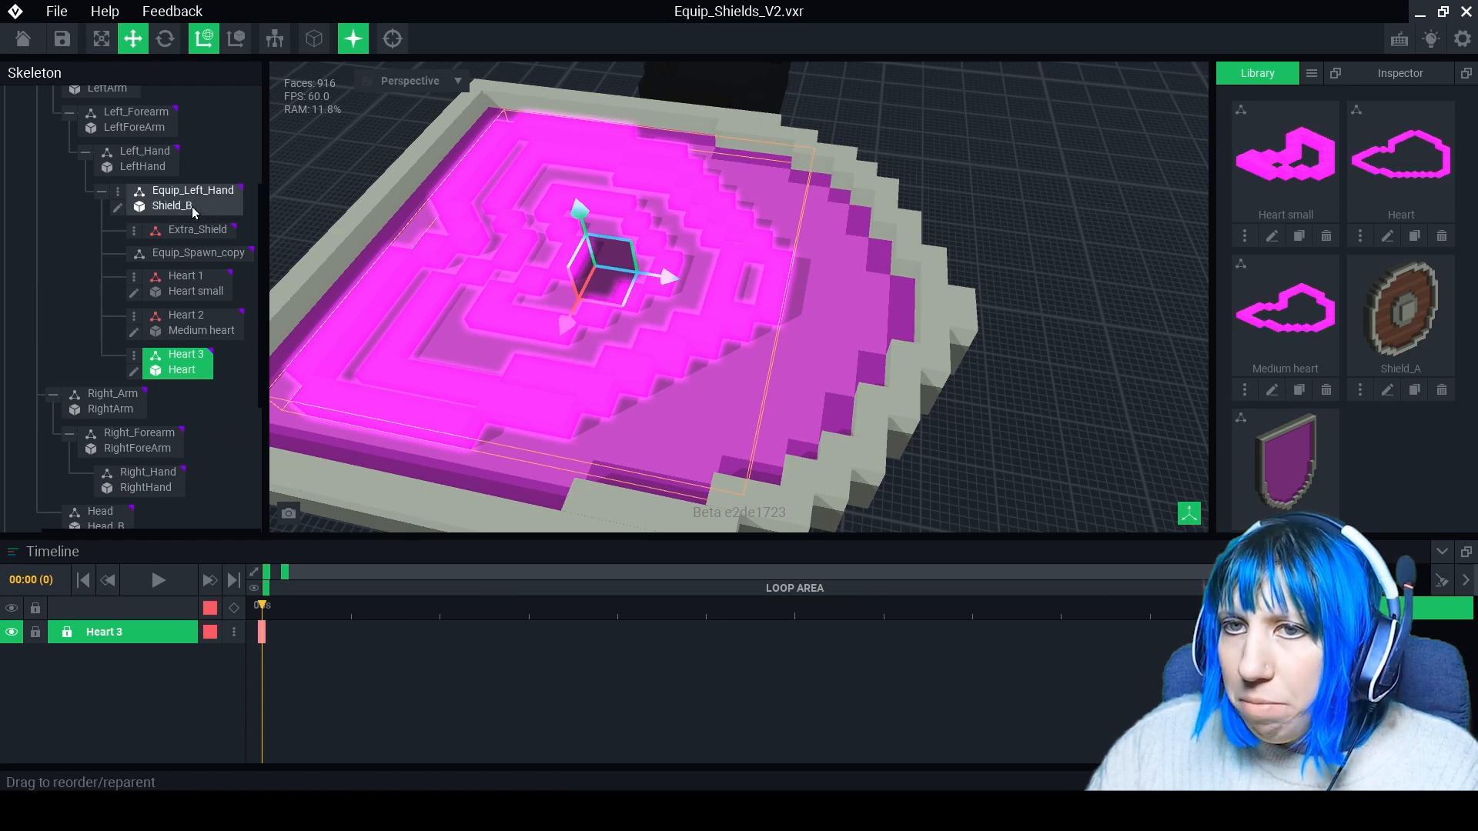
left_click(185, 276)
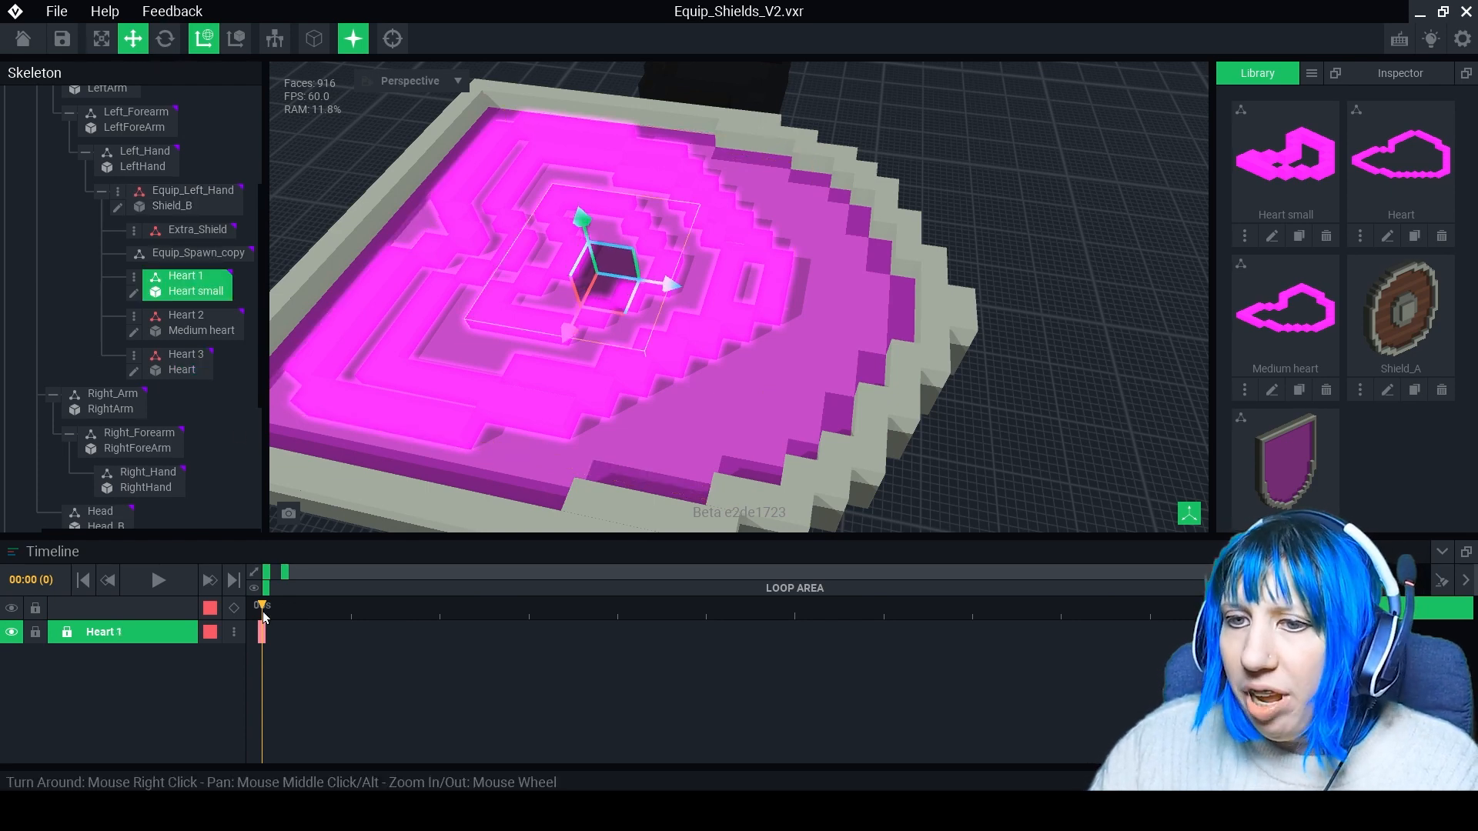
left_click(185, 353)
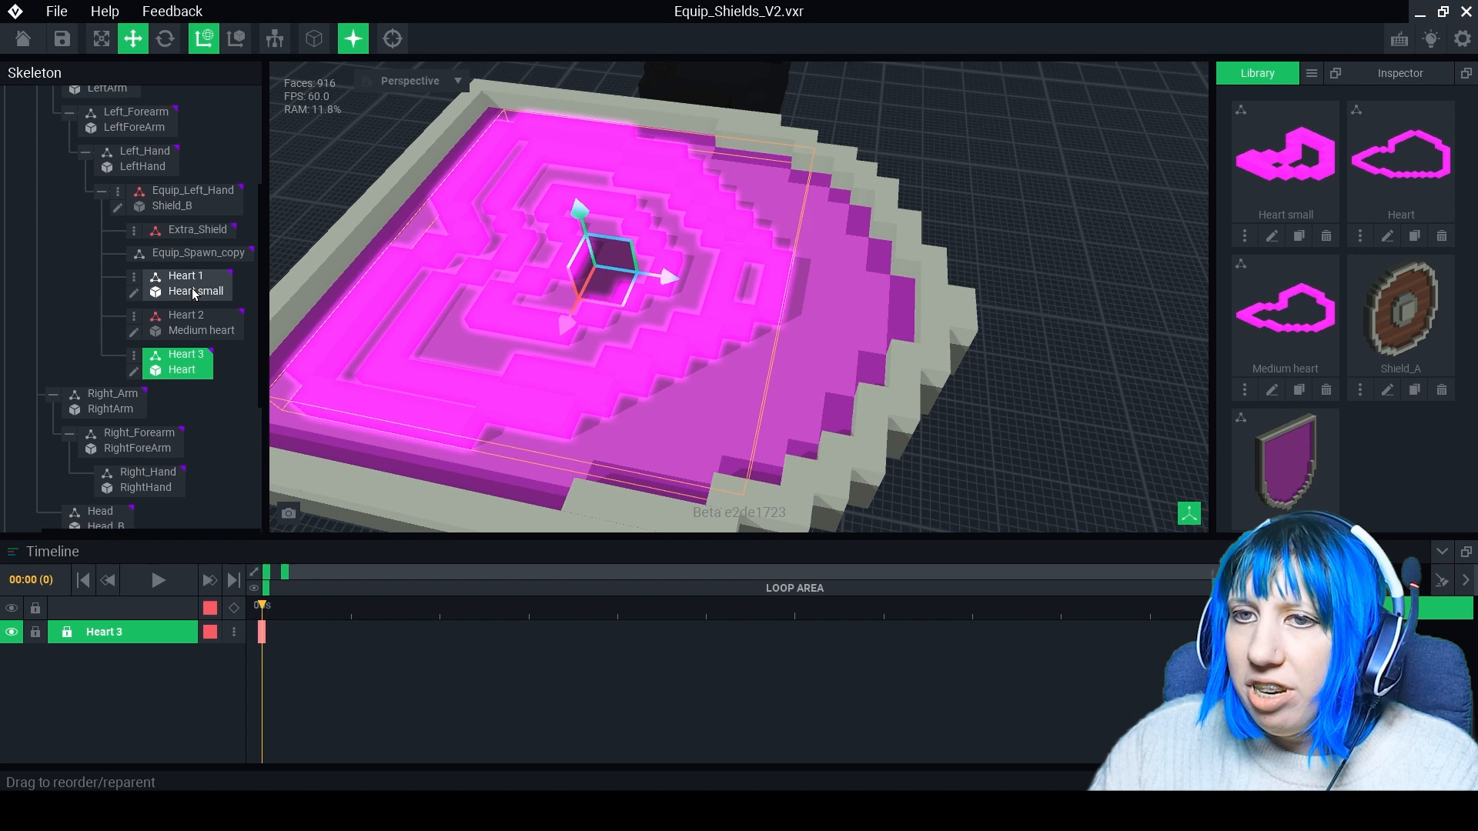
left_click(198, 322)
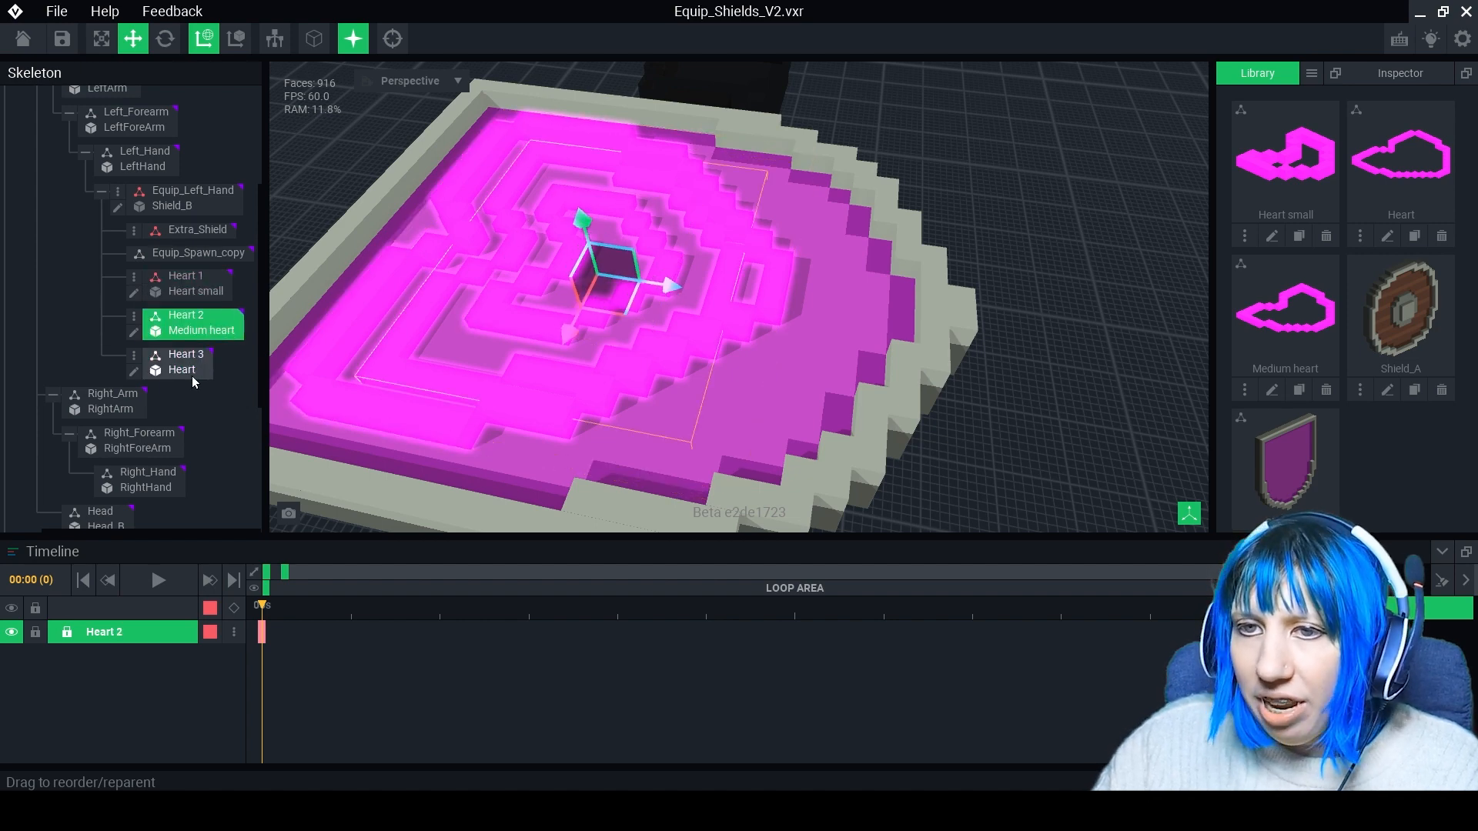
left_click(186, 276)
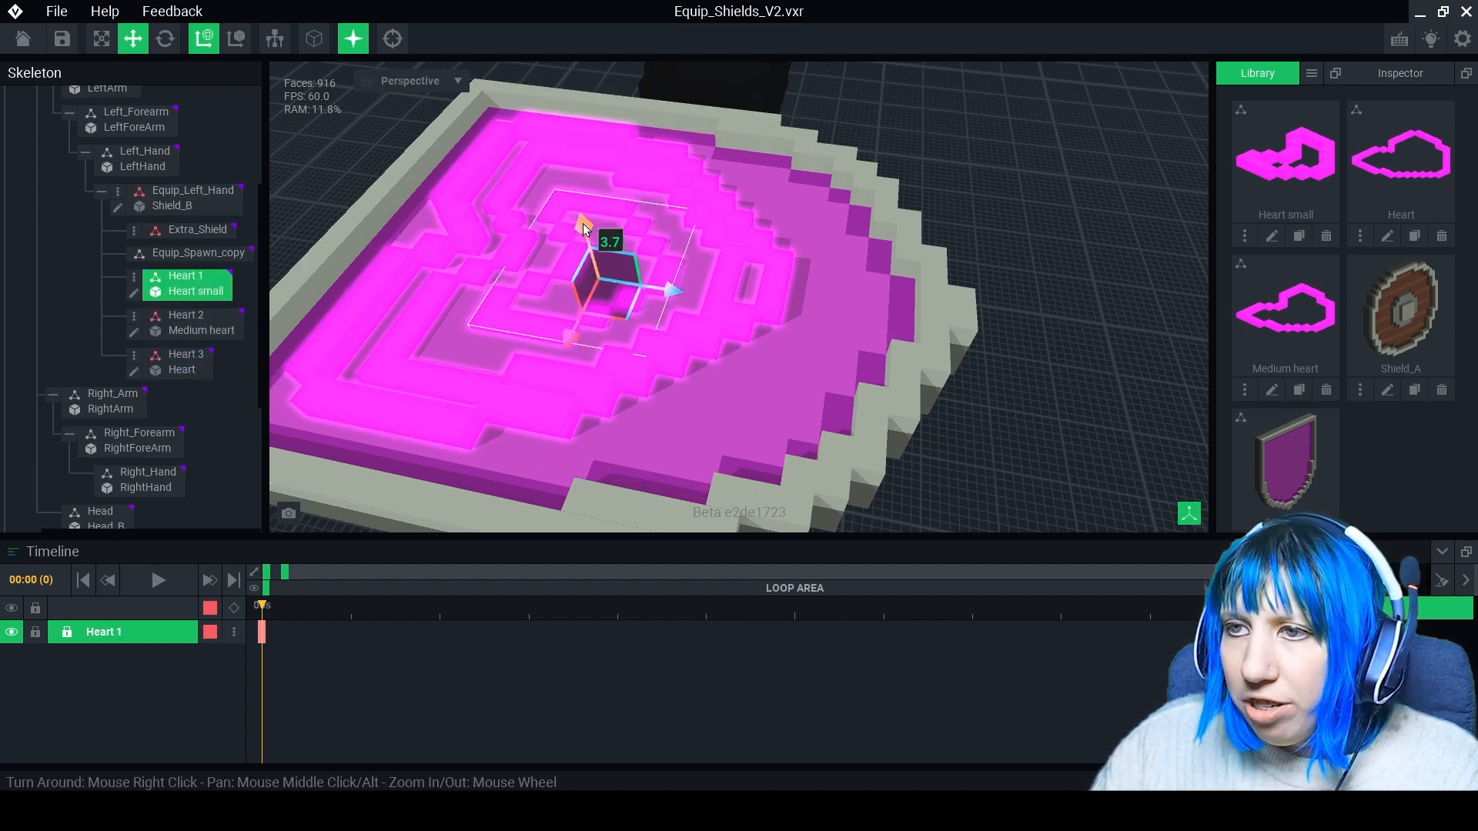
left_click(185, 315)
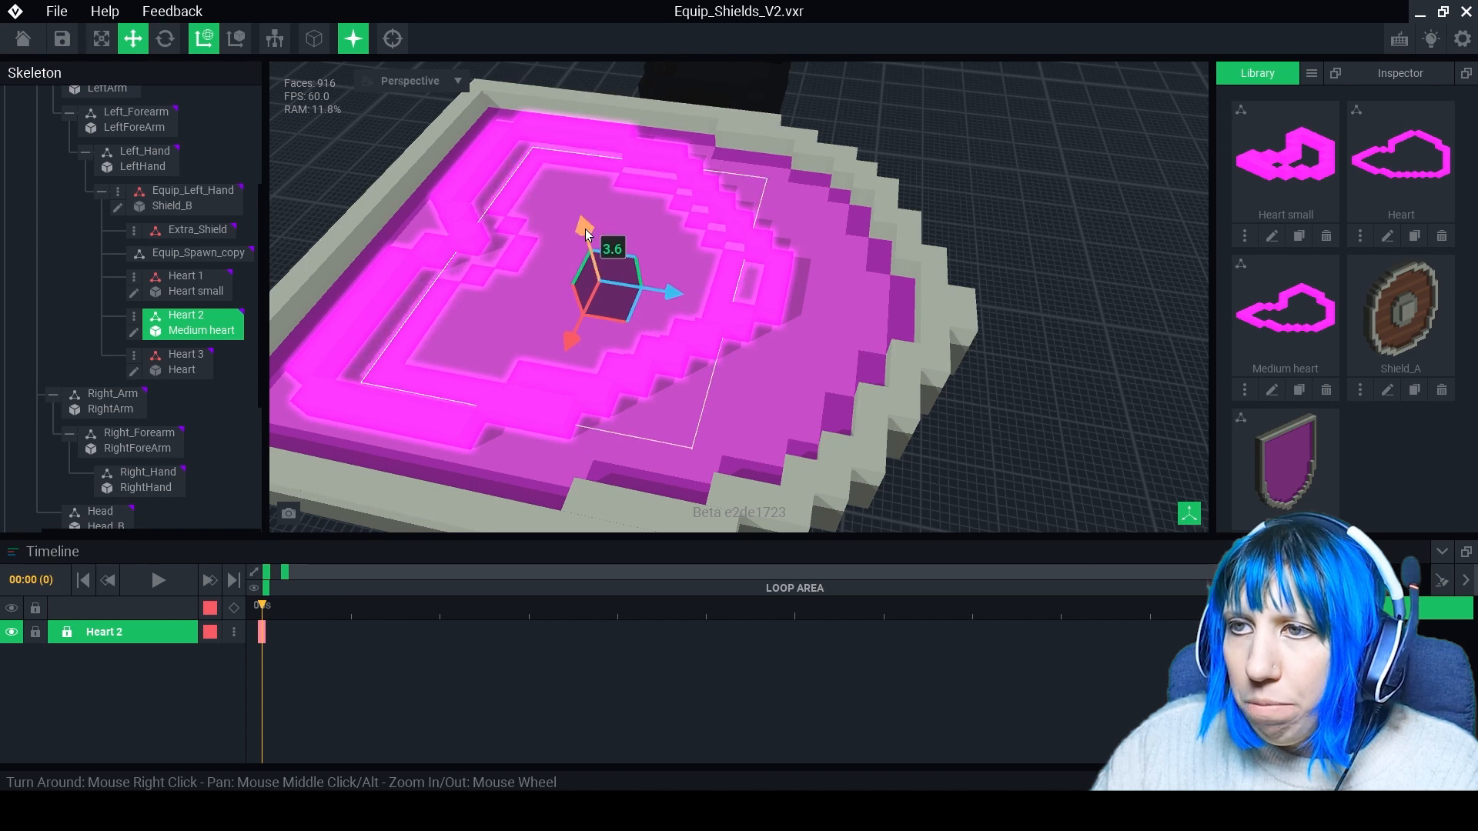
left_click(185, 314)
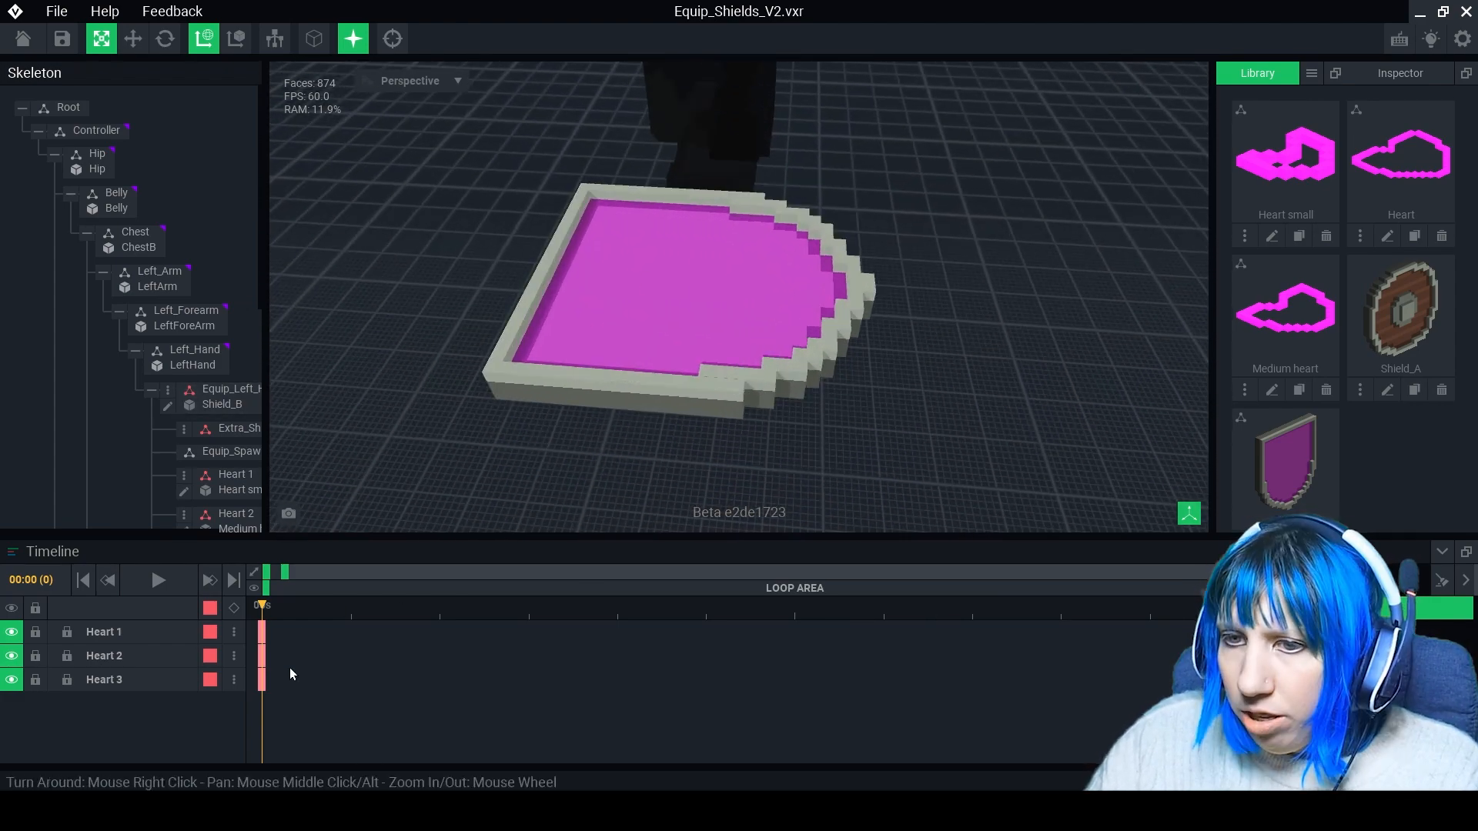
Keyframe Heart 1 popping out of the shield by frame 5 and back by frame 12, adjusting easing
left_click(104, 631)
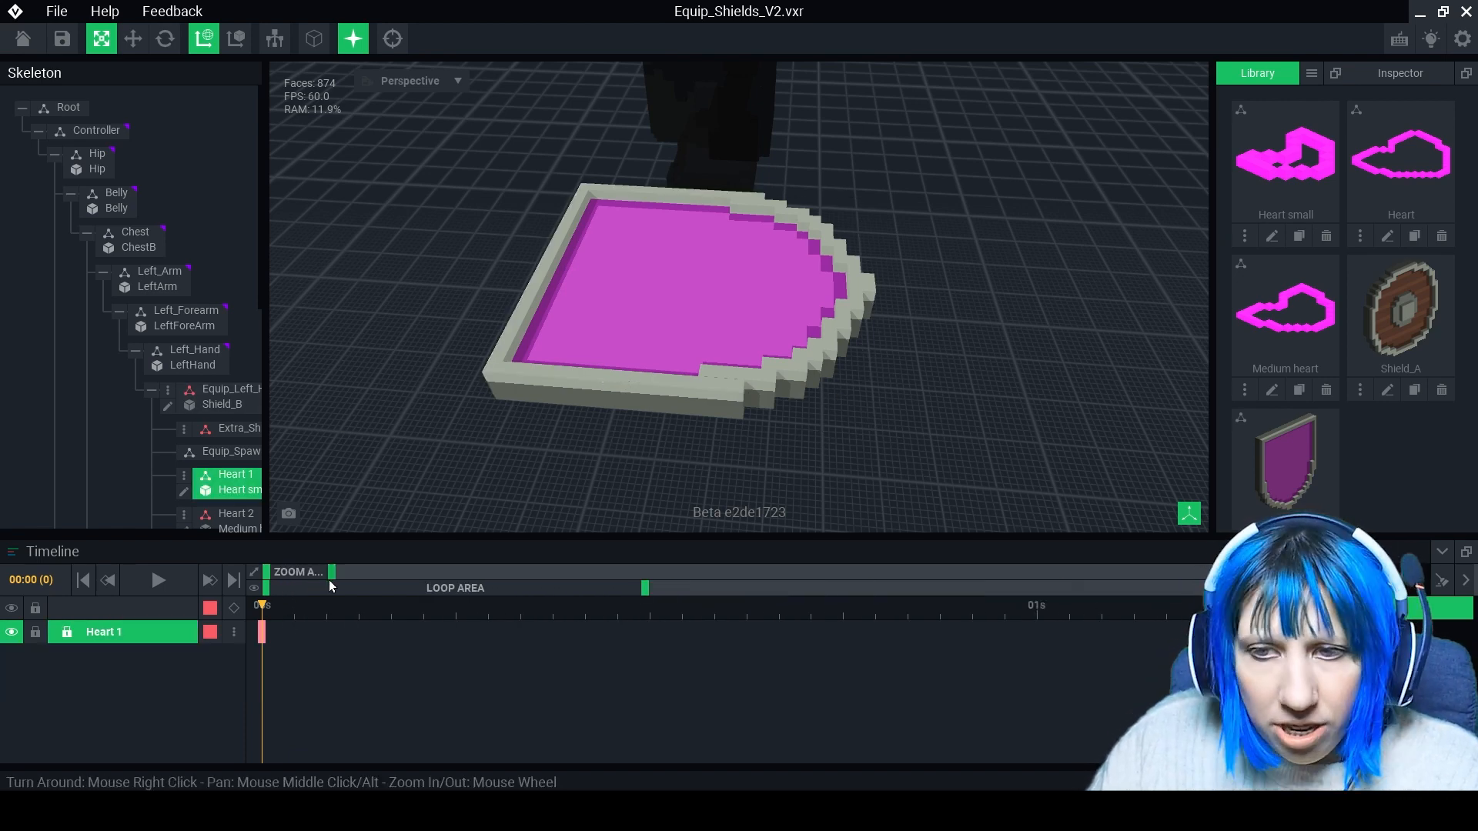
left_click(358, 605)
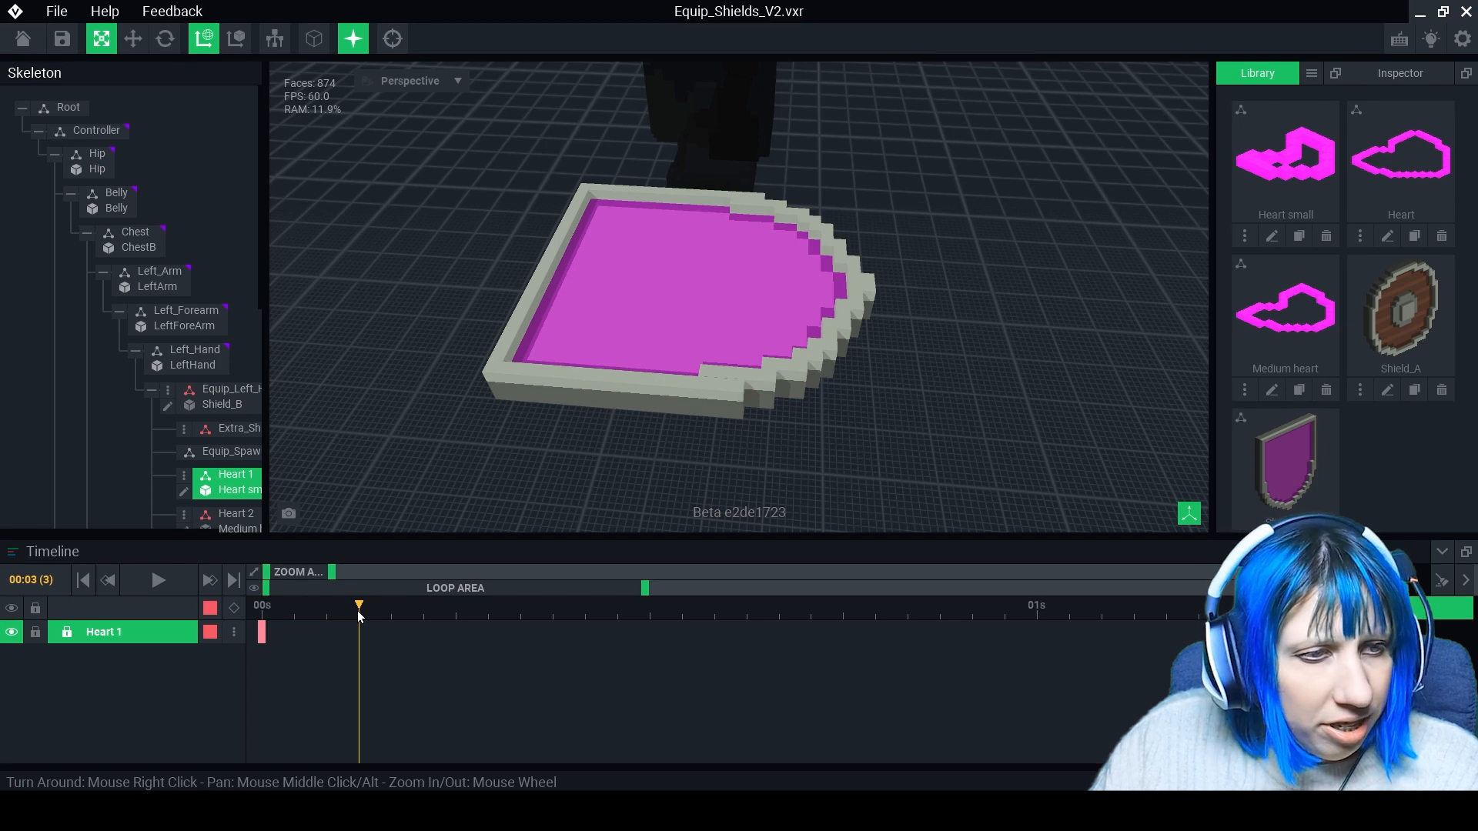
left_click(423, 605)
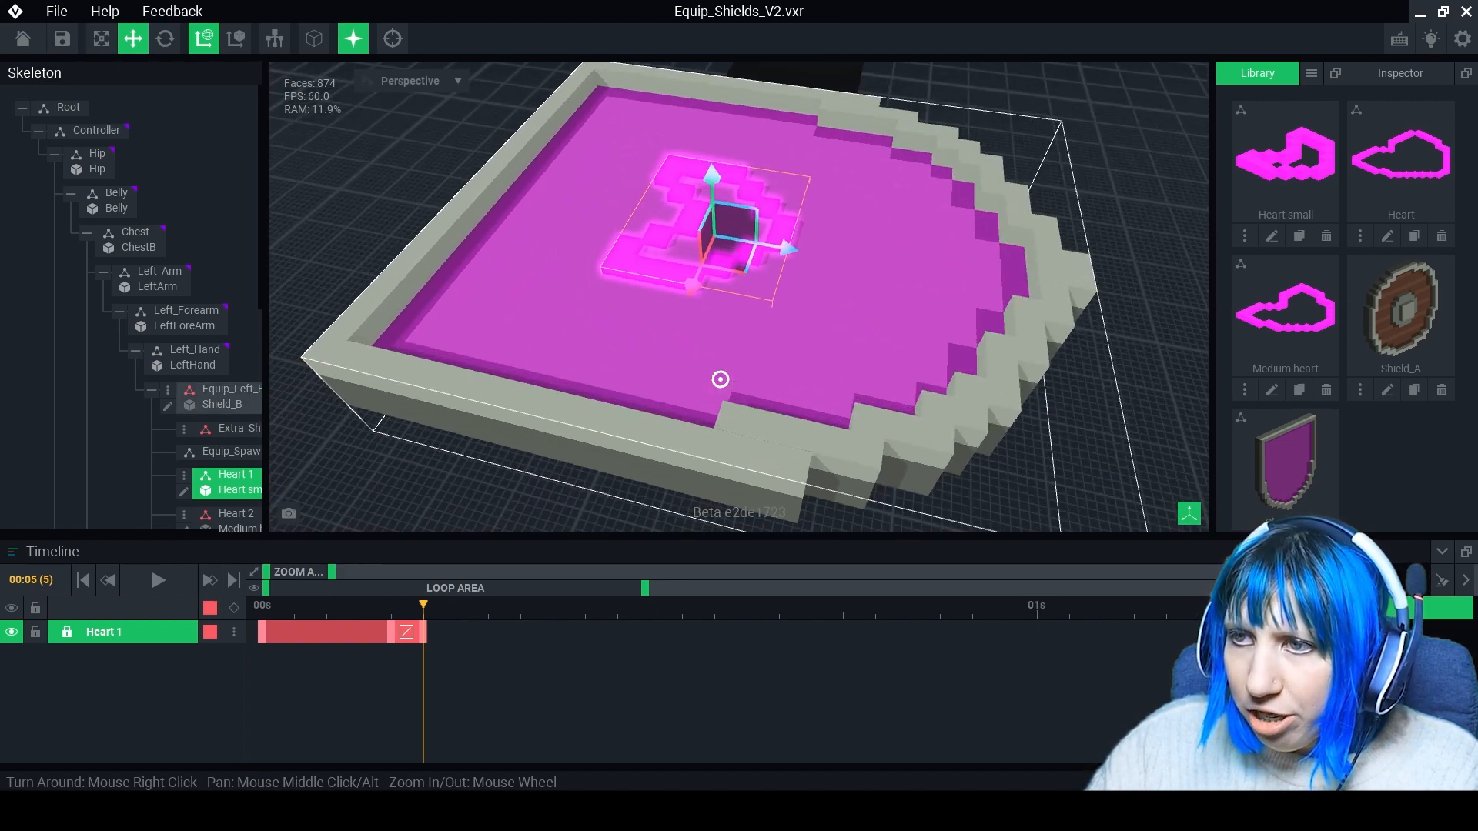
left_click(391, 604)
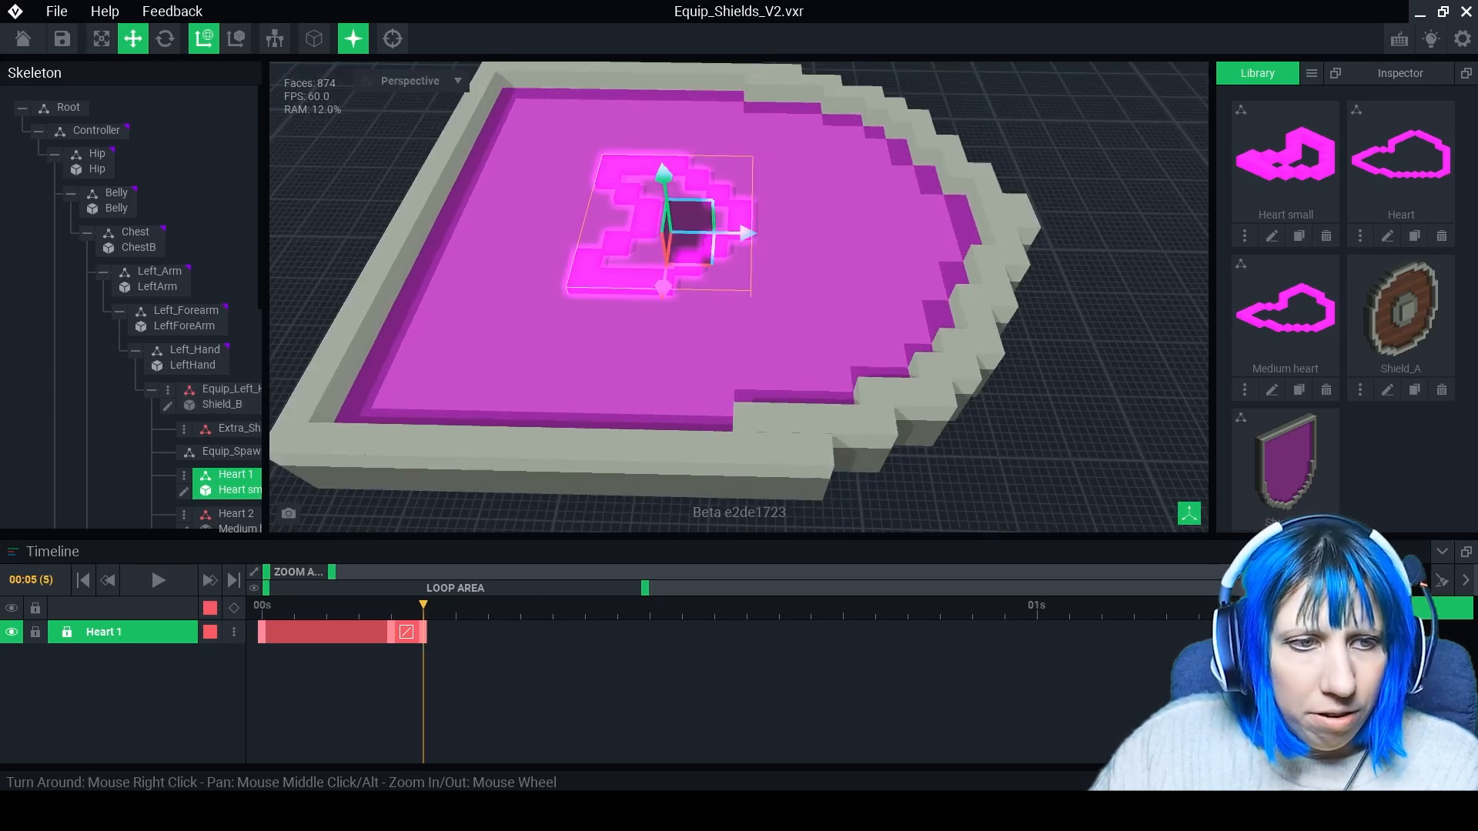
left_click(554, 605)
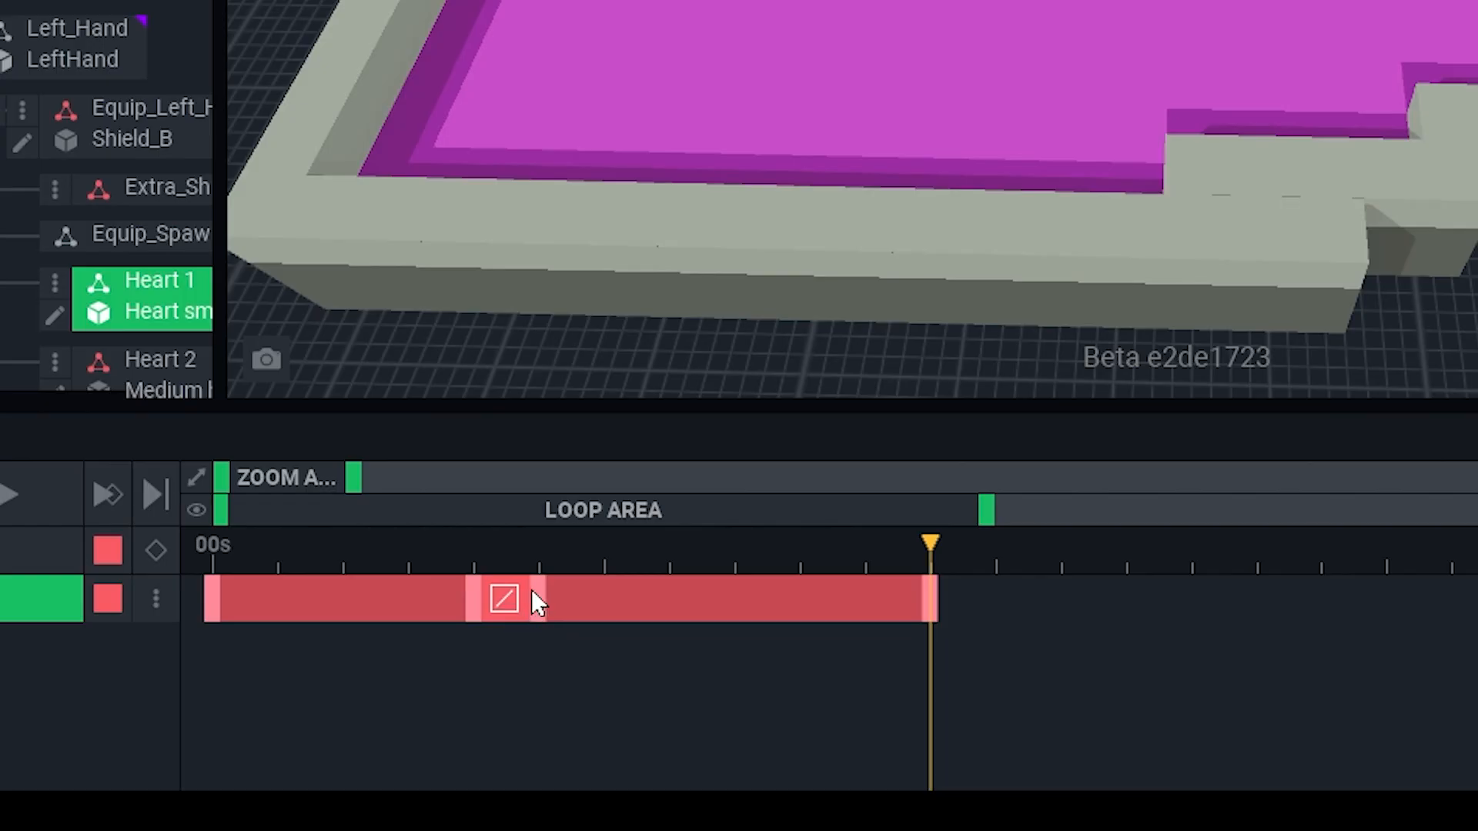
mouse_move(542, 626)
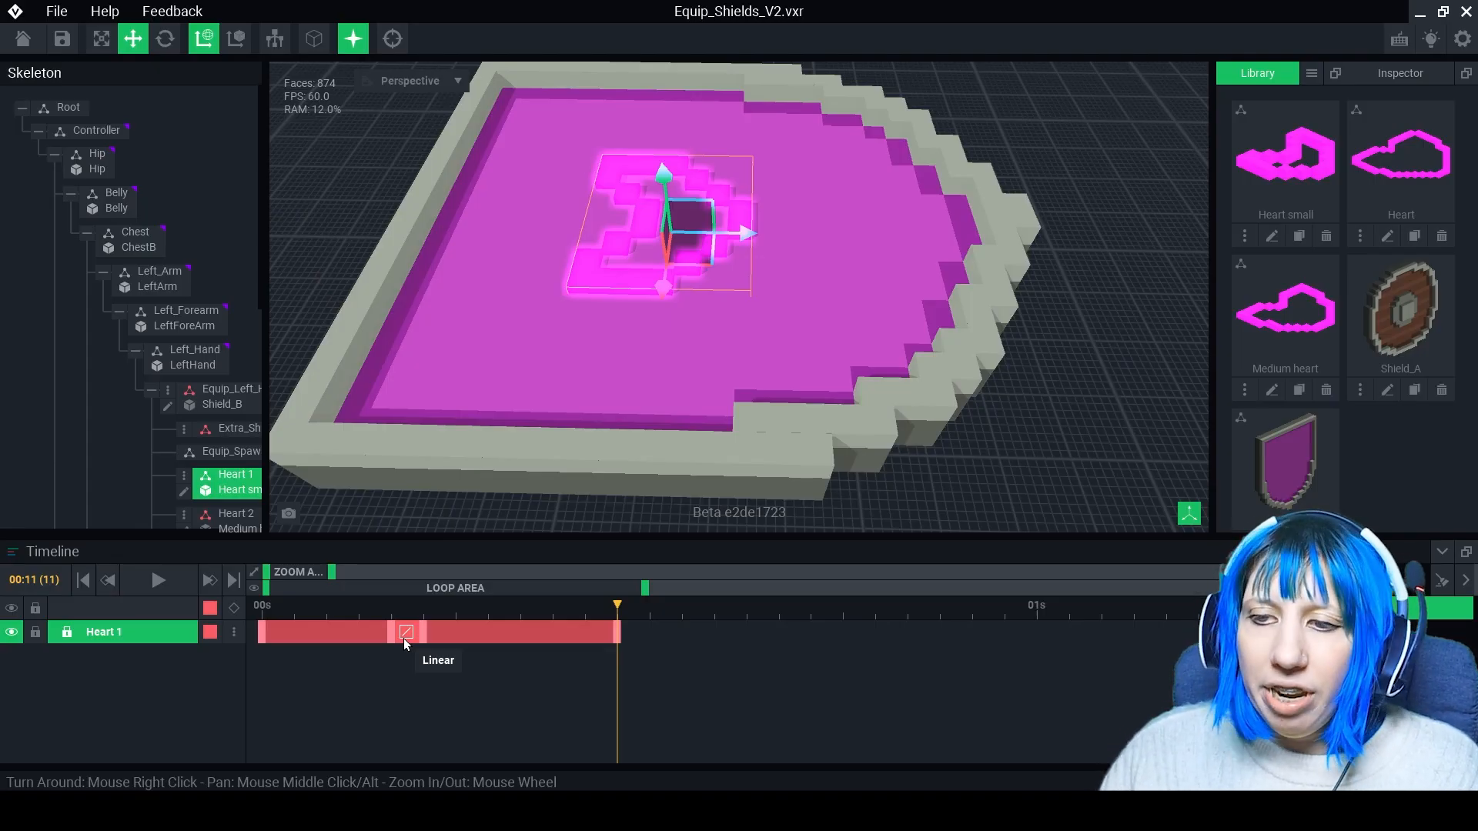
right_click(405, 631)
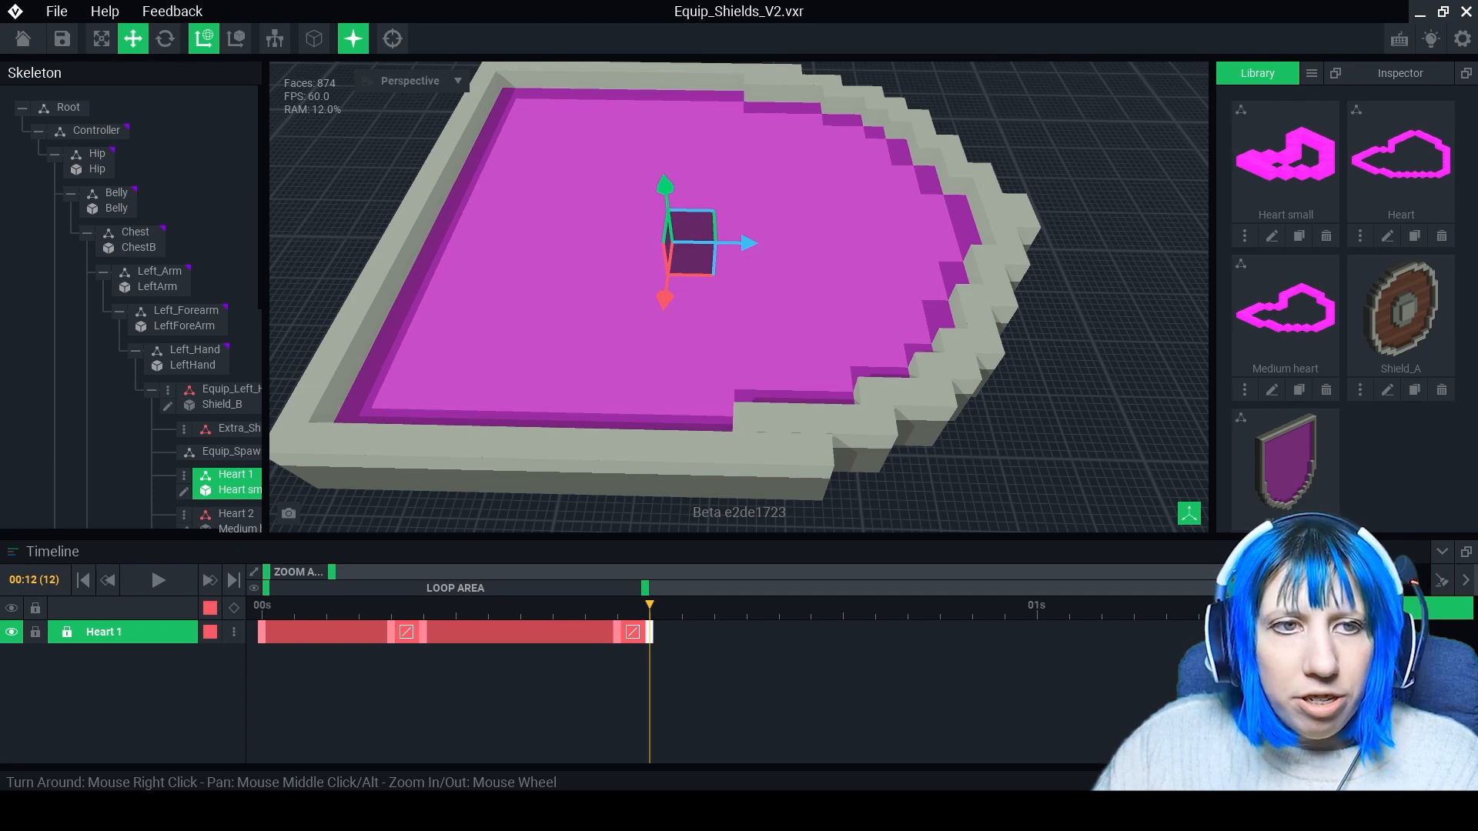
mouse_move(518, 400)
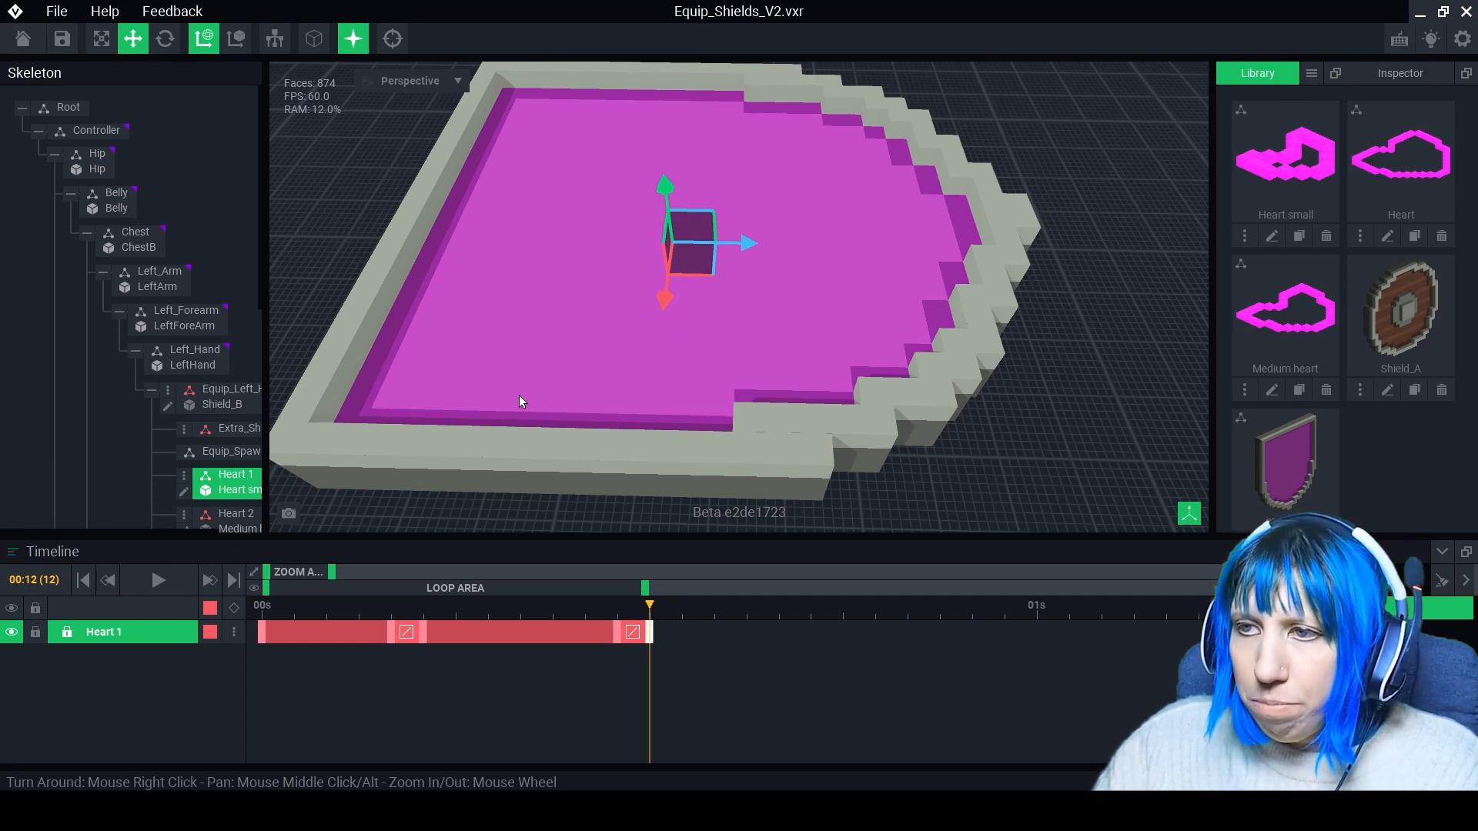
On the Heart 2 track, add a scale keyframe growing the heart to full size
left_click(236, 513)
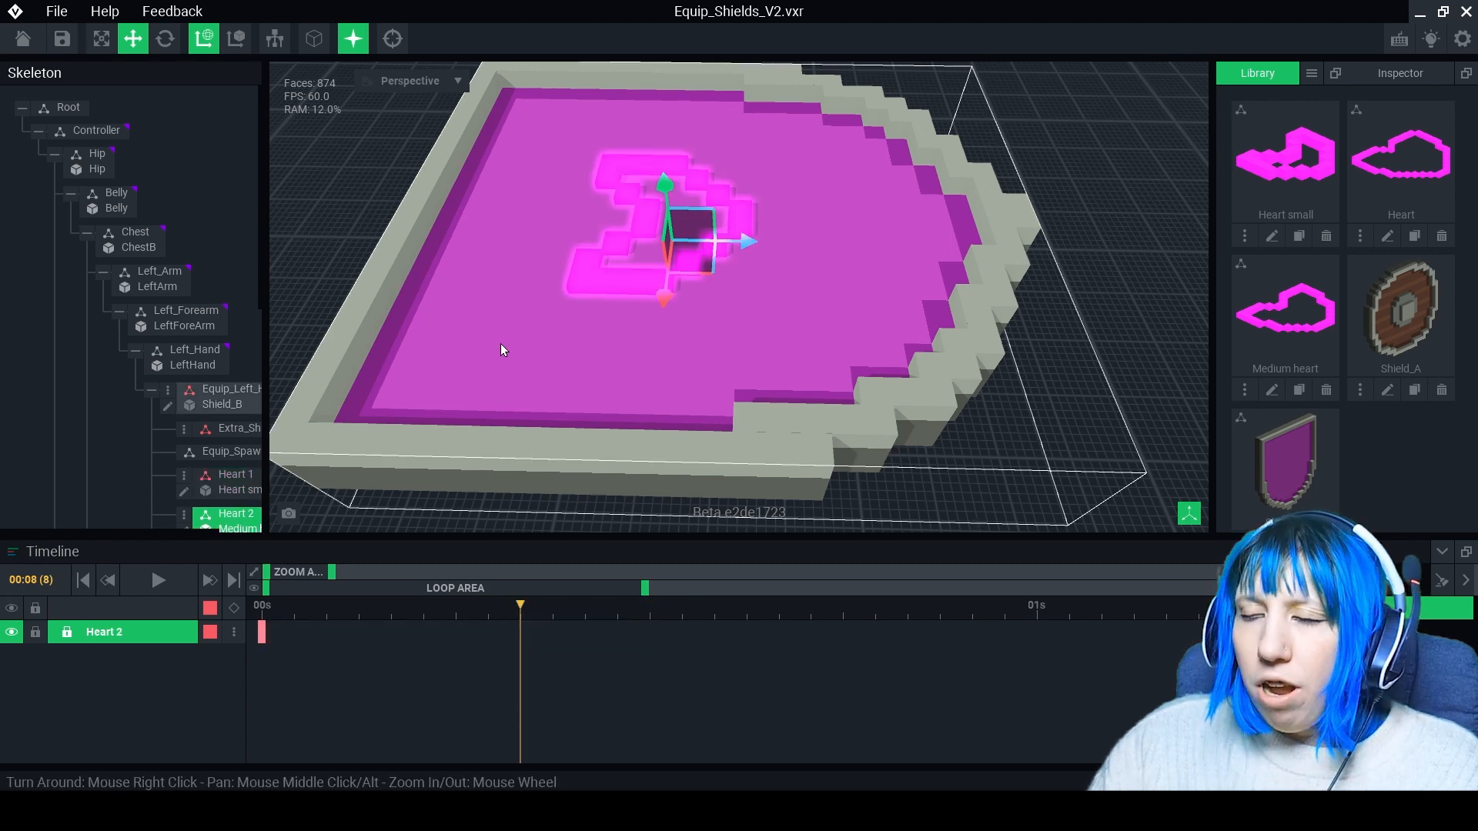
mouse_move(234, 607)
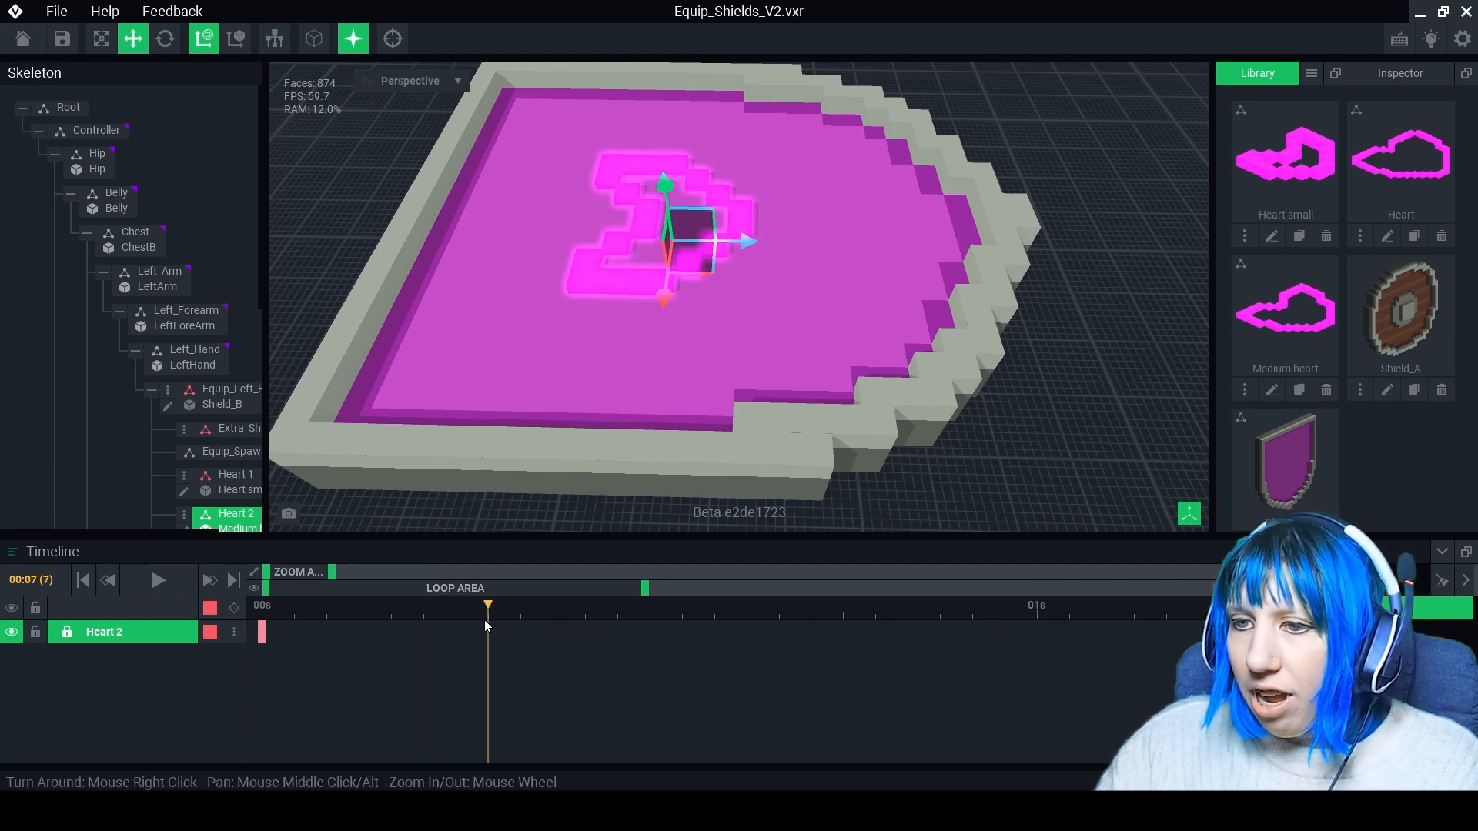
left_click(234, 608)
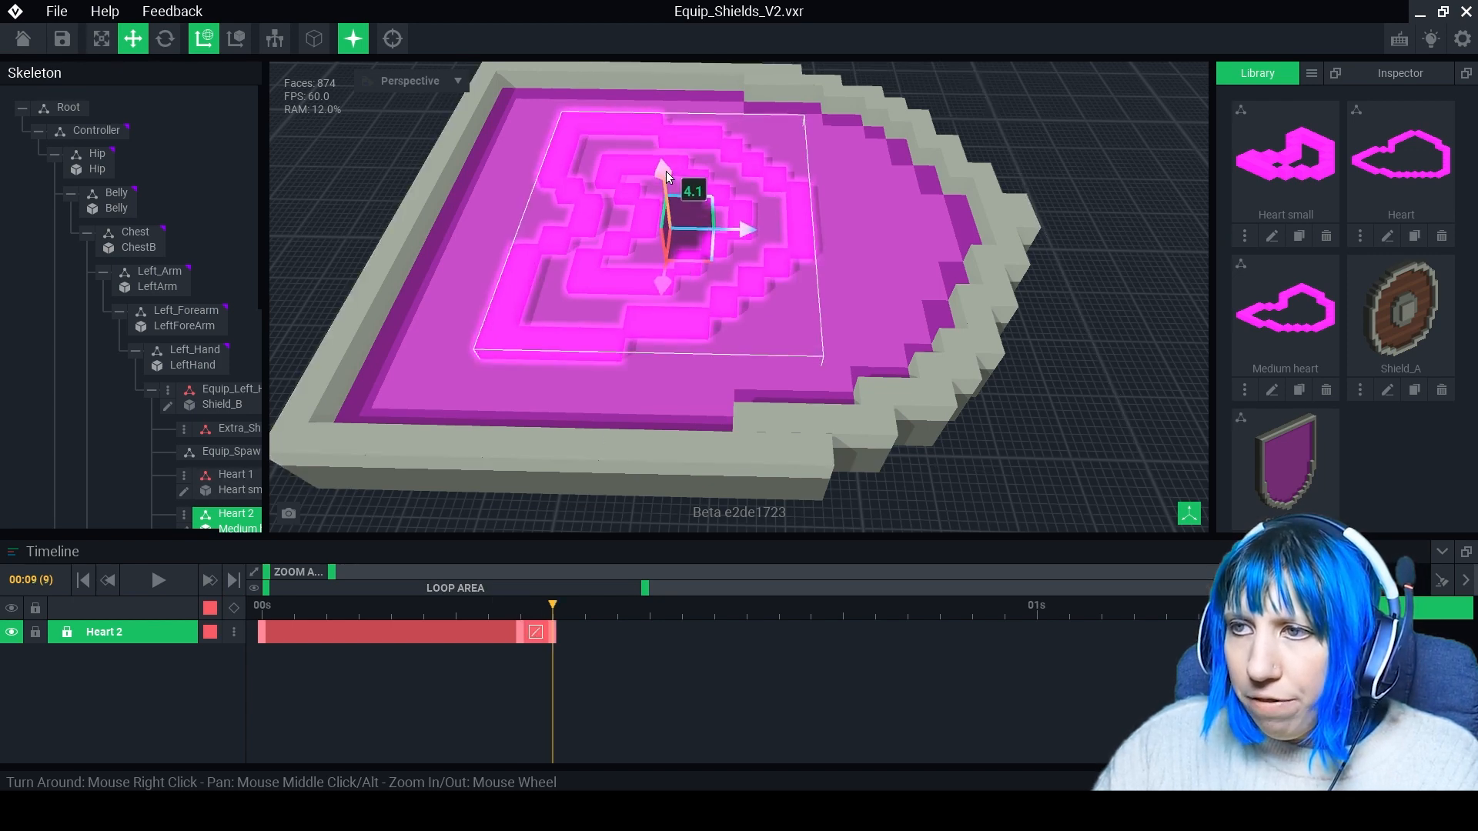
left_click(713, 604)
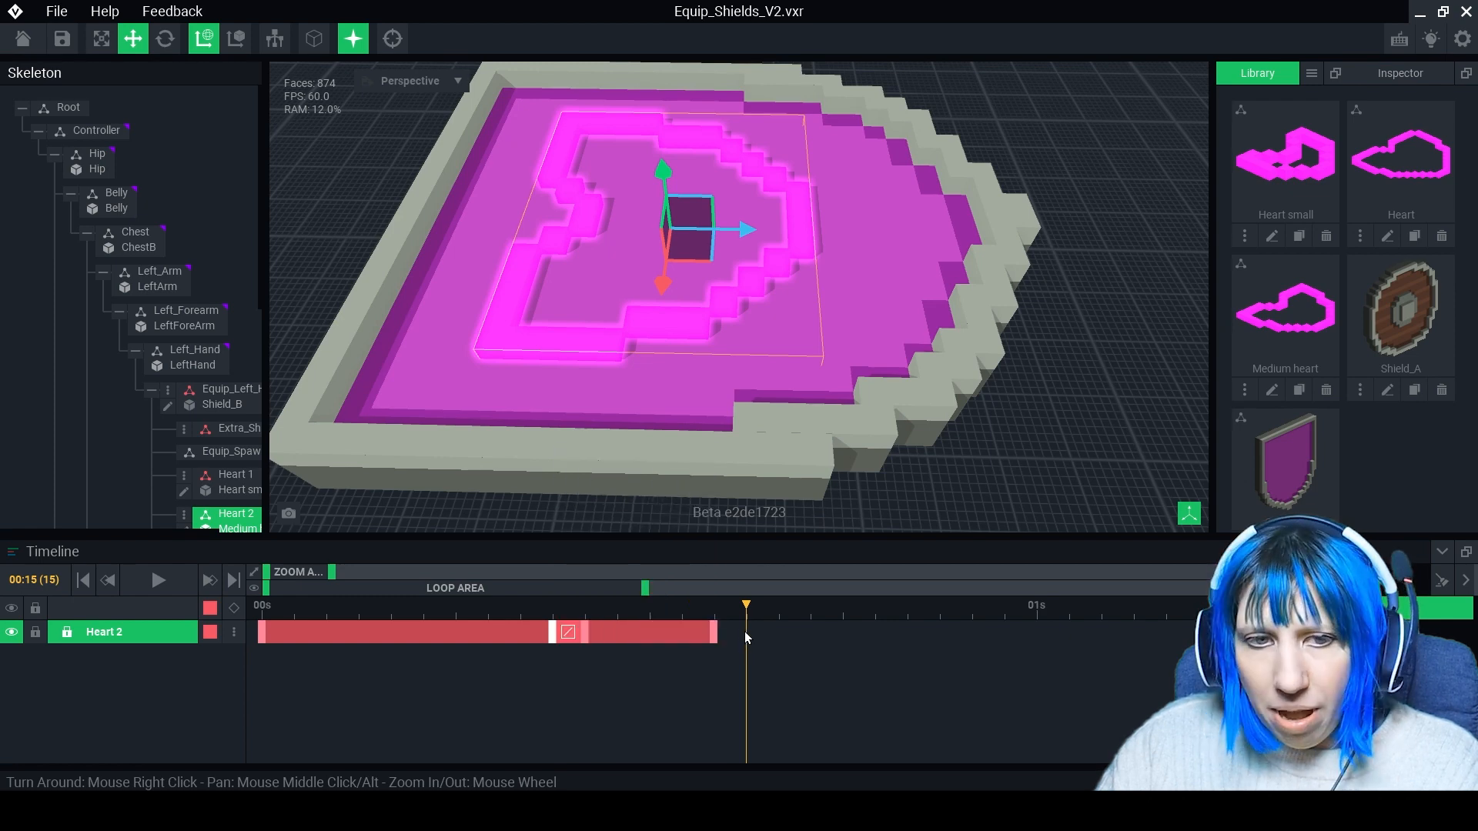
Paste the copied keyframe at frame 15 and return the playhead to the start
right_click(746, 610)
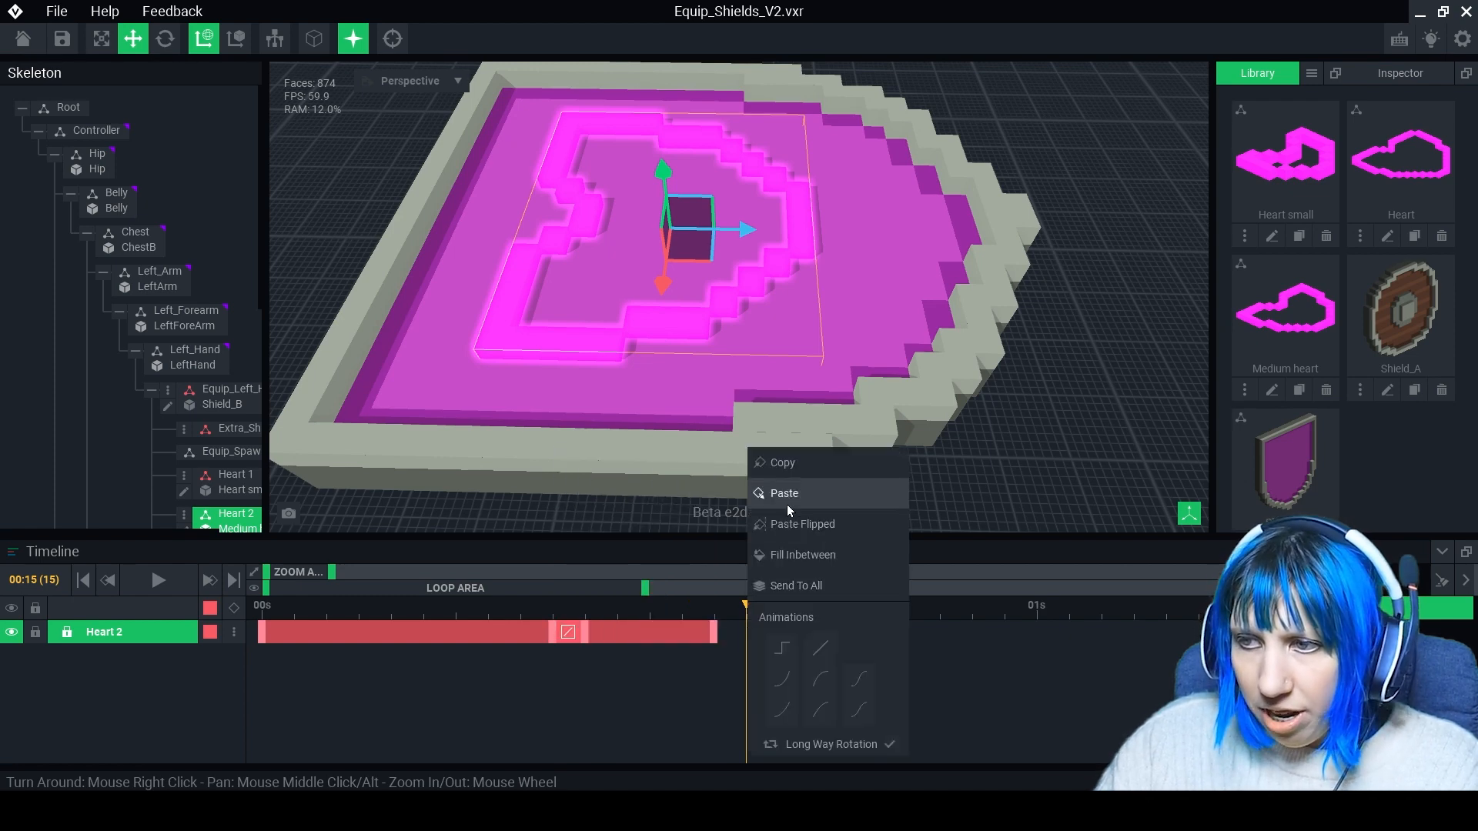
left_click(784, 492)
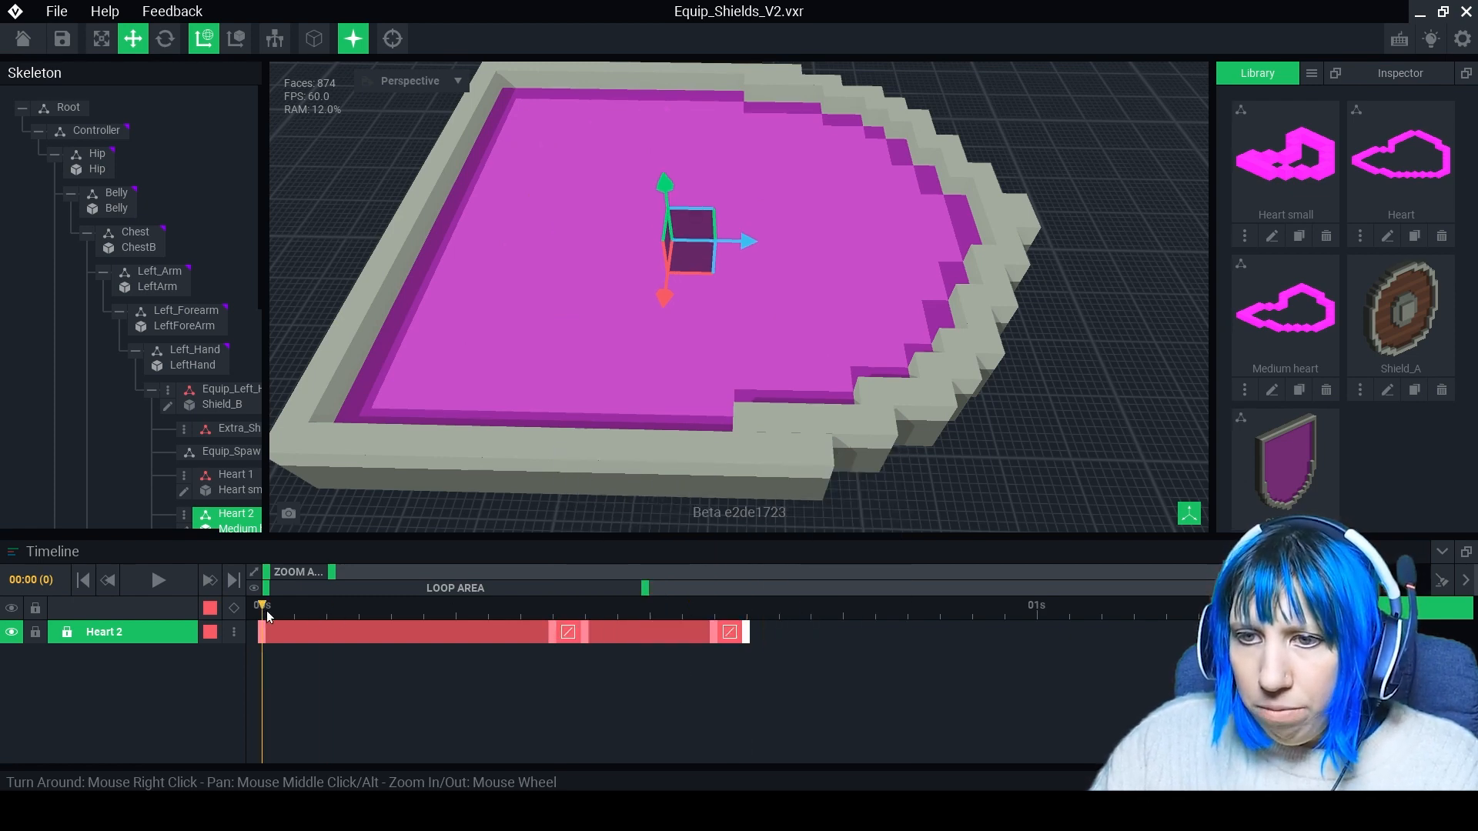
left_click(617, 605)
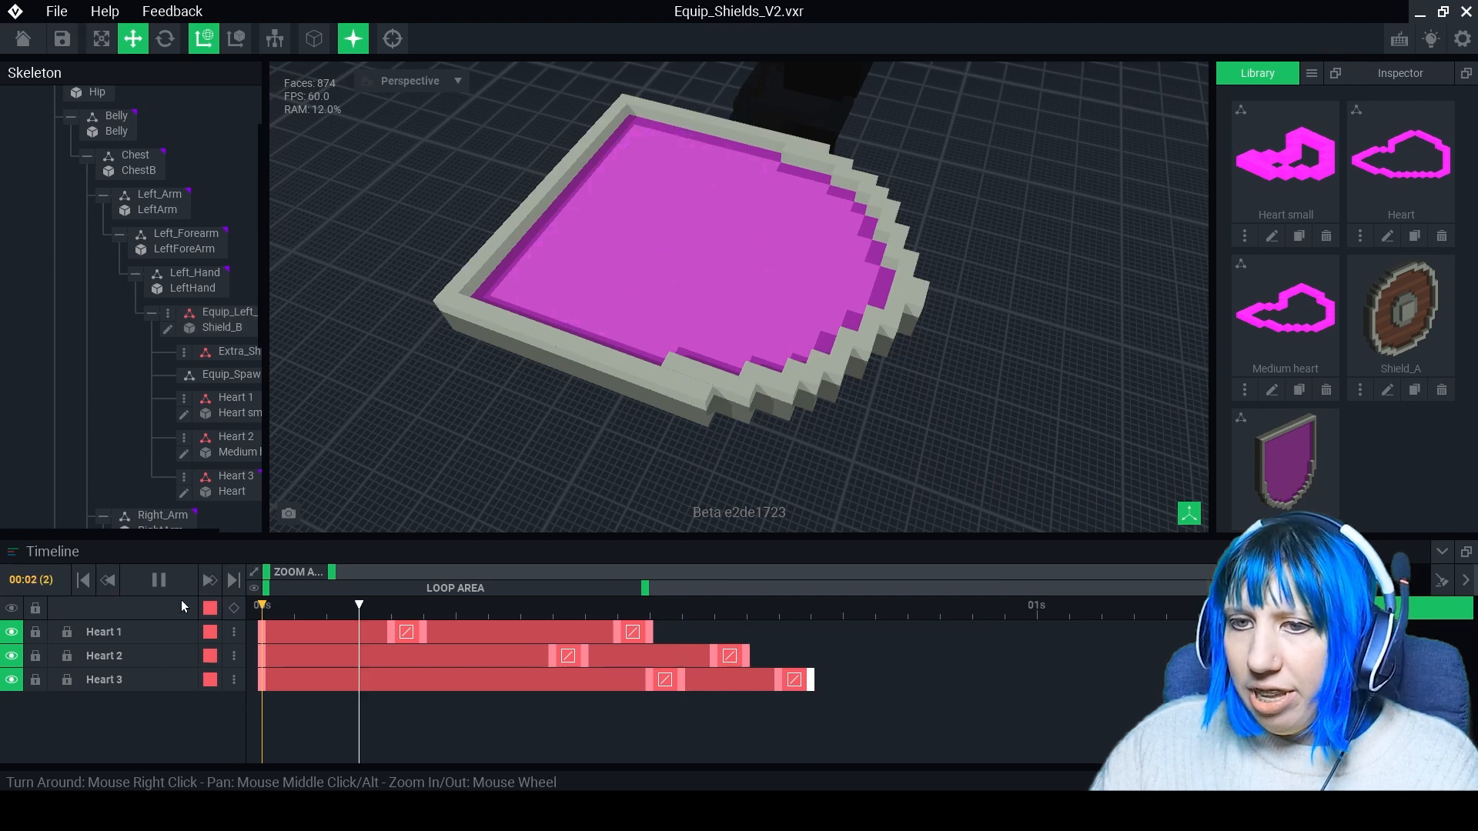
left_click(159, 580)
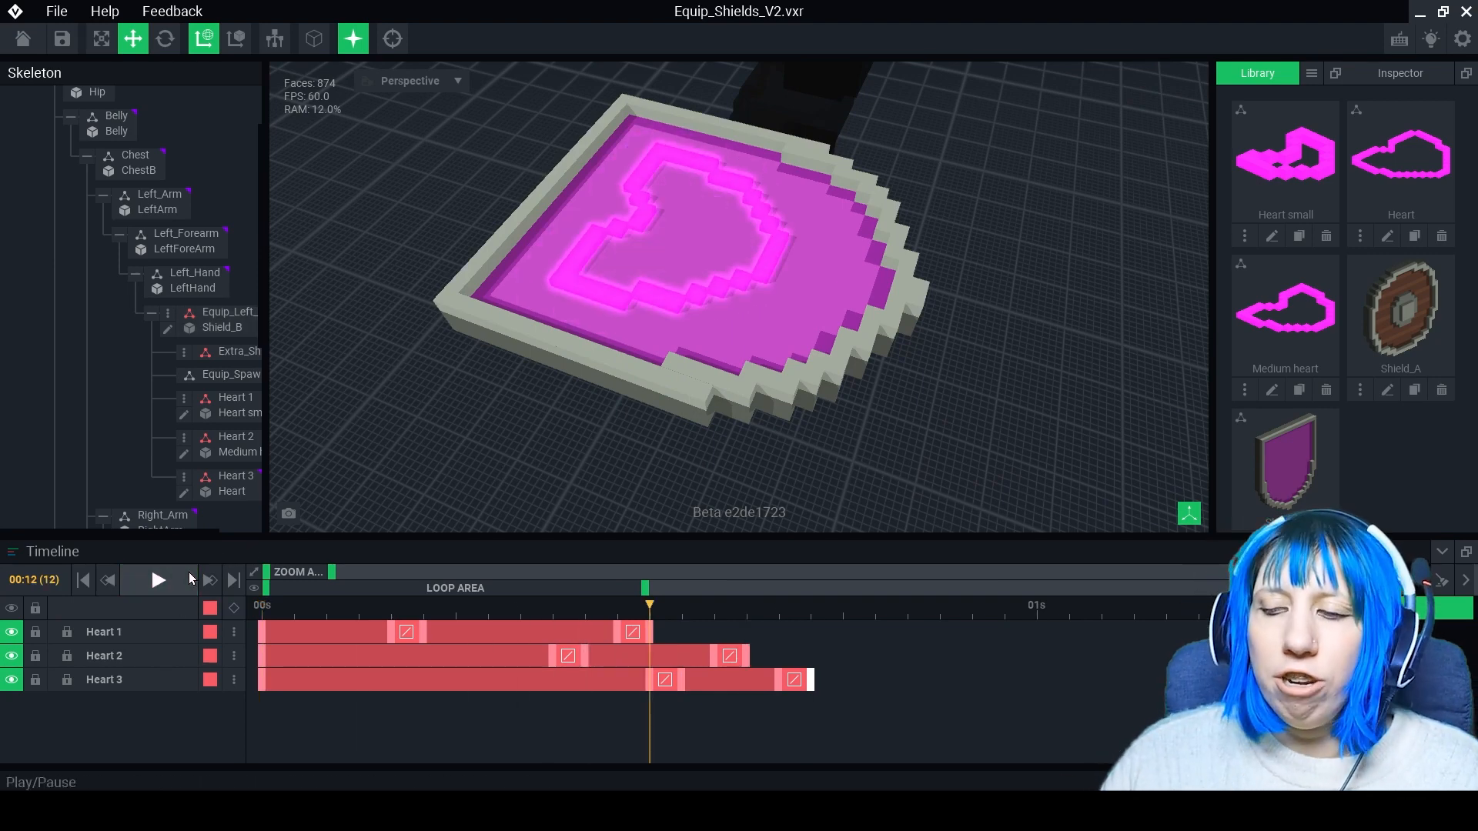
left_click(358, 605)
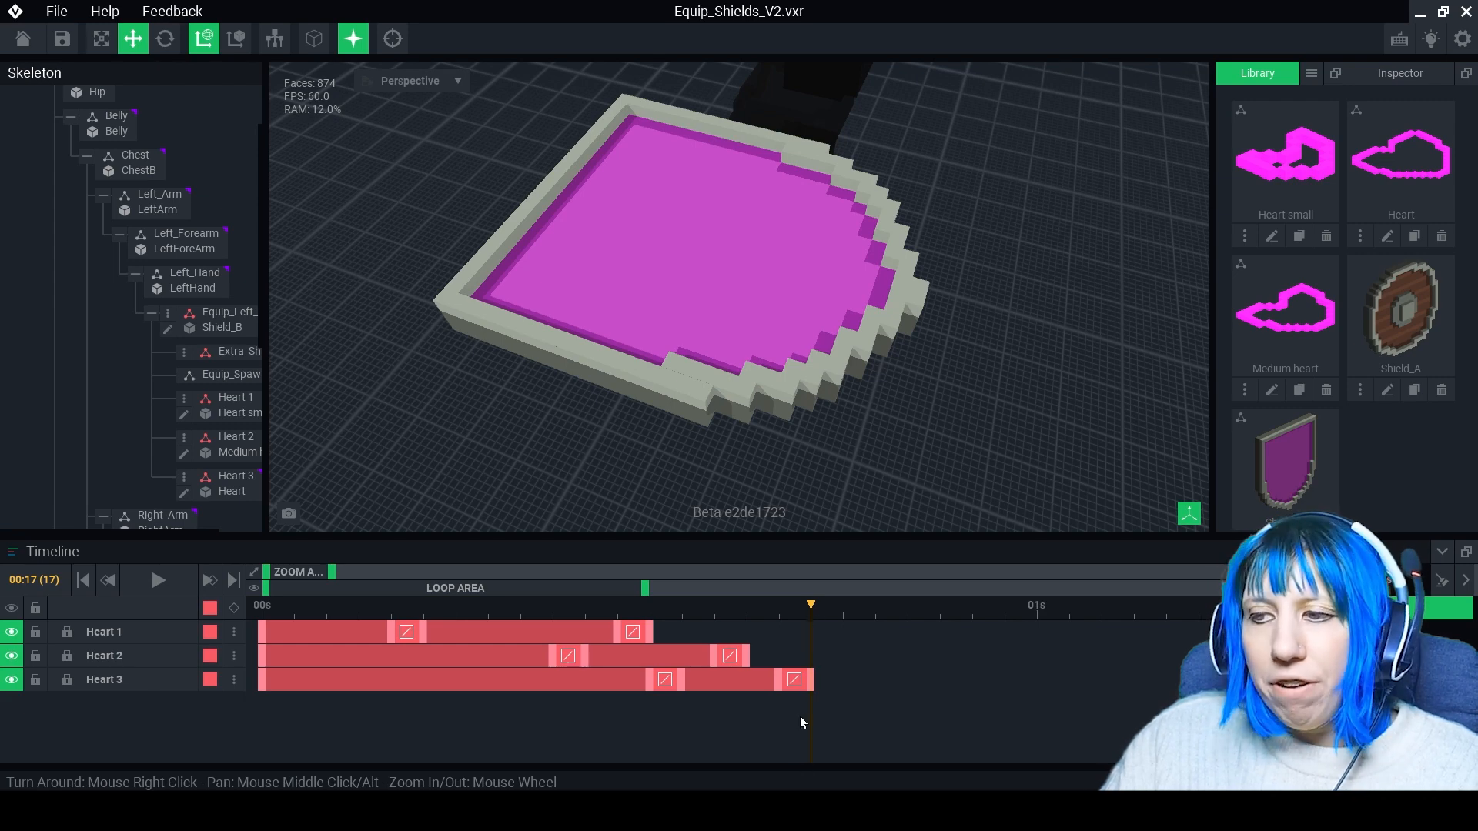
mouse_move(813, 734)
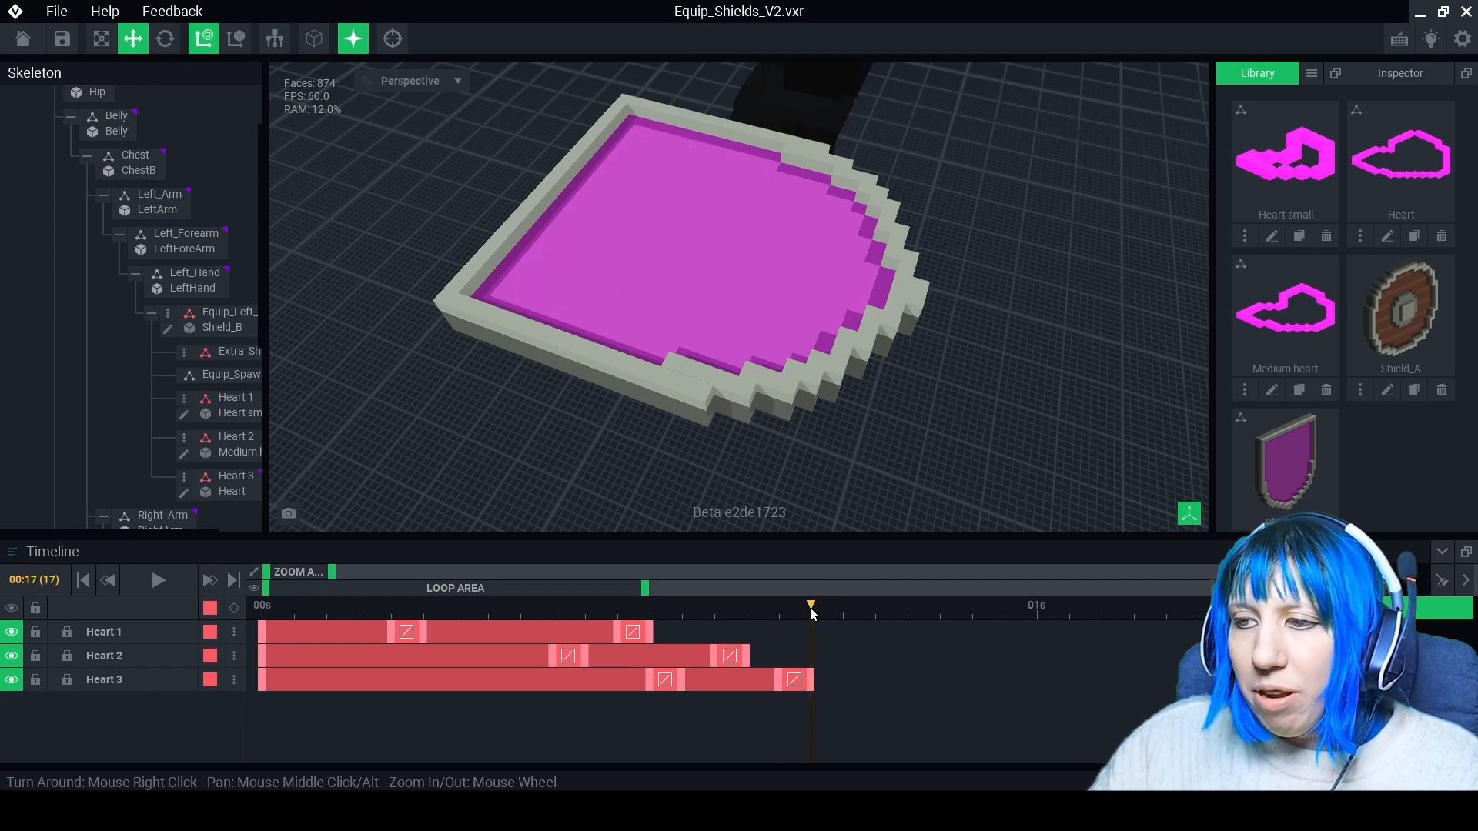
mouse_move(813, 710)
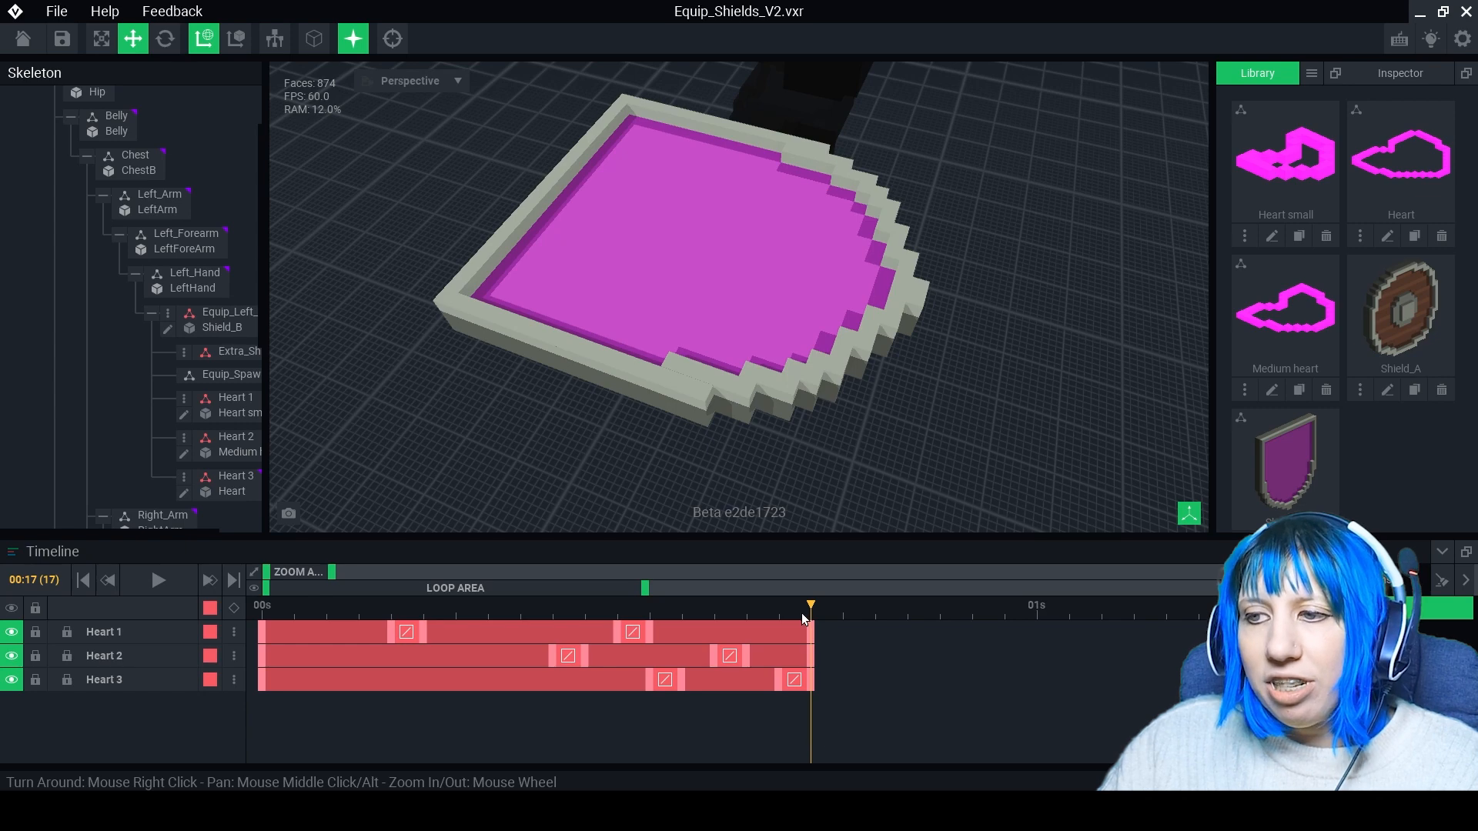
mouse_move(842, 654)
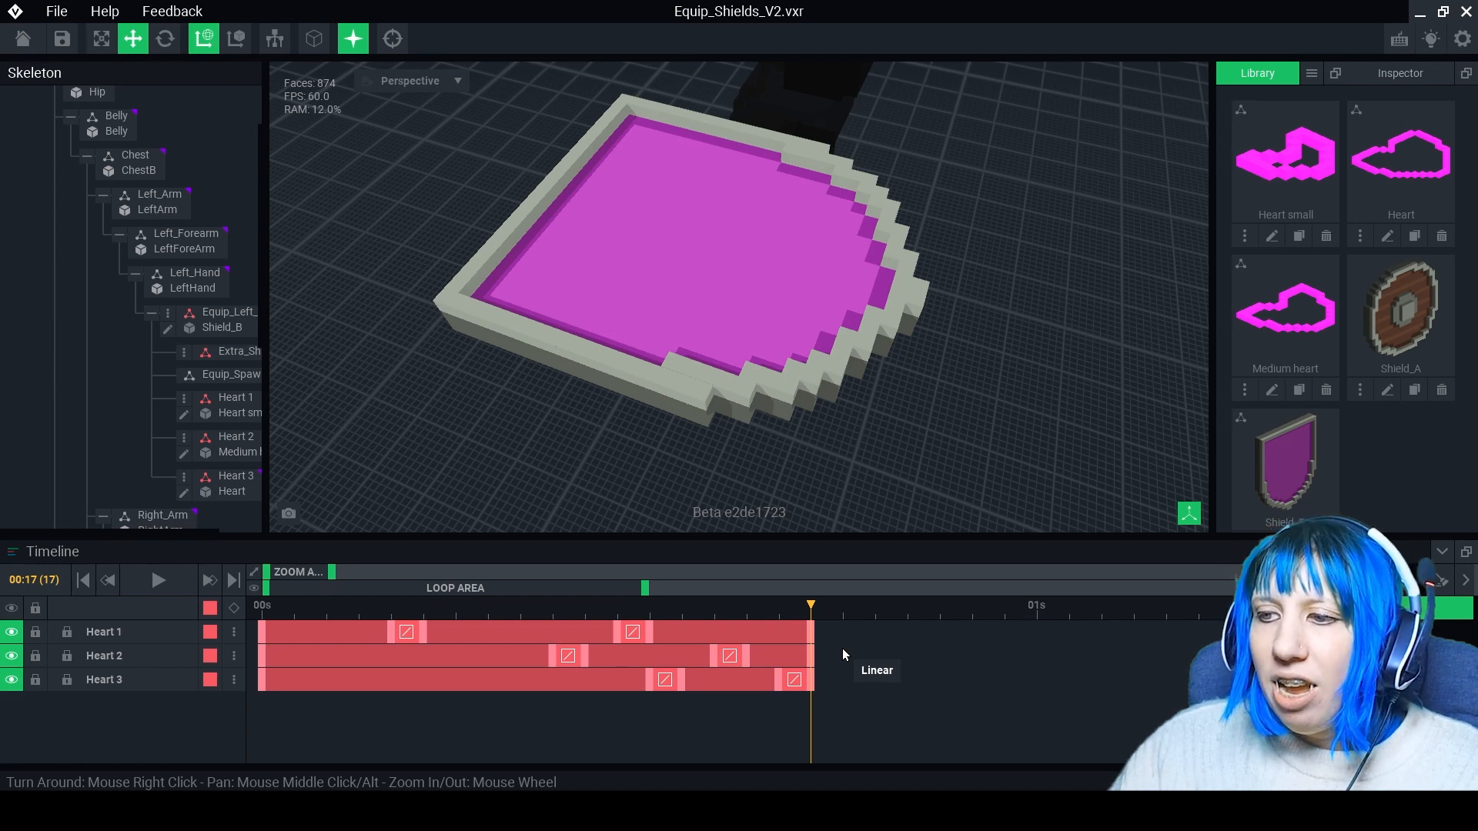
mouse_move(807, 692)
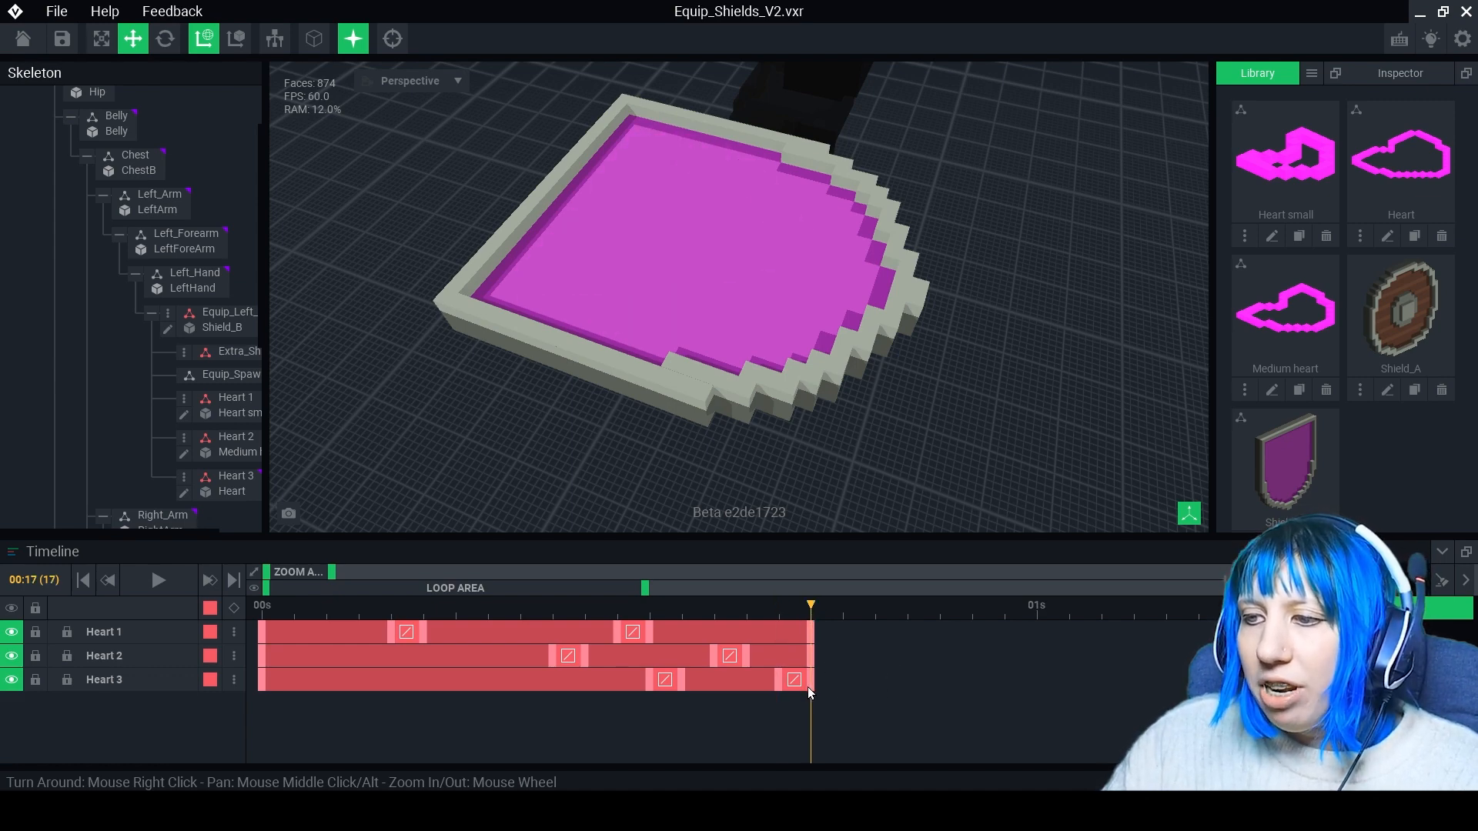
Check Heart 3's keyframe on the final frame 17
left_click(651, 604)
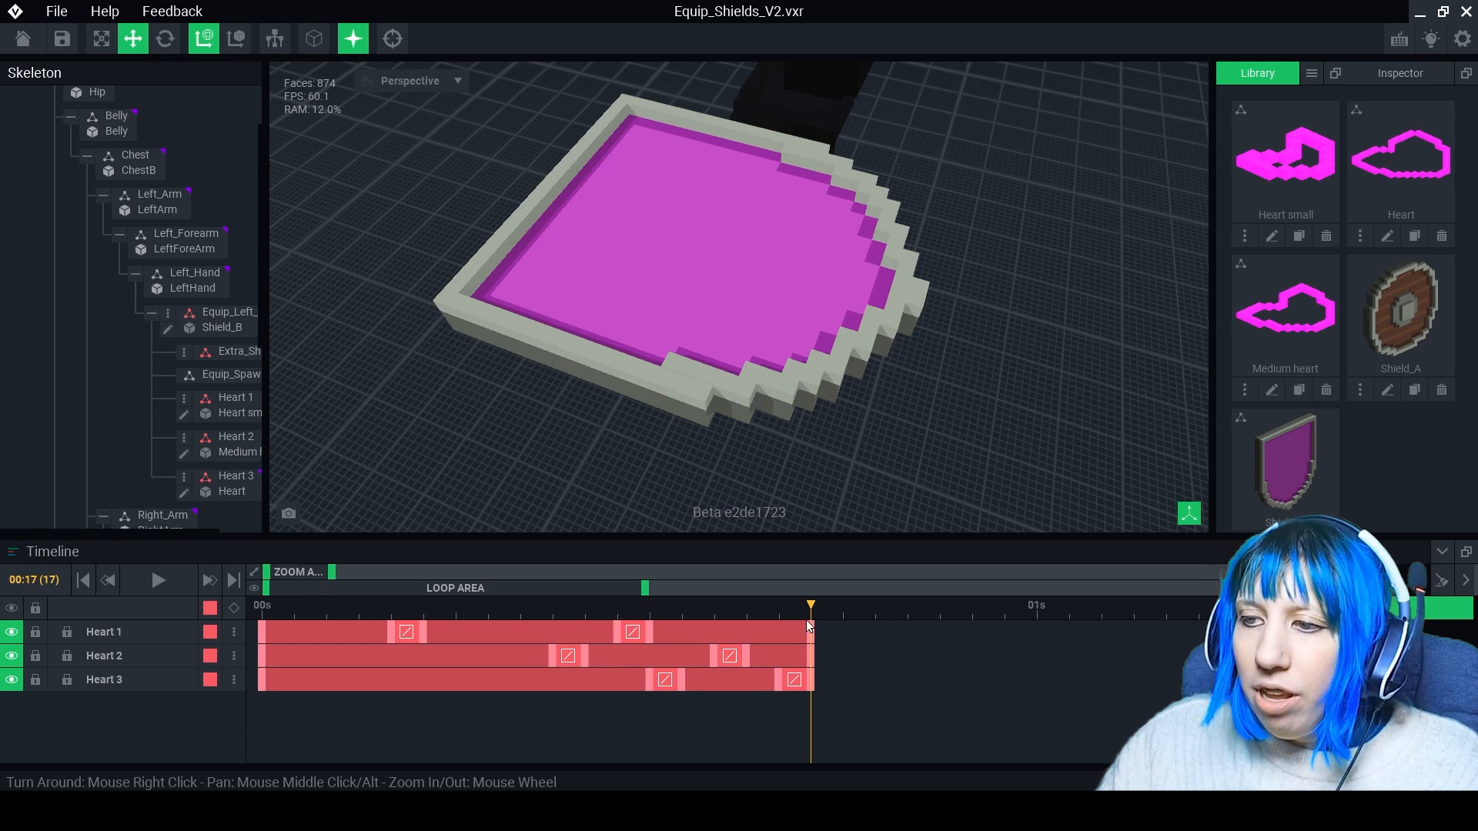
mouse_move(802, 612)
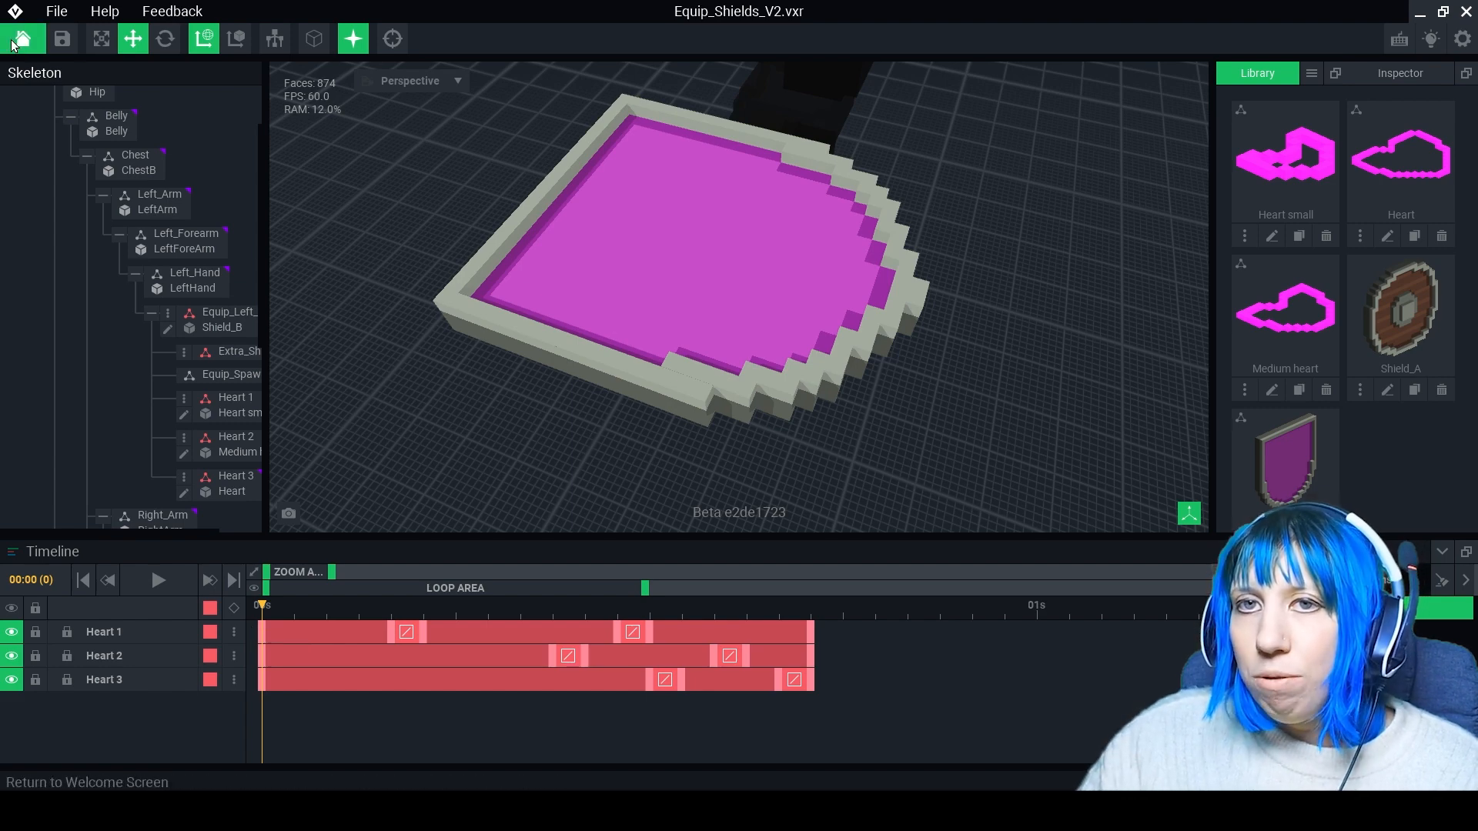
left_click(22, 38)
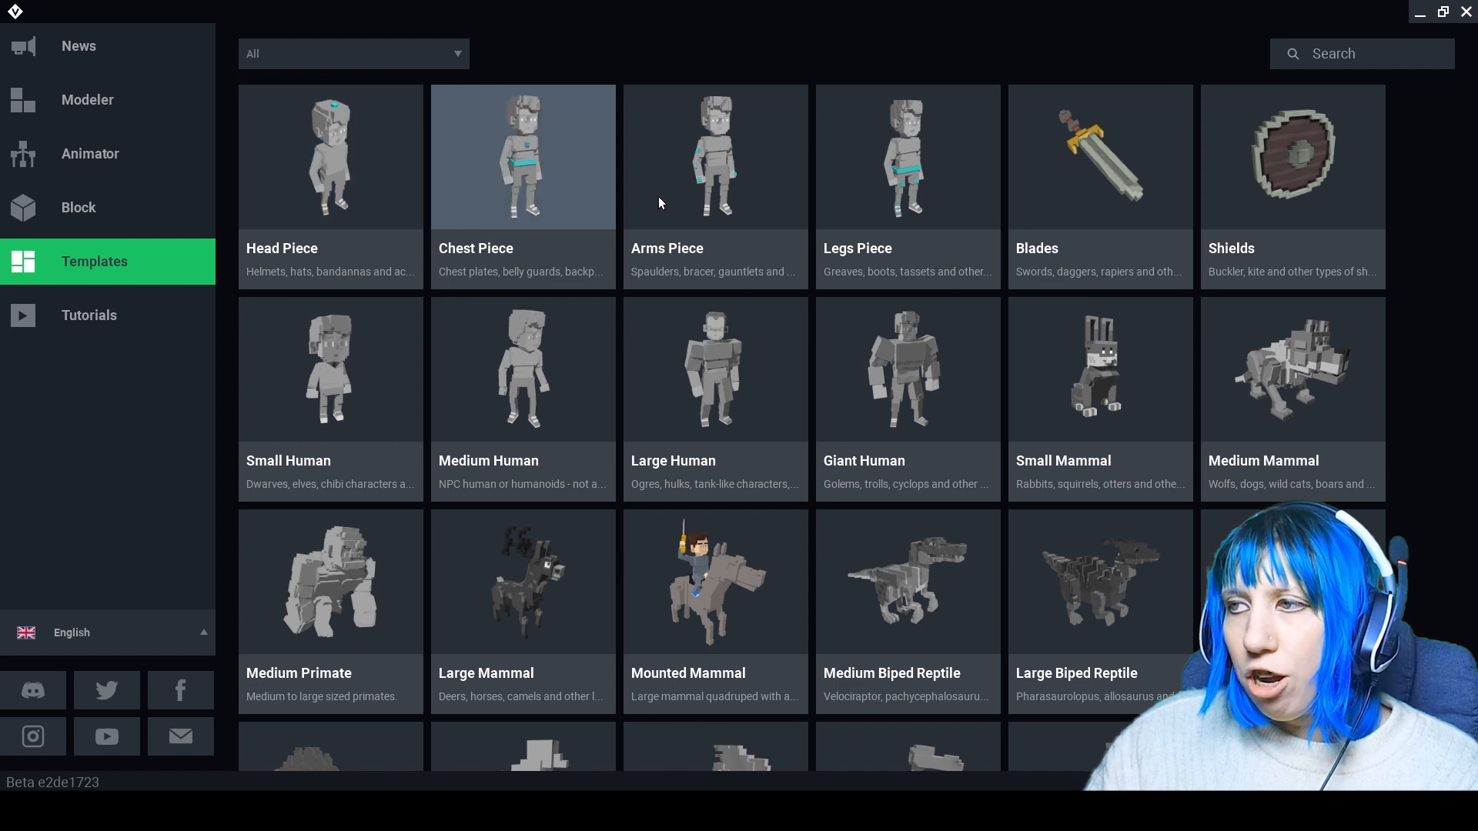
mouse_move(1014, 198)
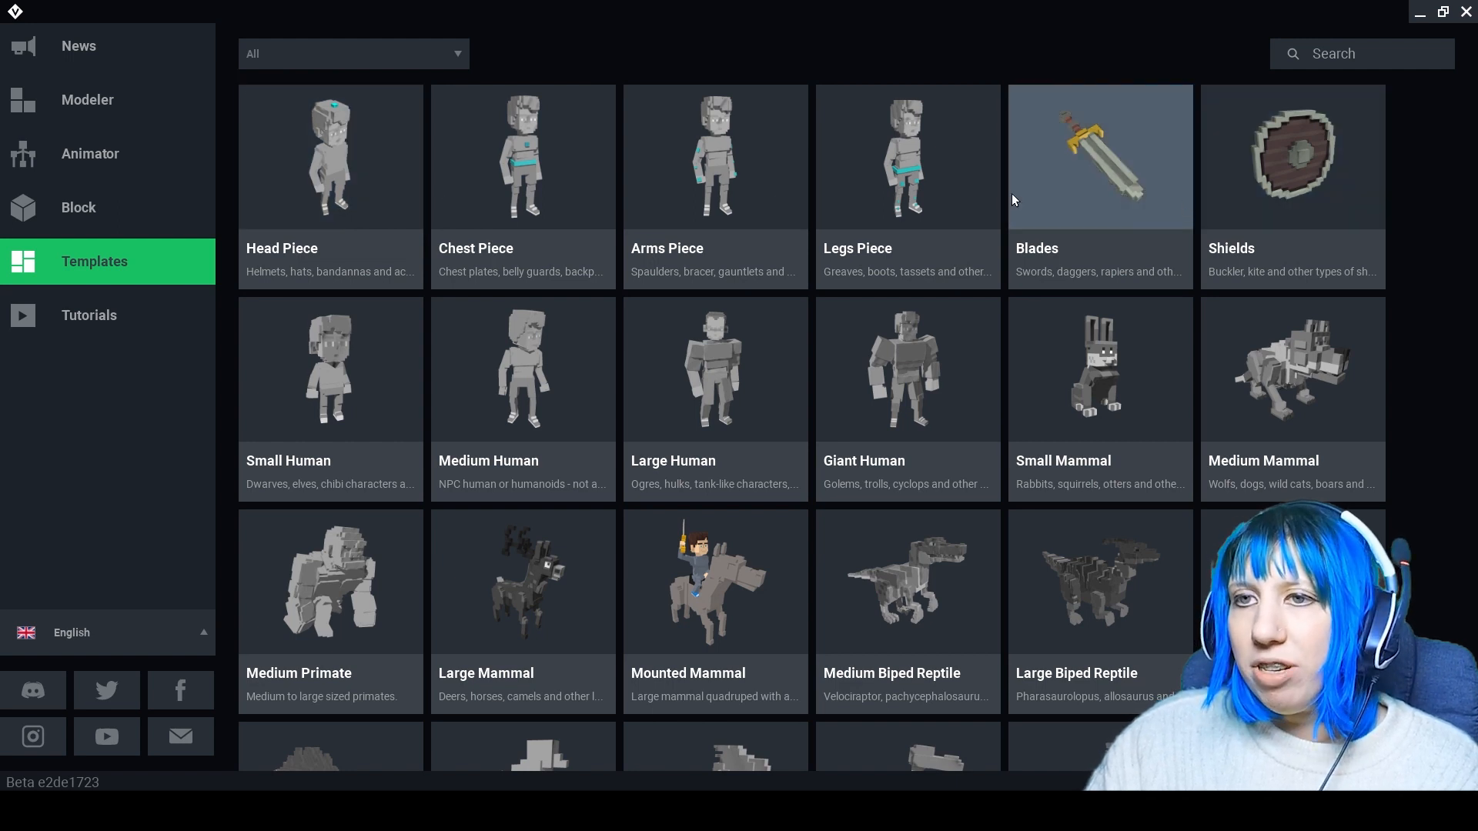
mouse_move(970, 214)
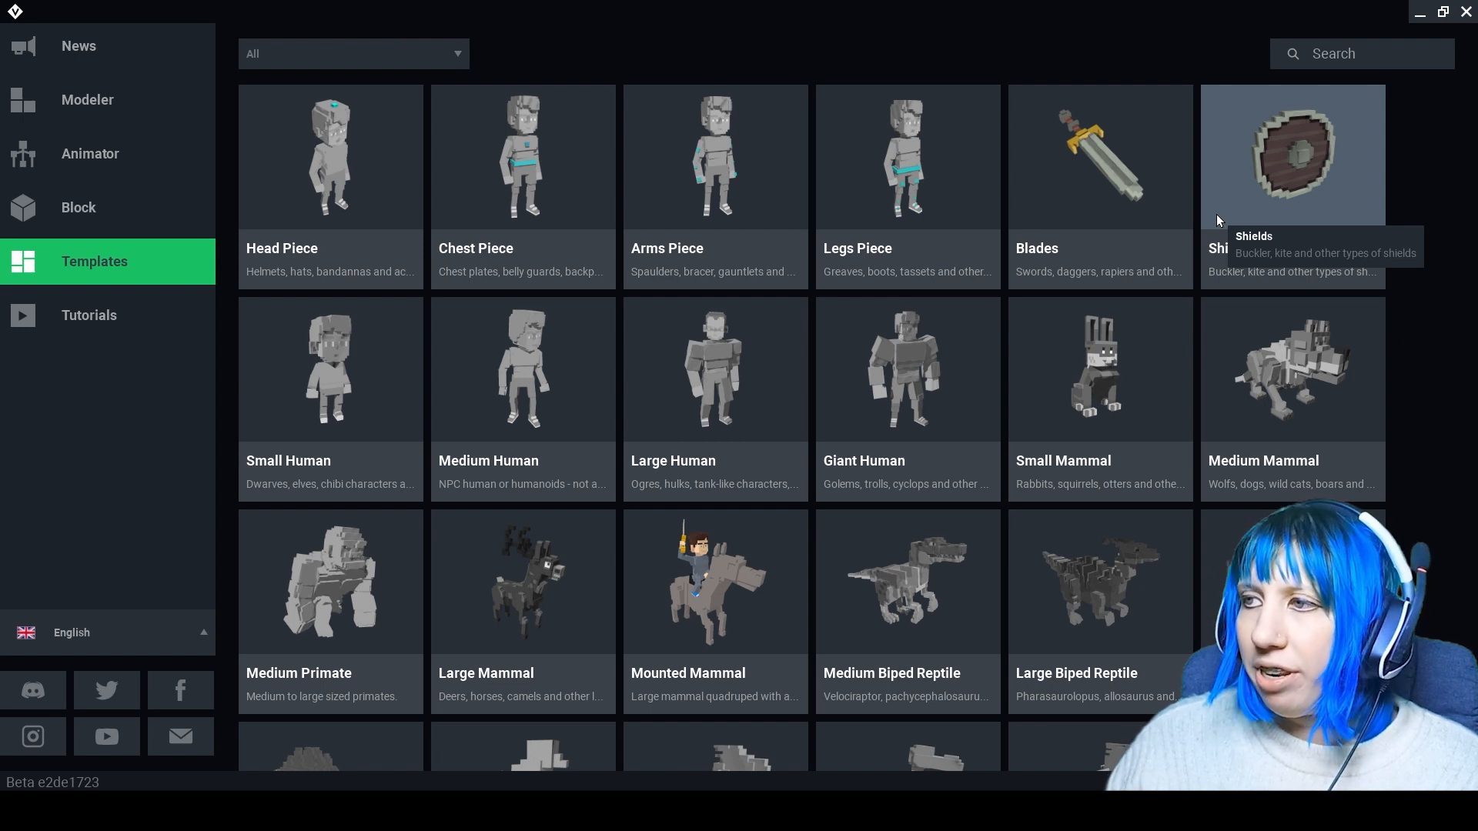
mouse_move(301, 264)
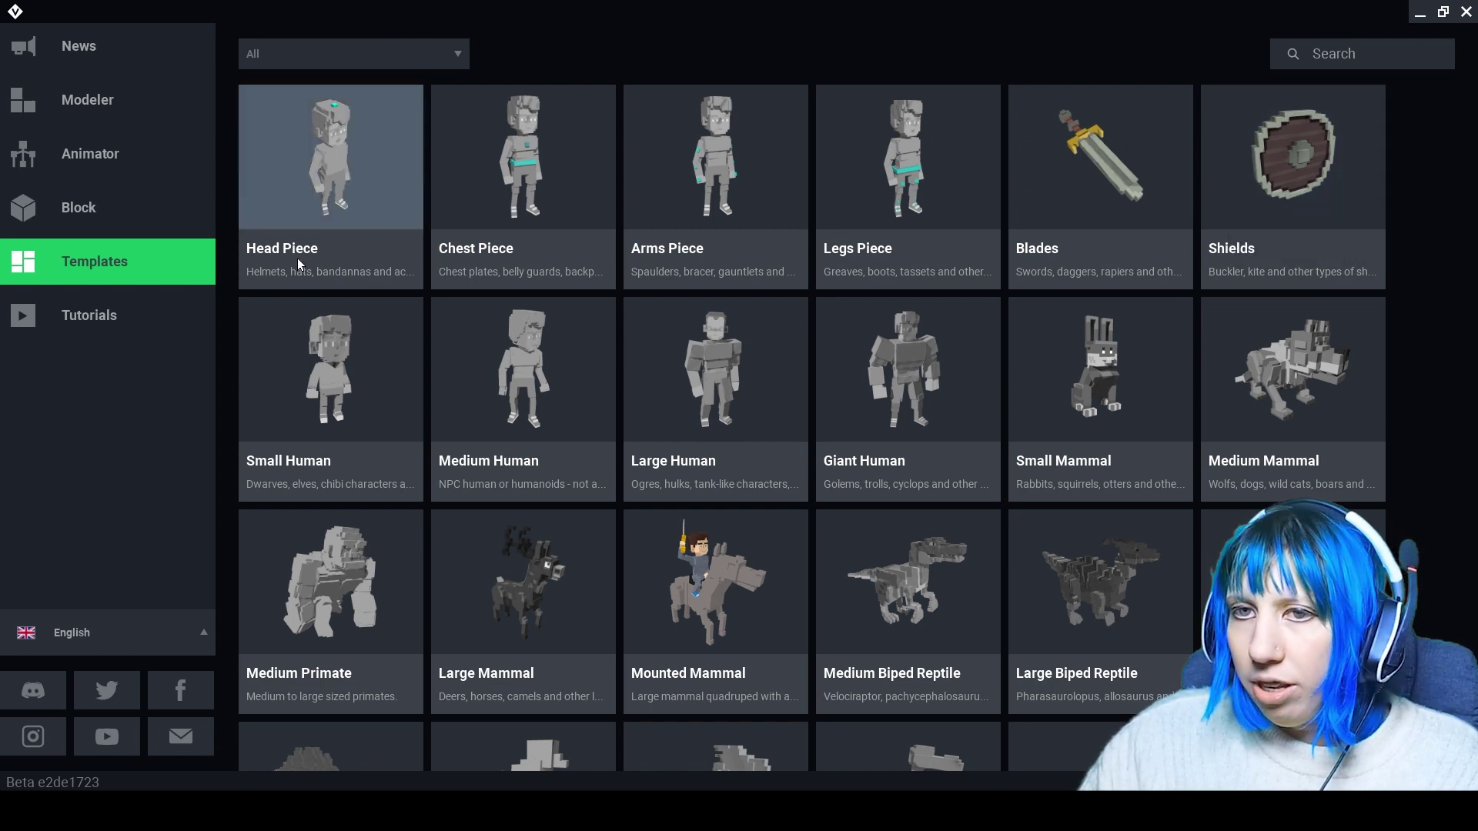
mouse_move(55, 351)
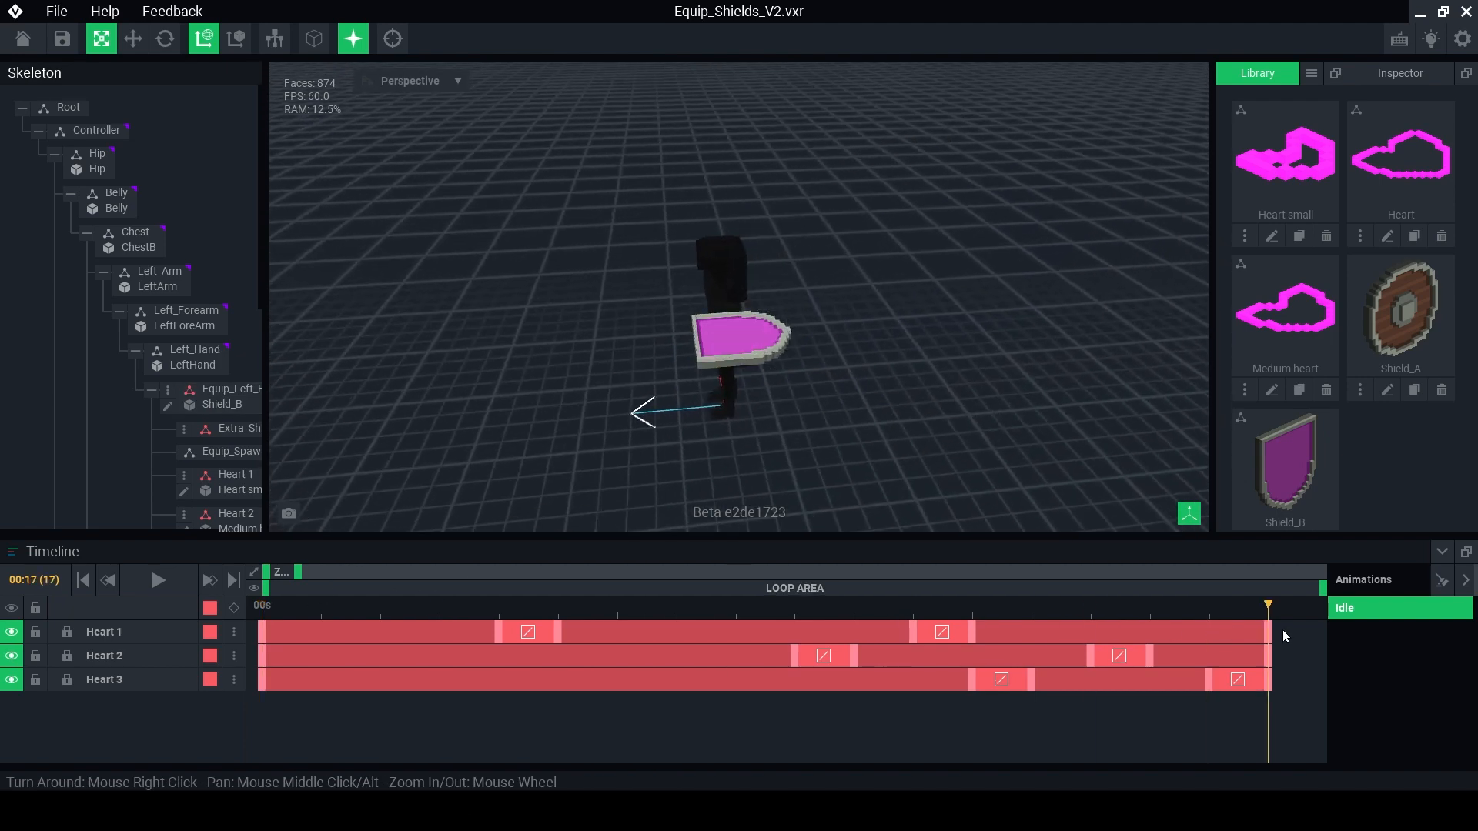
mouse_move(1272, 651)
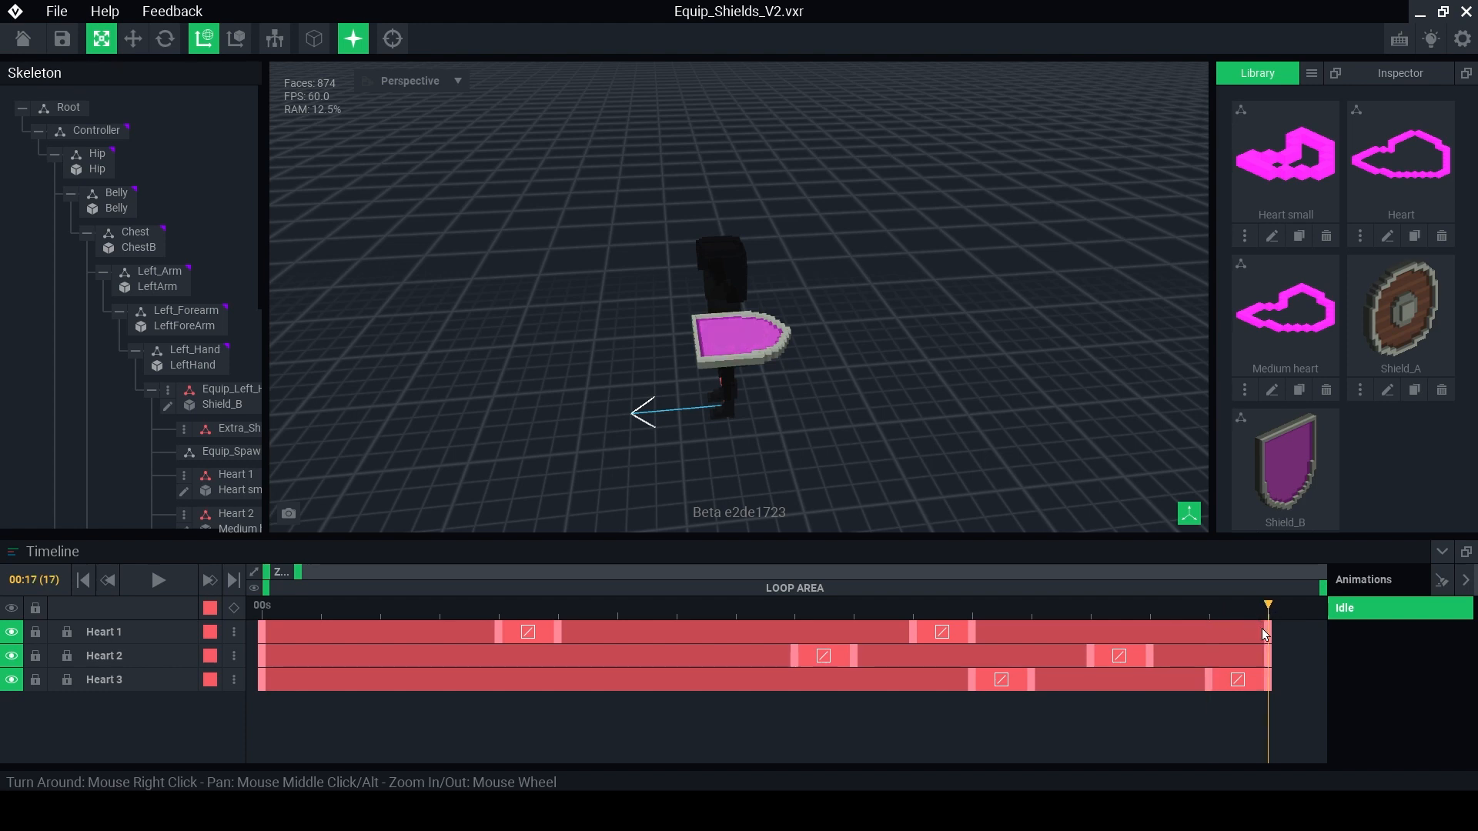
mouse_move(1007, 624)
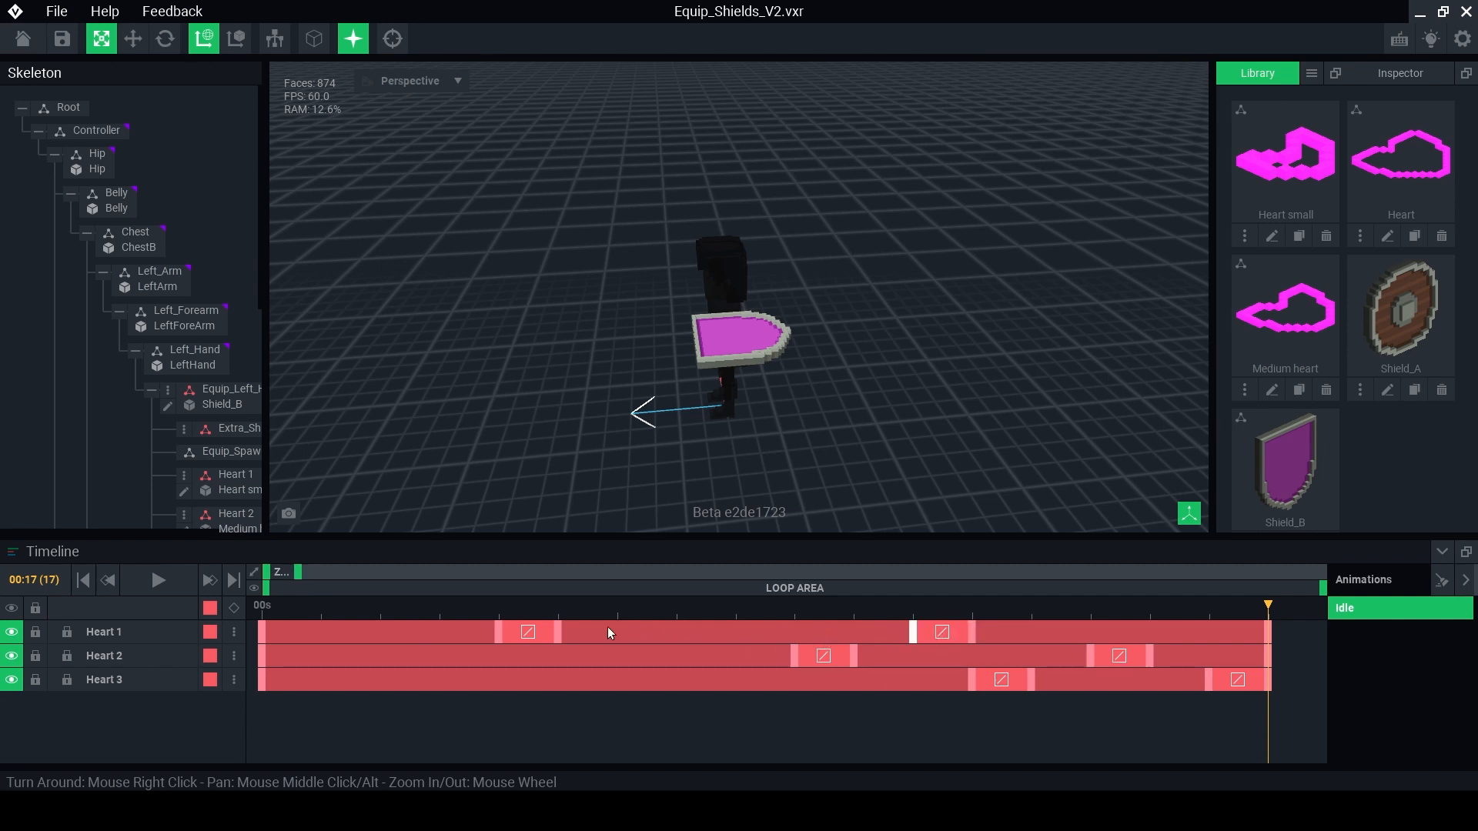
mouse_move(801, 635)
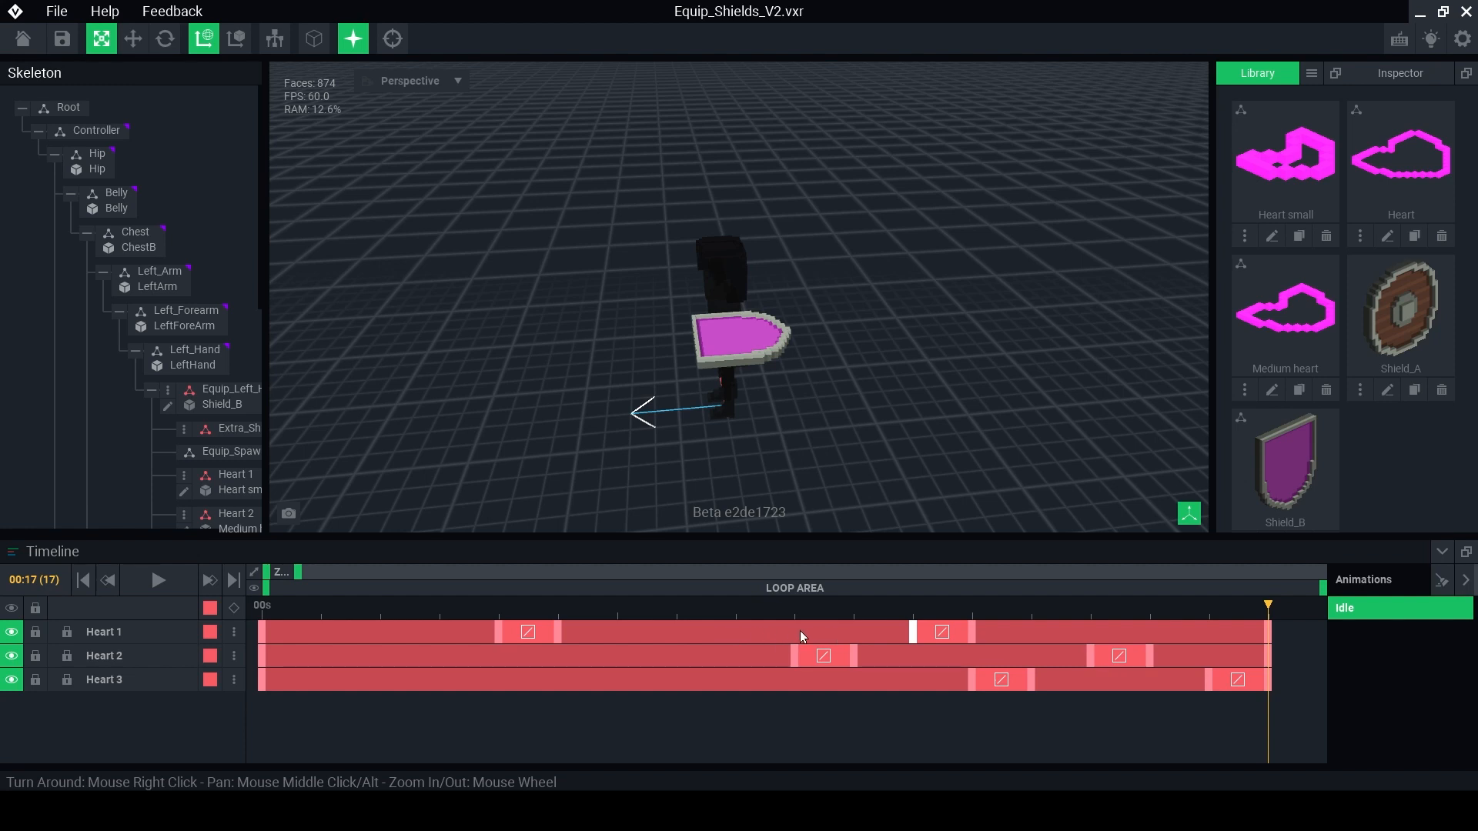
mouse_move(436, 622)
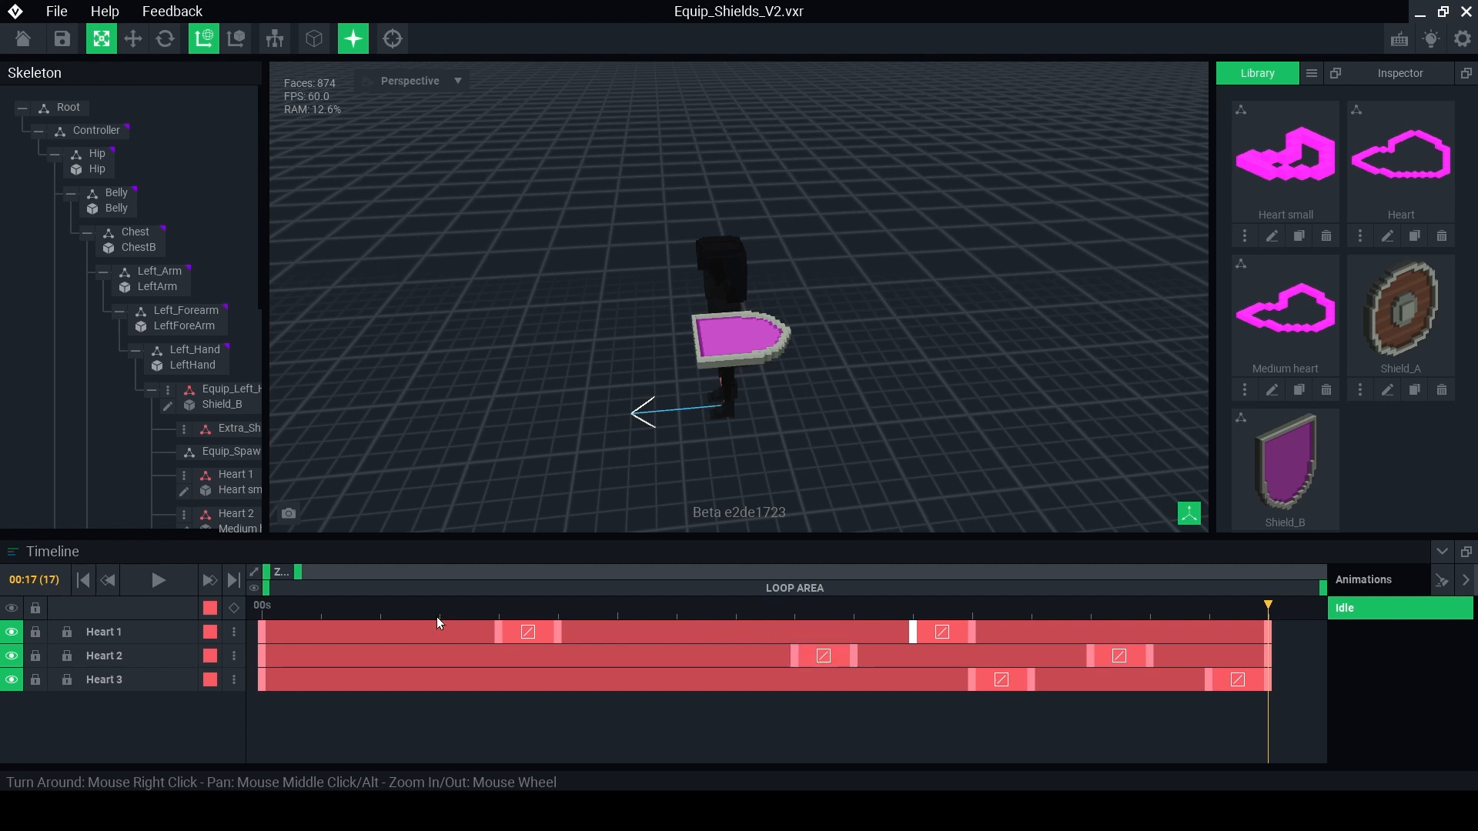
left_click(558, 605)
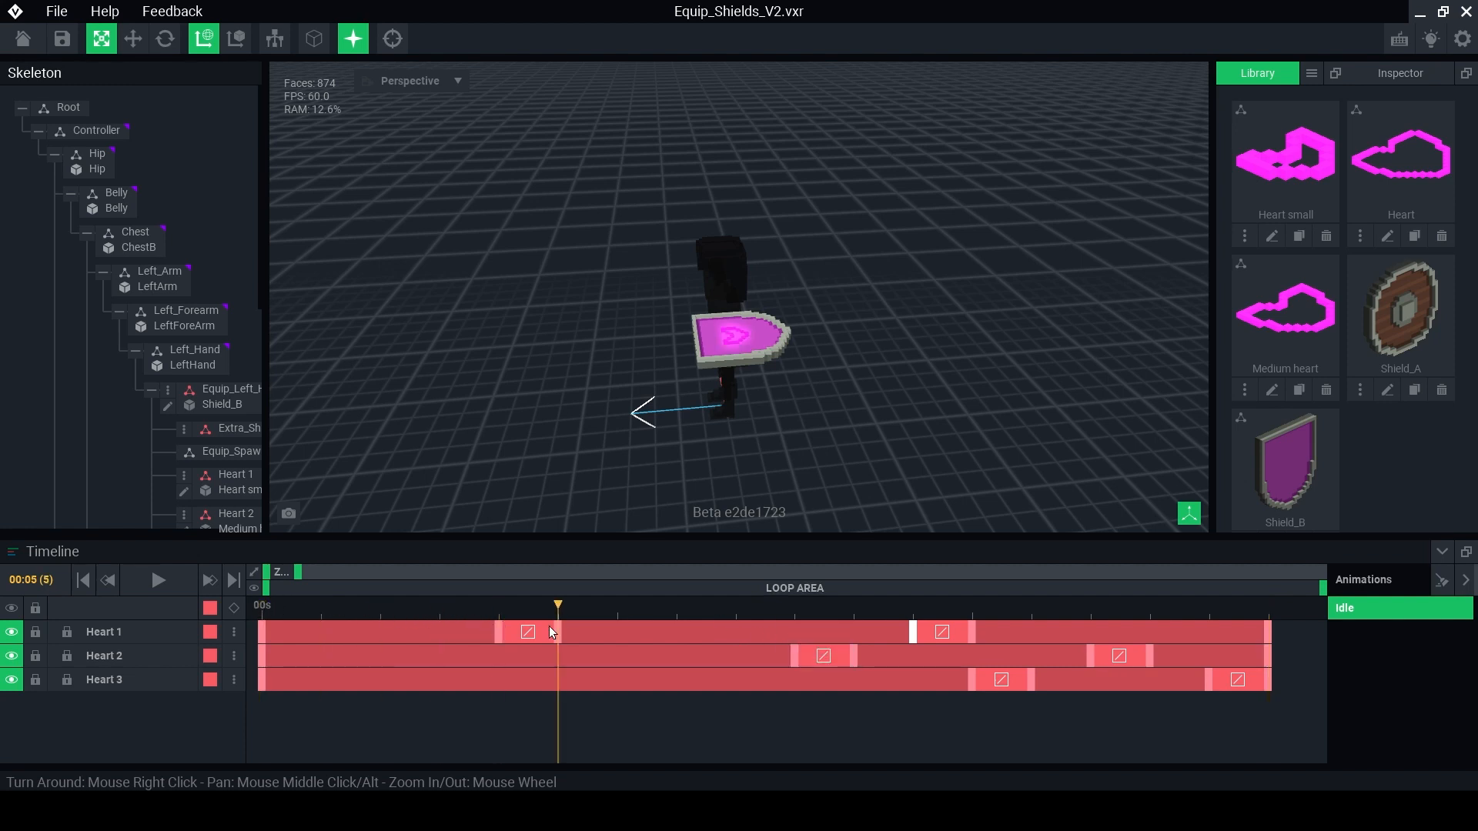
left_click(1091, 605)
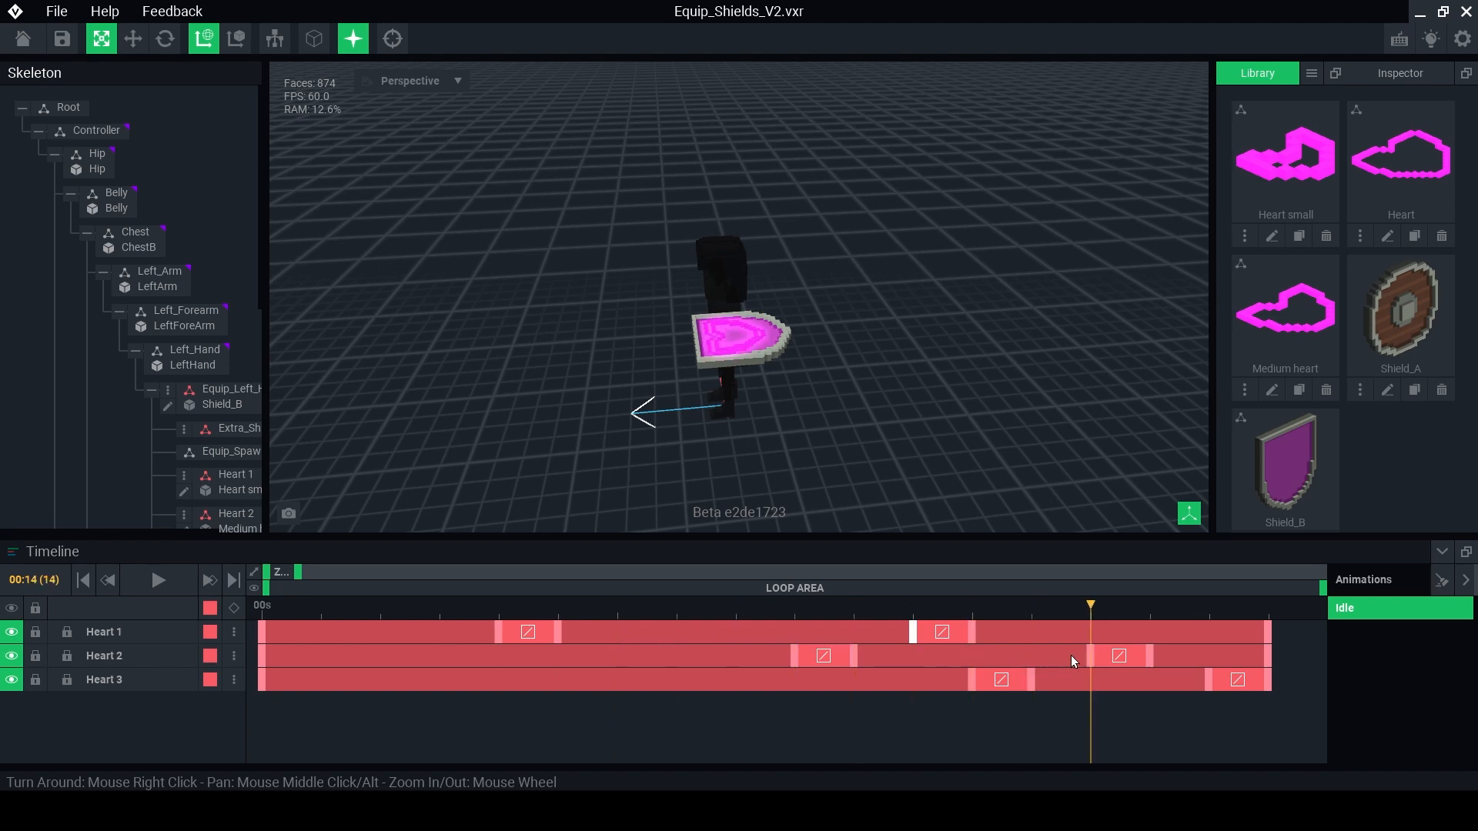